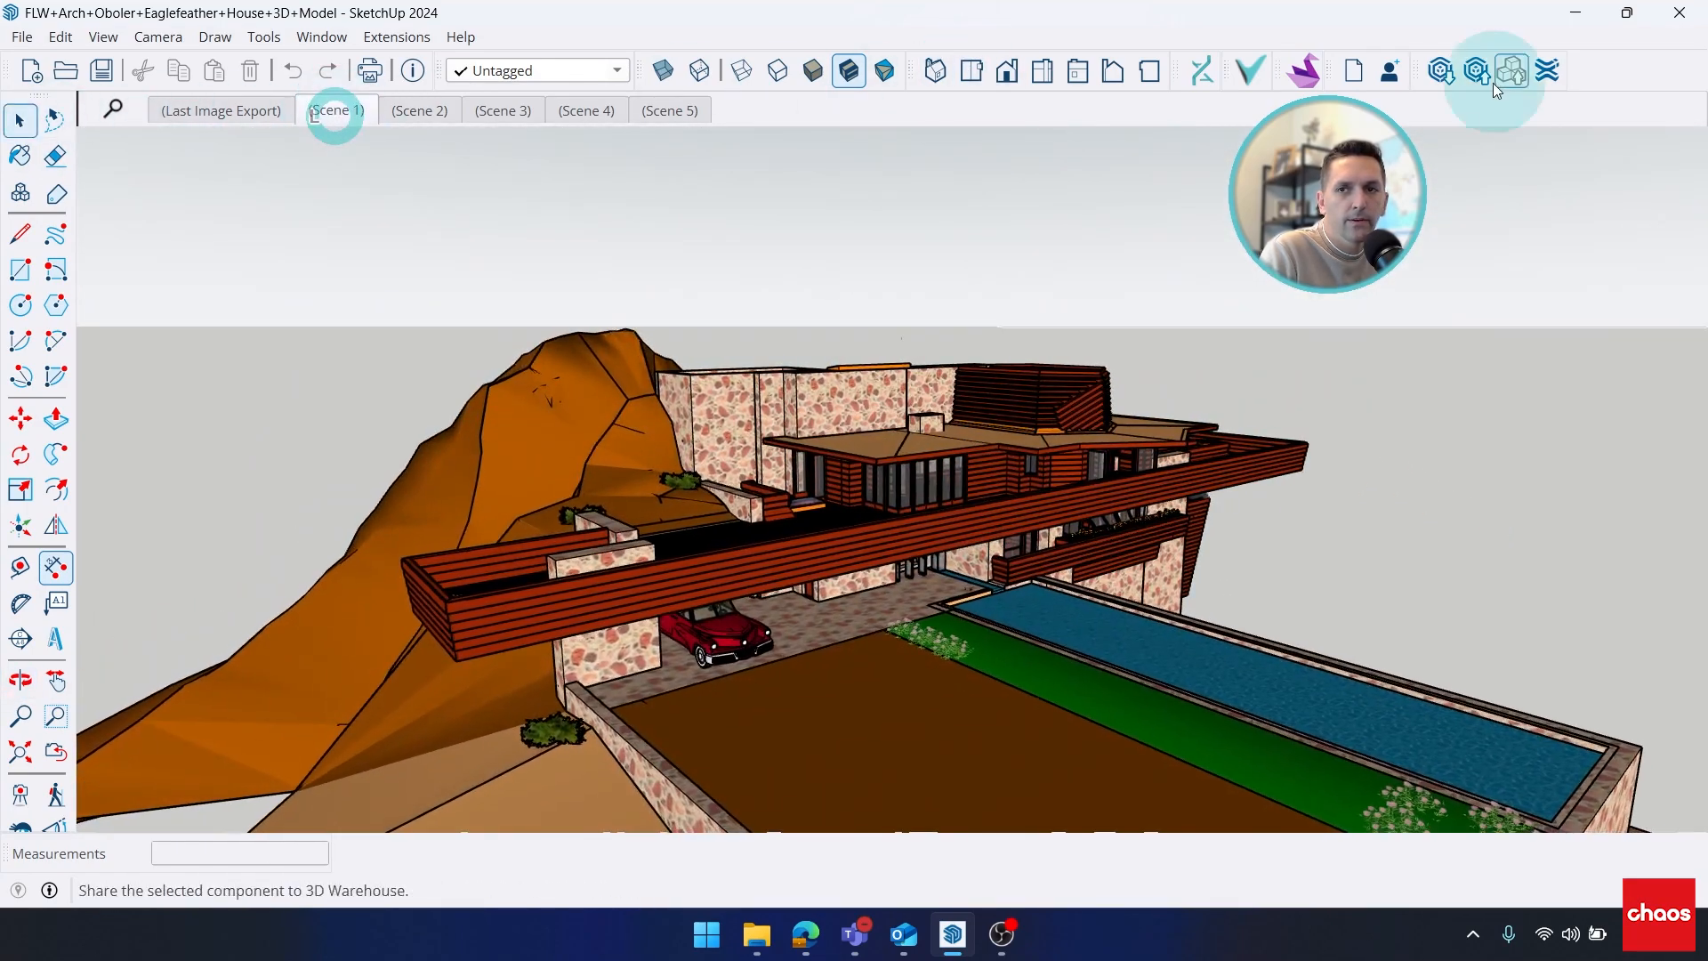
- Start Veras generating AI renders from the mountain home's current SketchUp view
{"action": "left_click", "coordinate": [1510, 69]}
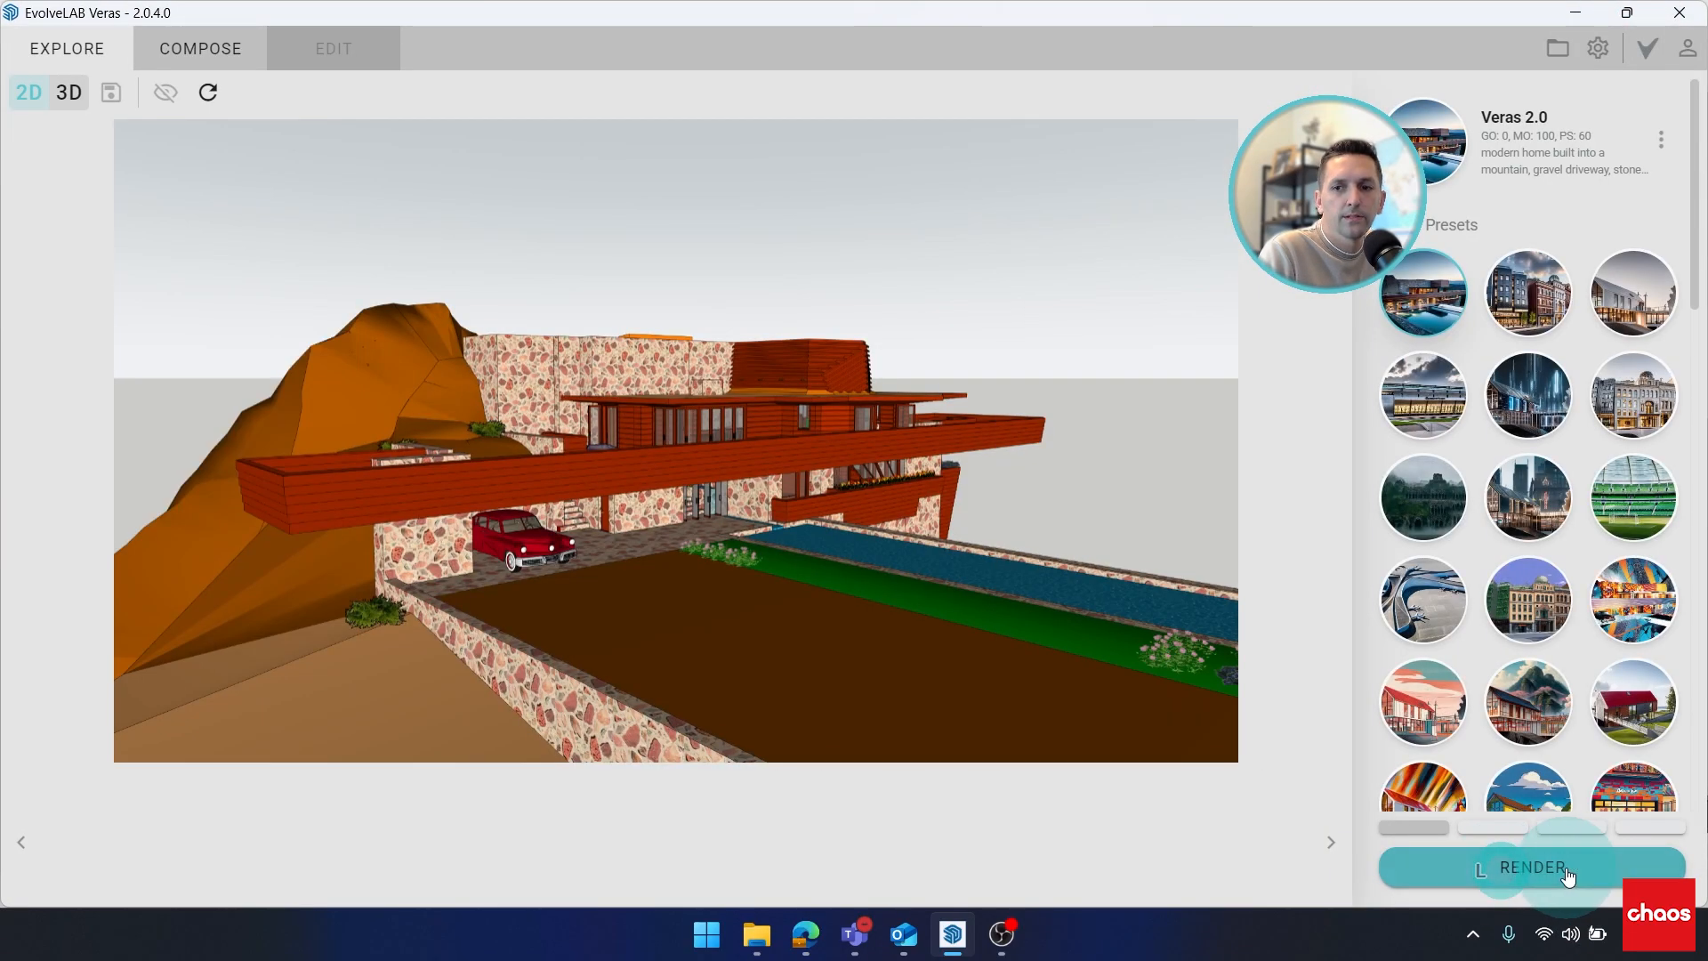
{"action": "mouse_move", "coordinate": [1530, 867]}
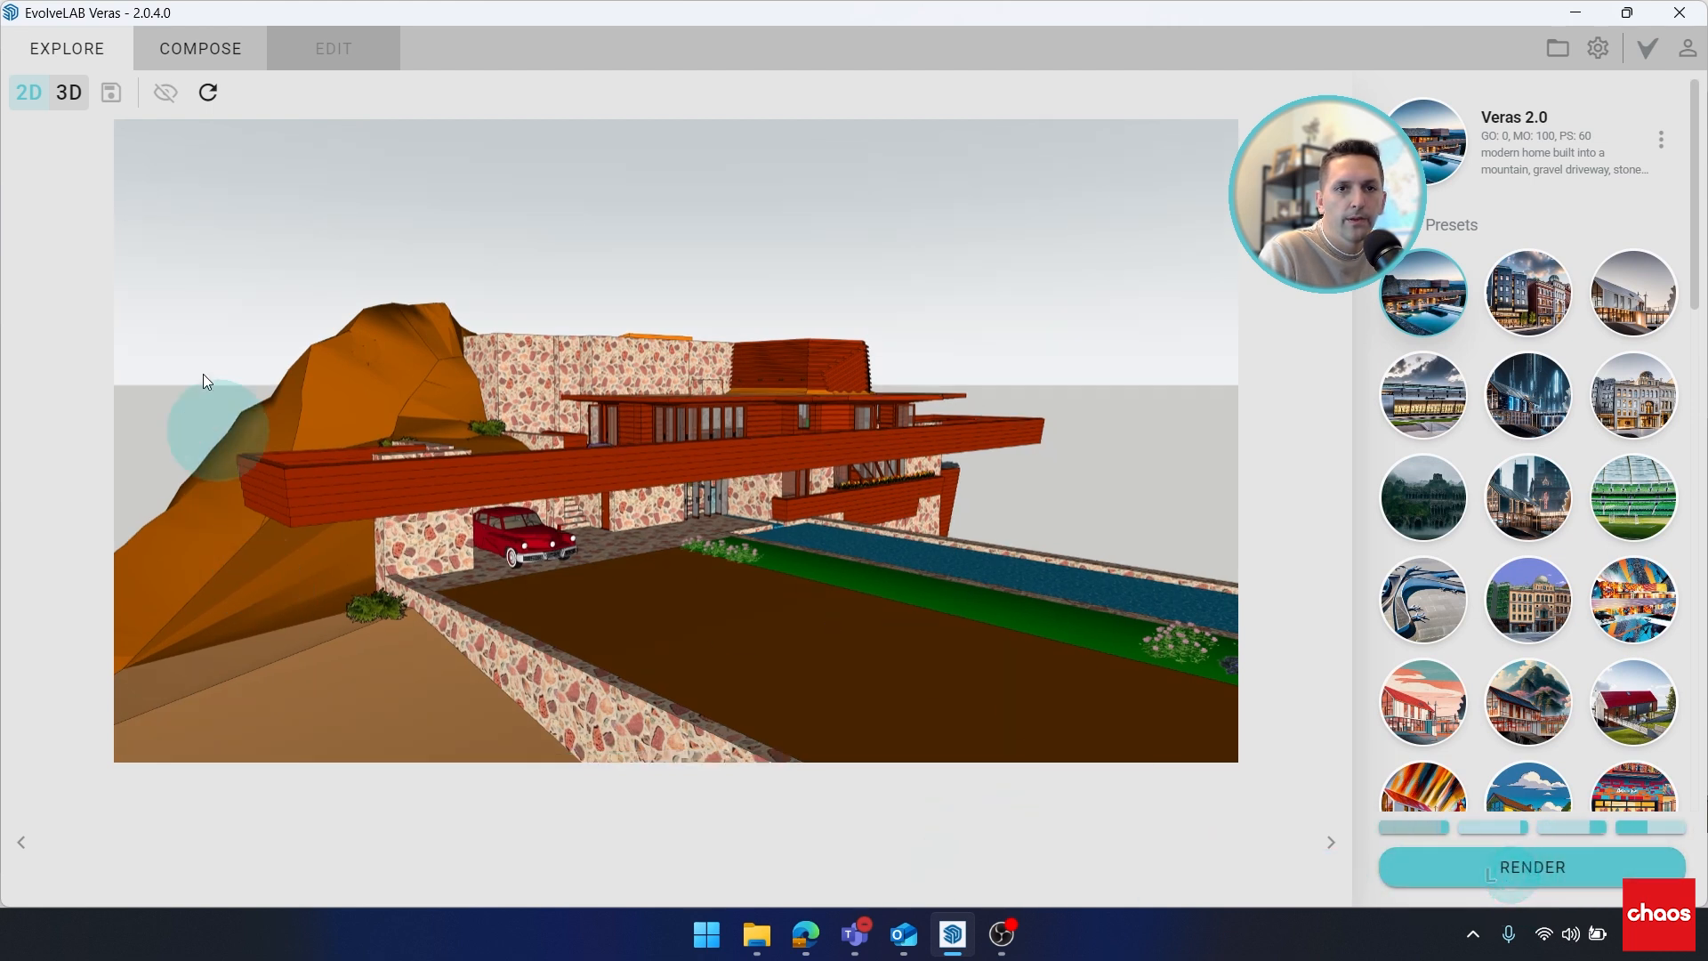
{"action": "mouse_move", "coordinate": [389, 184]}
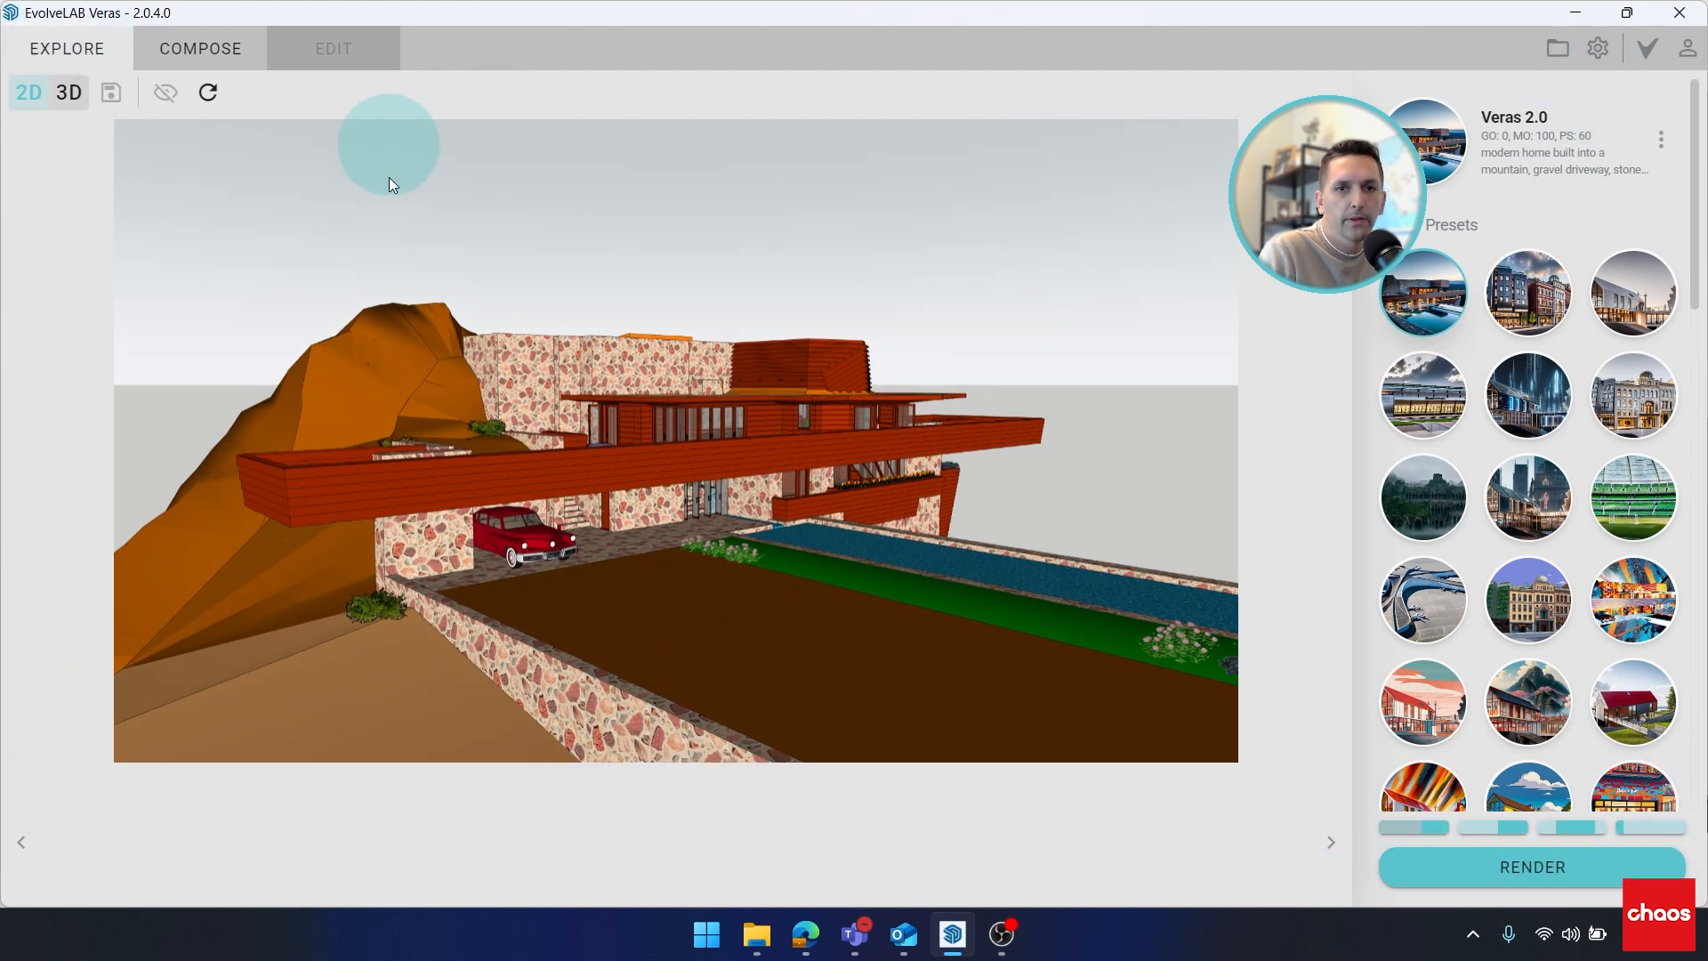
{"action": "mouse_move", "coordinate": [1185, 600]}
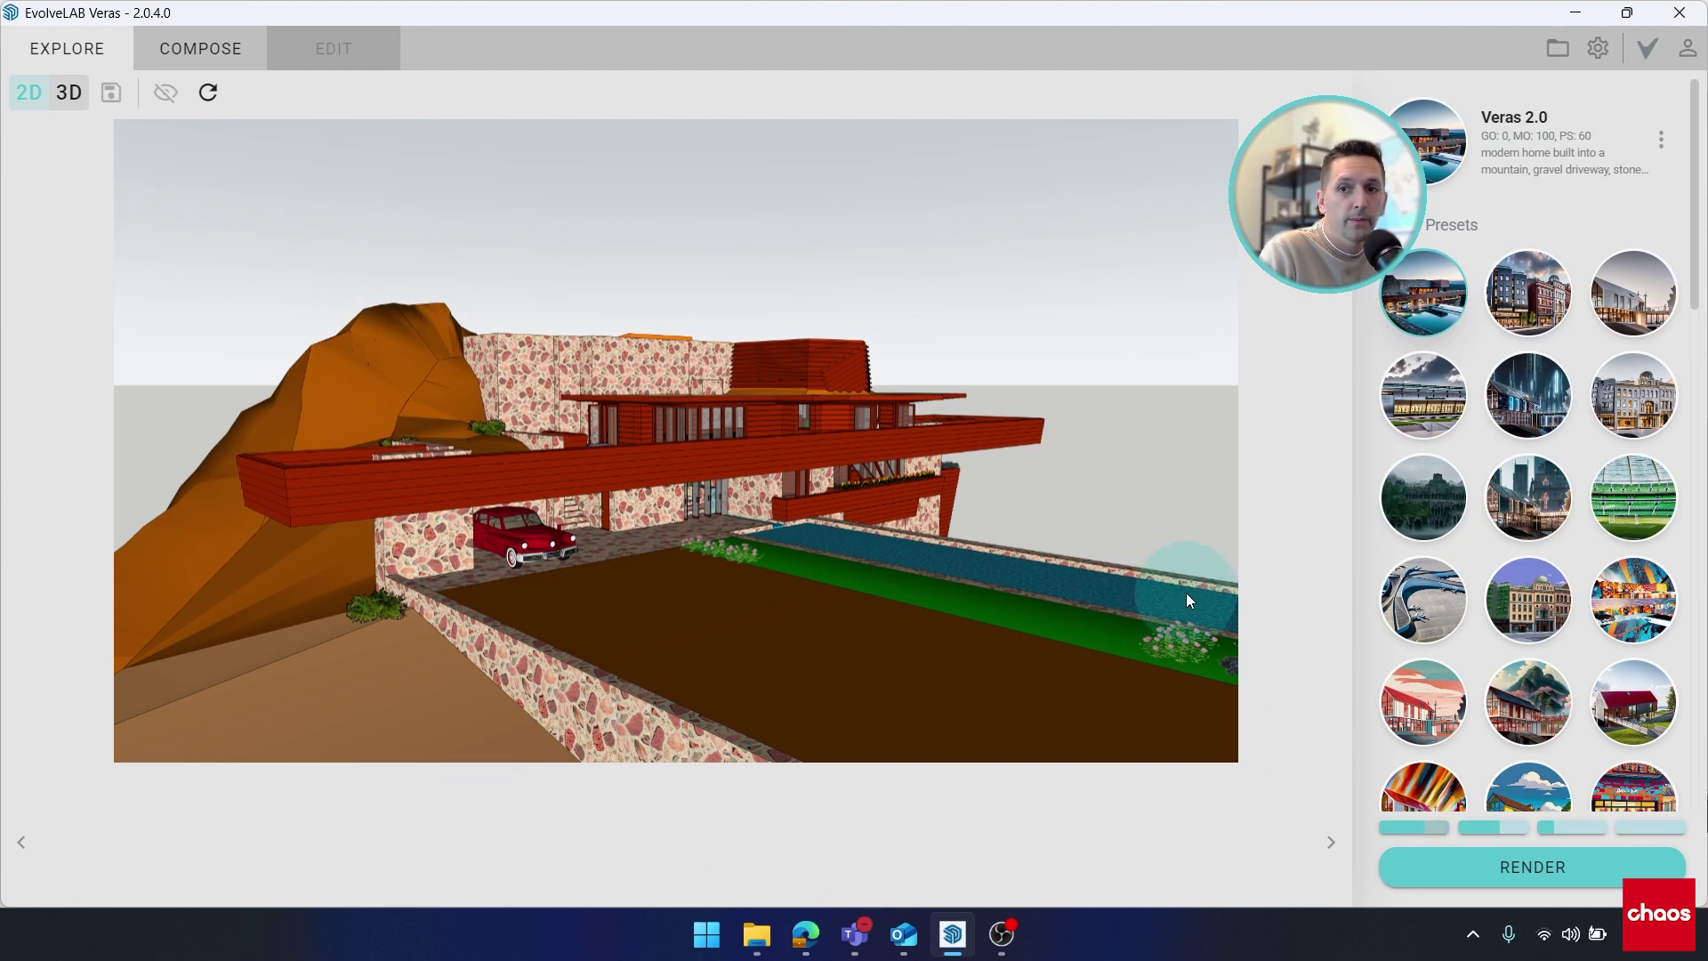
{"action": "mouse_move", "coordinate": [1199, 598]}
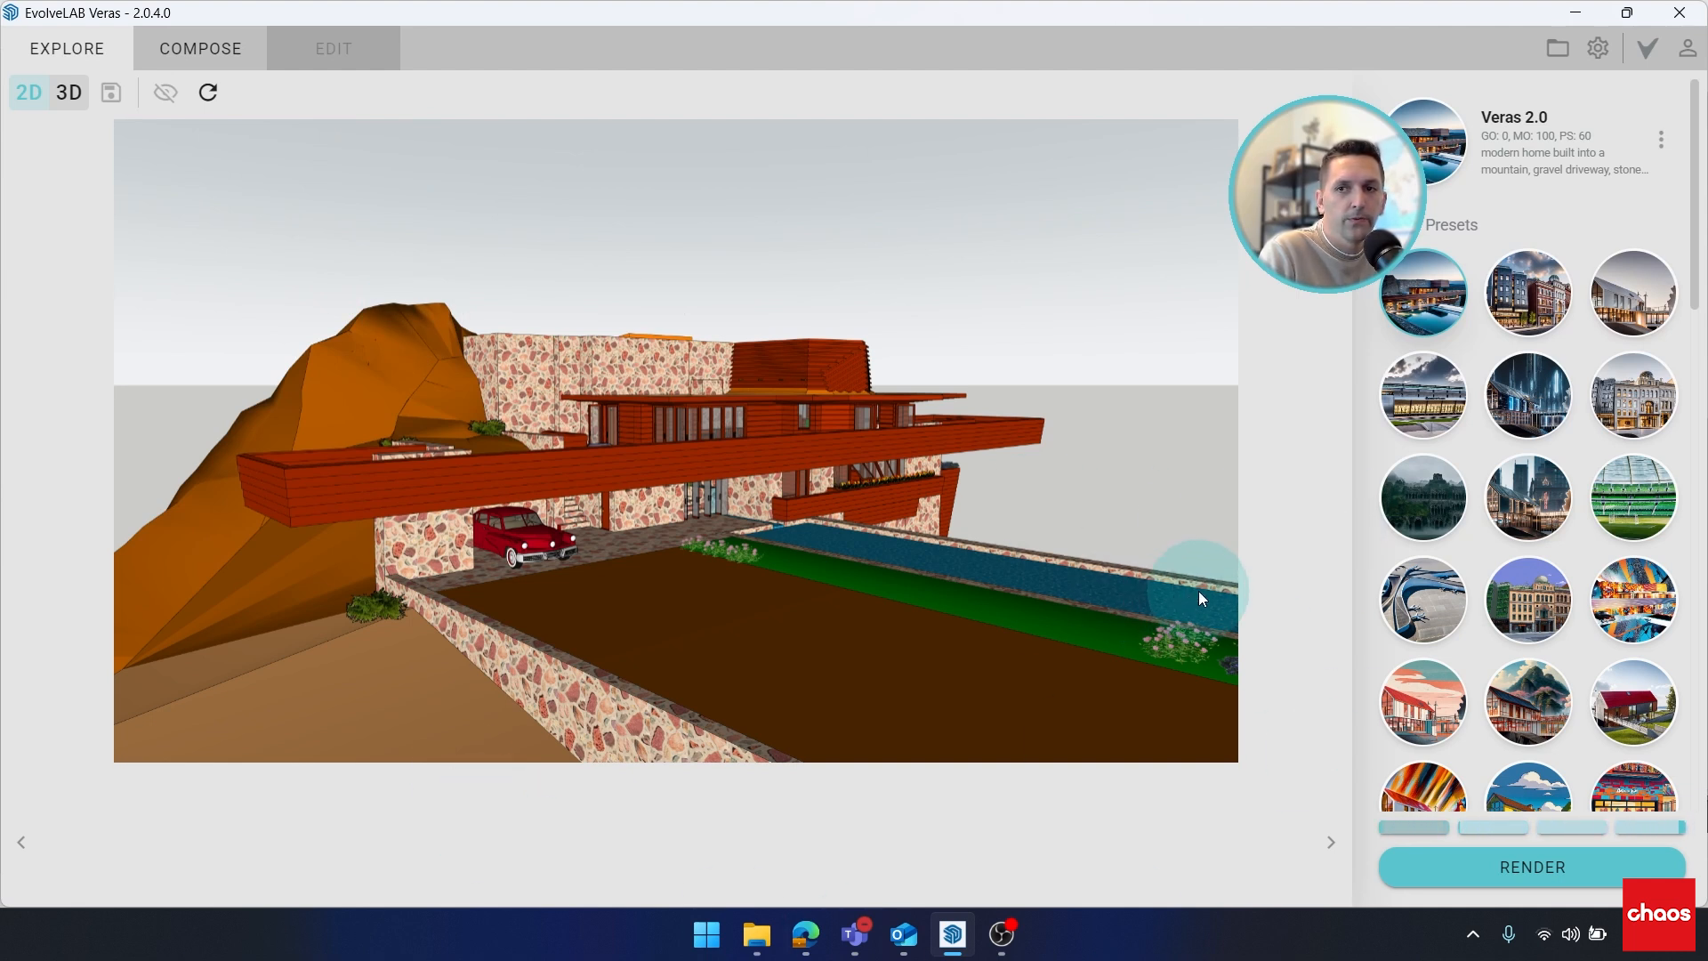
{"action": "mouse_move", "coordinate": [1437, 233]}
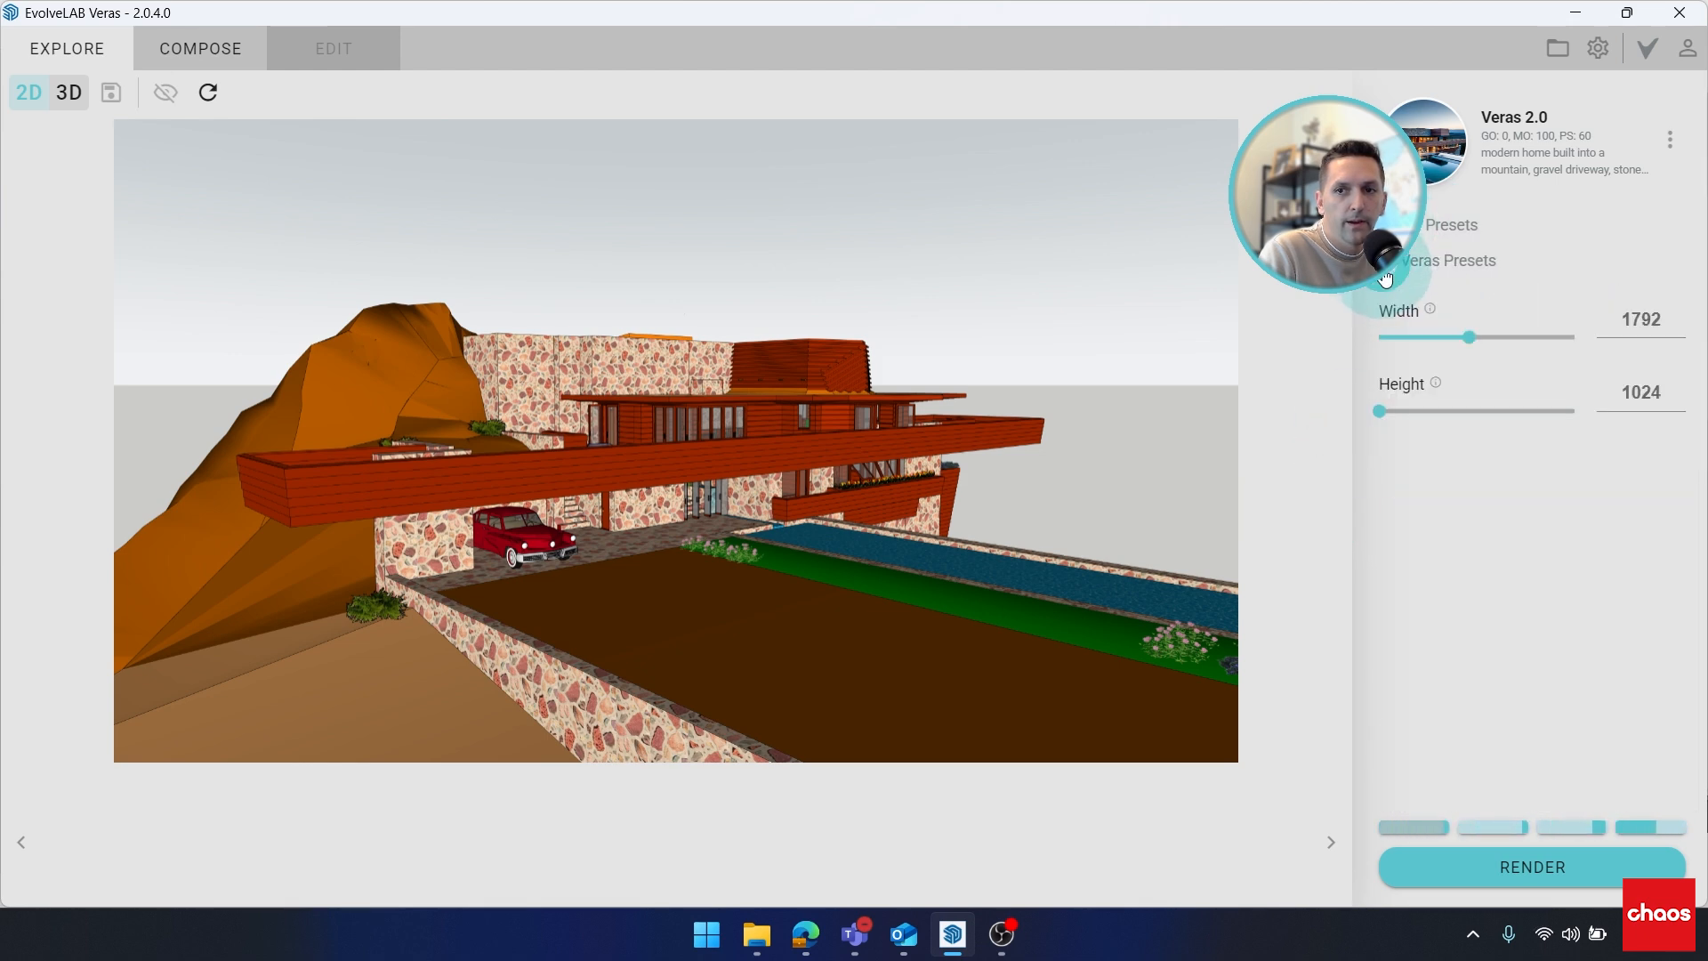
- Bring back the presets, finish rendering, and preview thumbnails, ending on the sunset driveway render
{"action": "left_click", "coordinate": [1450, 225]}
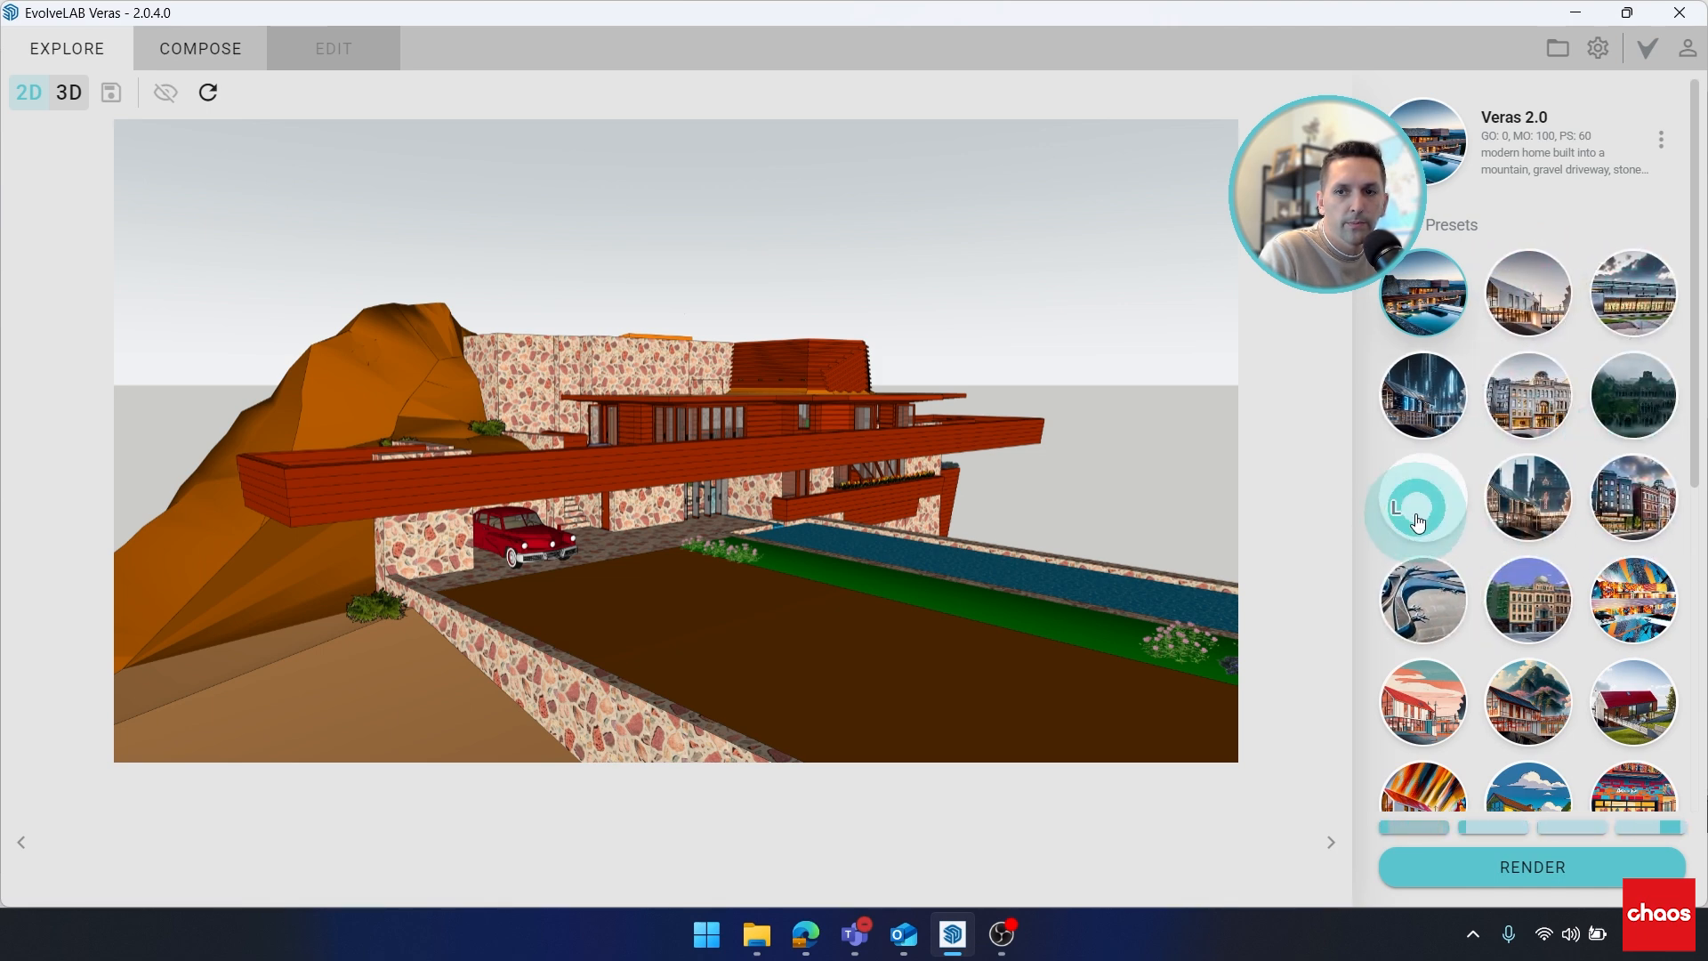
{"action": "left_click", "coordinate": [1529, 867]}
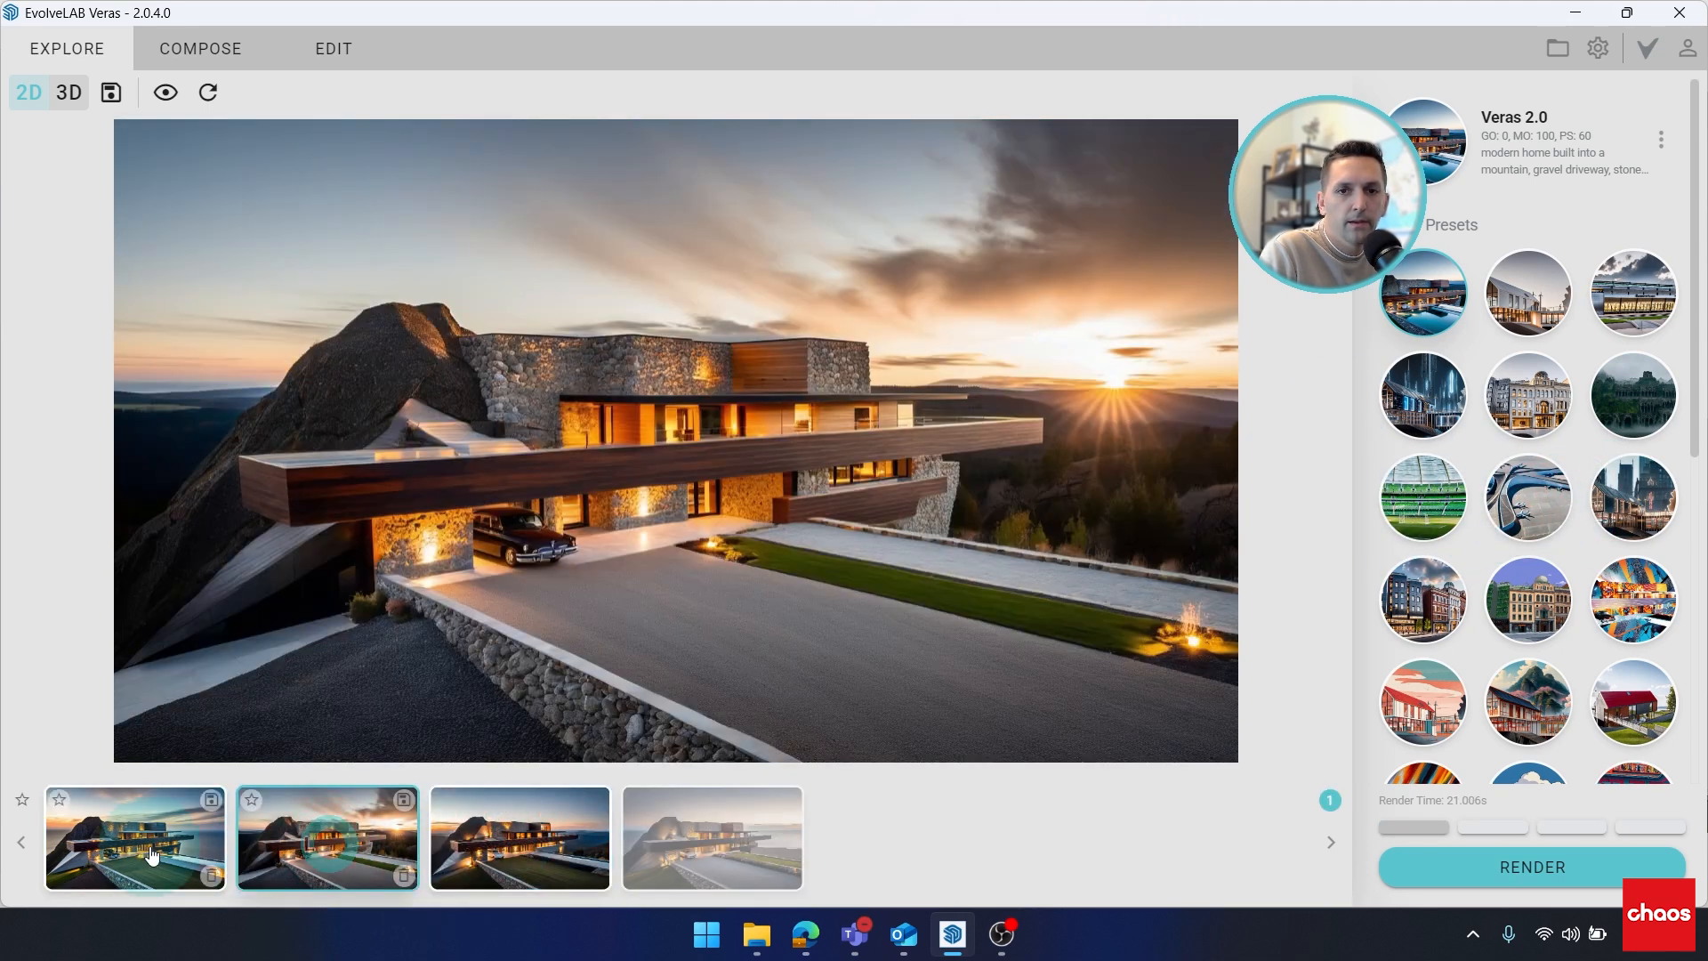
{"action": "left_click", "coordinate": [519, 838]}
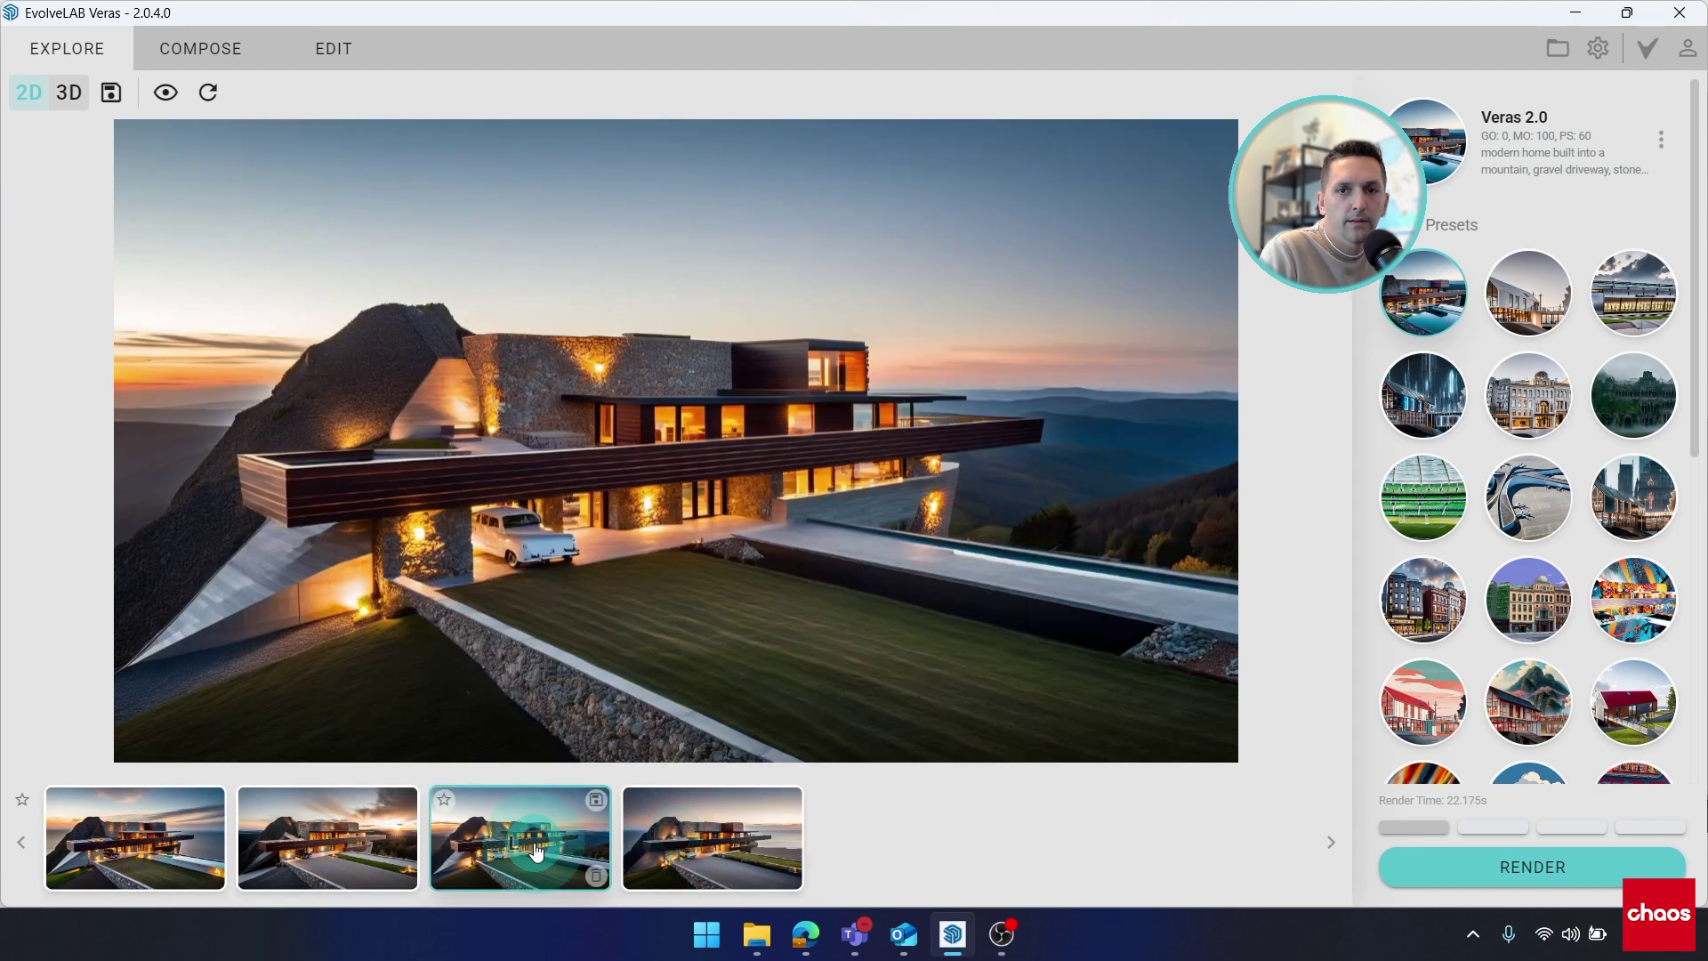
{"action": "left_click", "coordinate": [325, 838]}
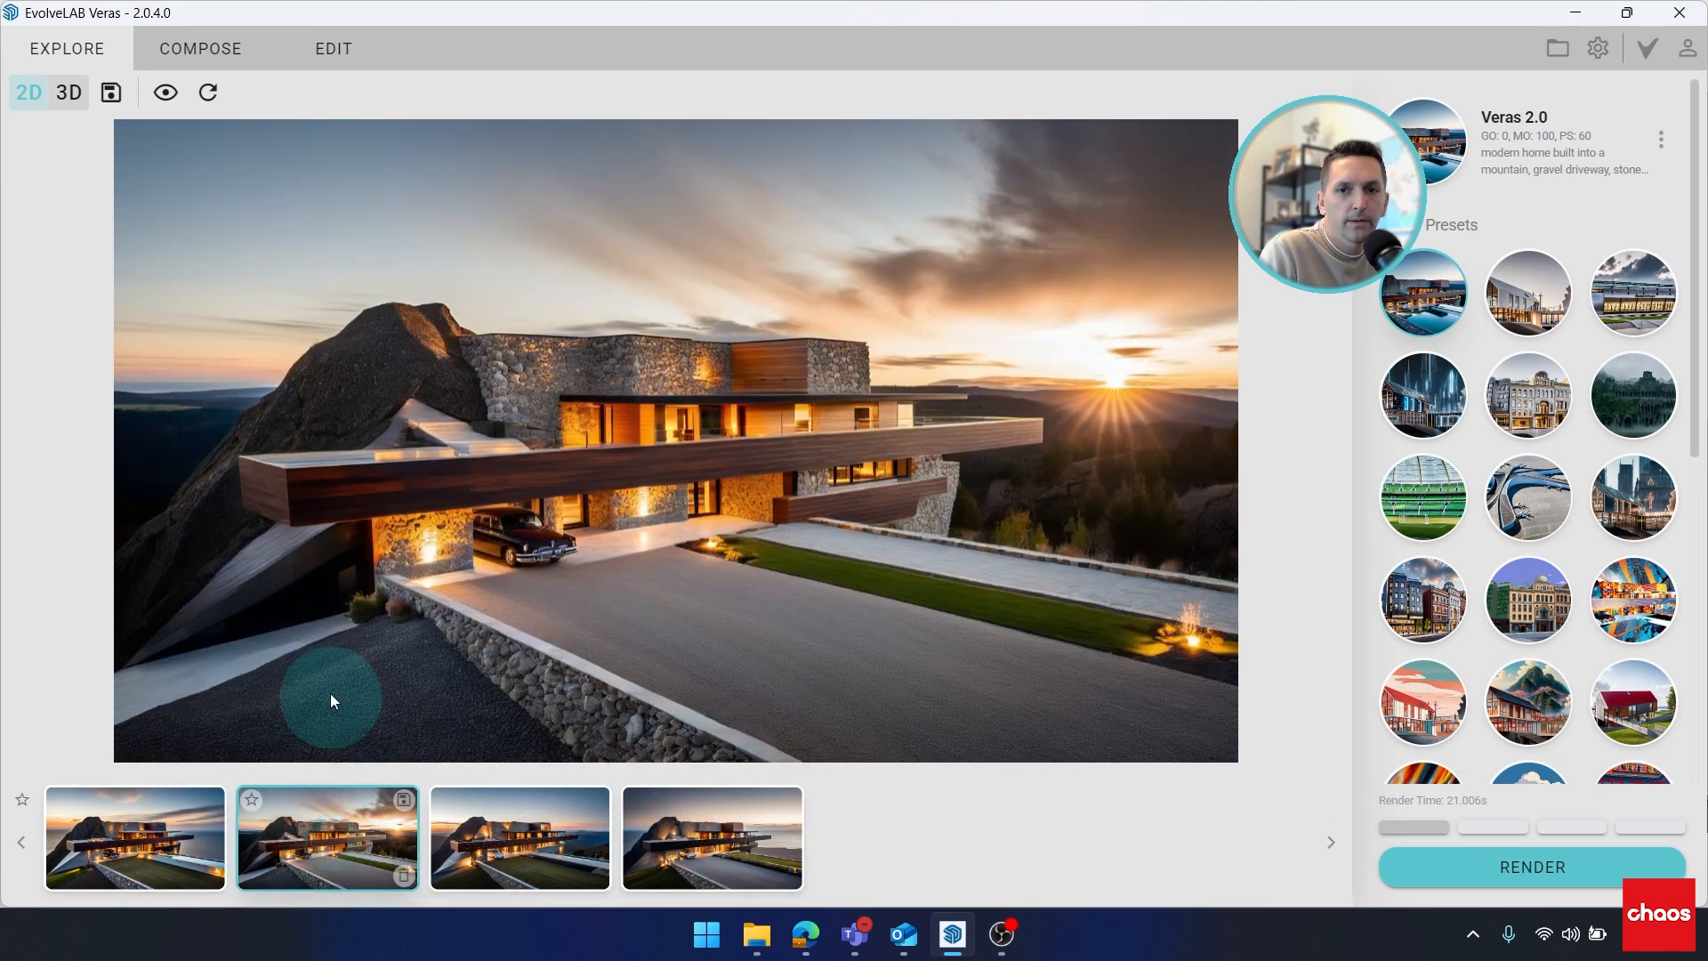
{"action": "mouse_move", "coordinate": [864, 842]}
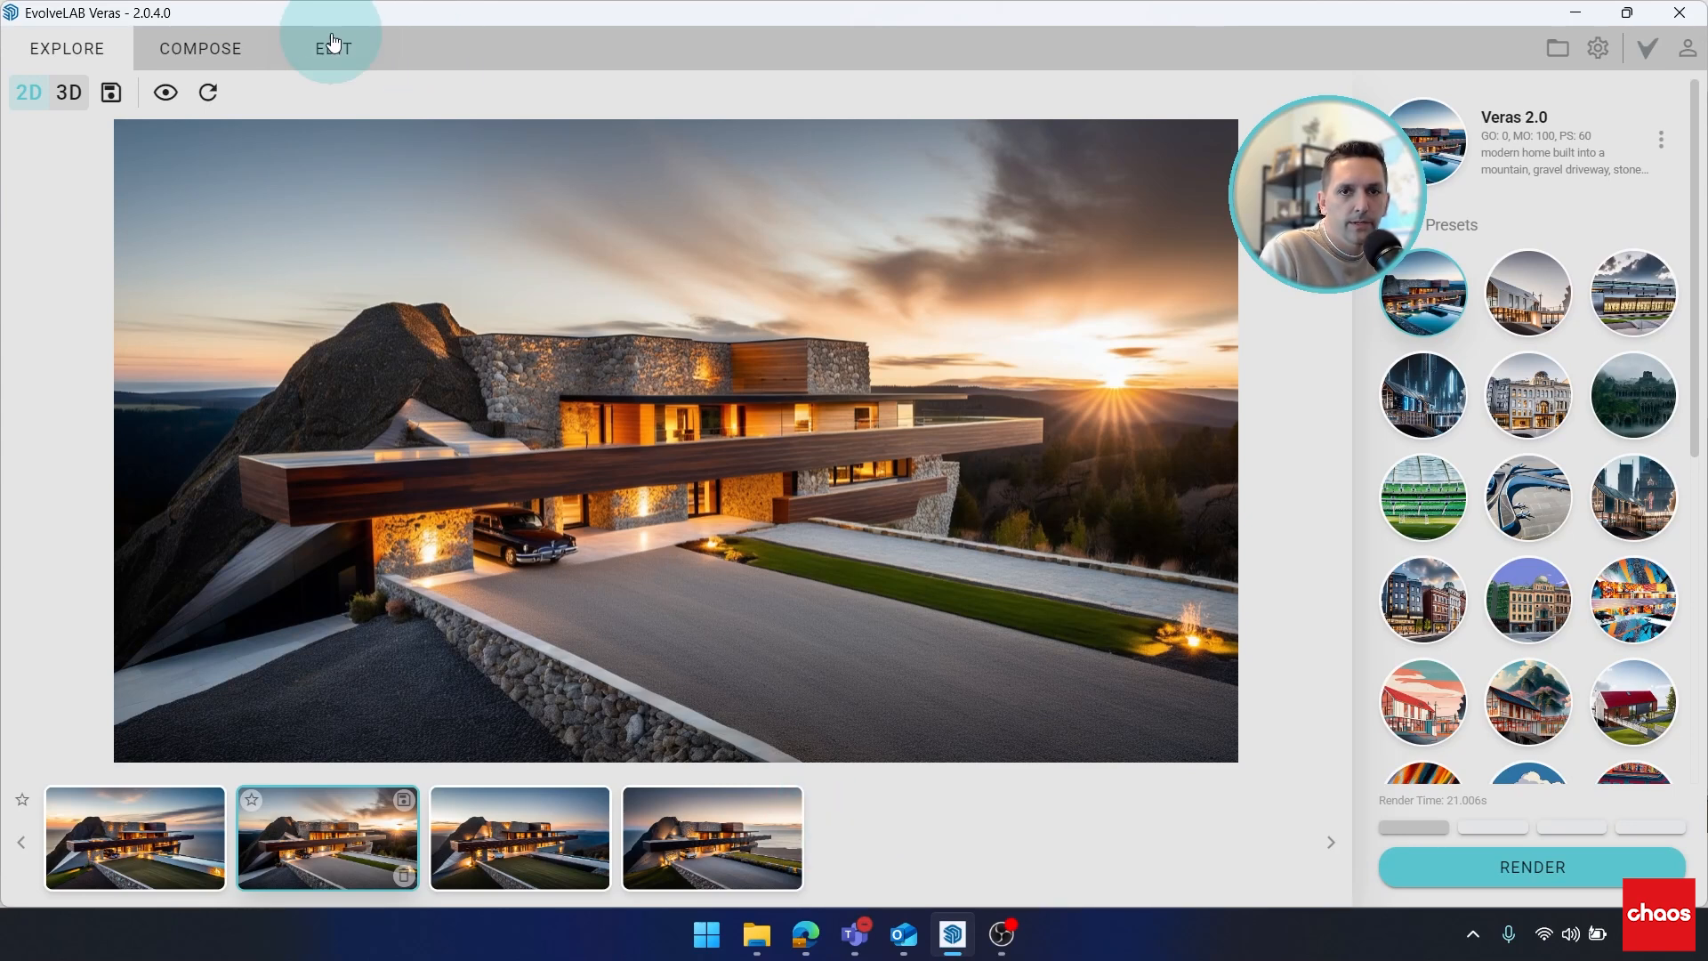
- Mask the upper block and both cantilevered wood-siding bands, checking the inverted mask preview
{"action": "left_click", "coordinate": [334, 49]}
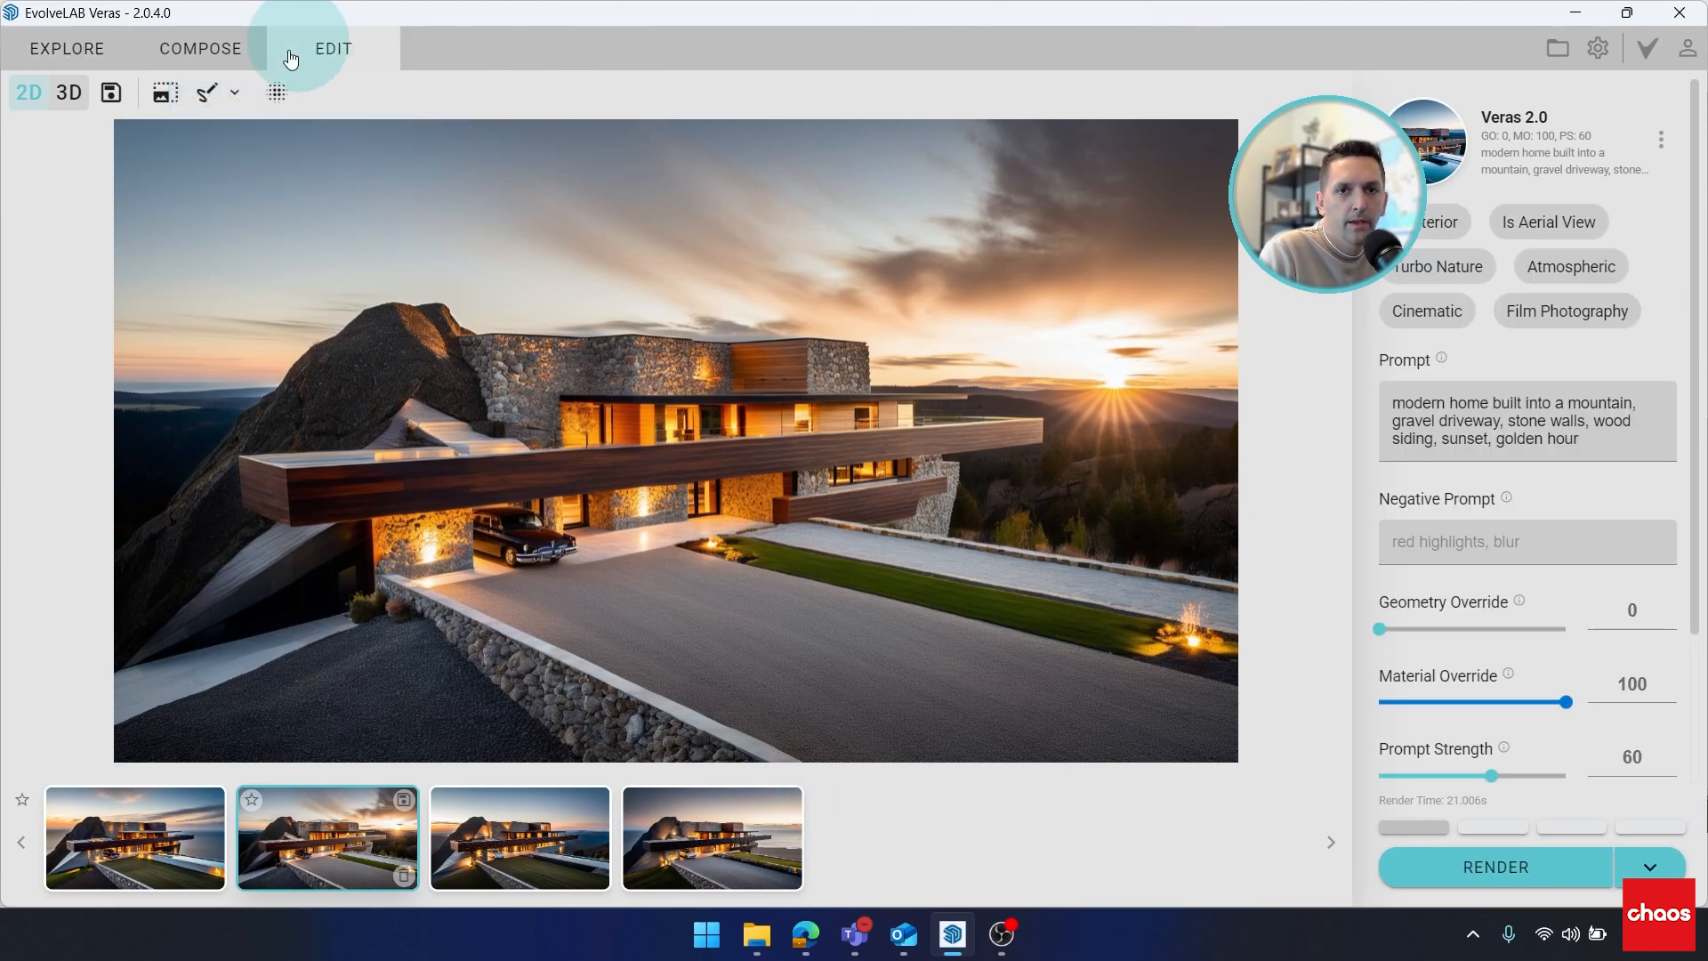
{"action": "mouse_move", "coordinate": [208, 93]}
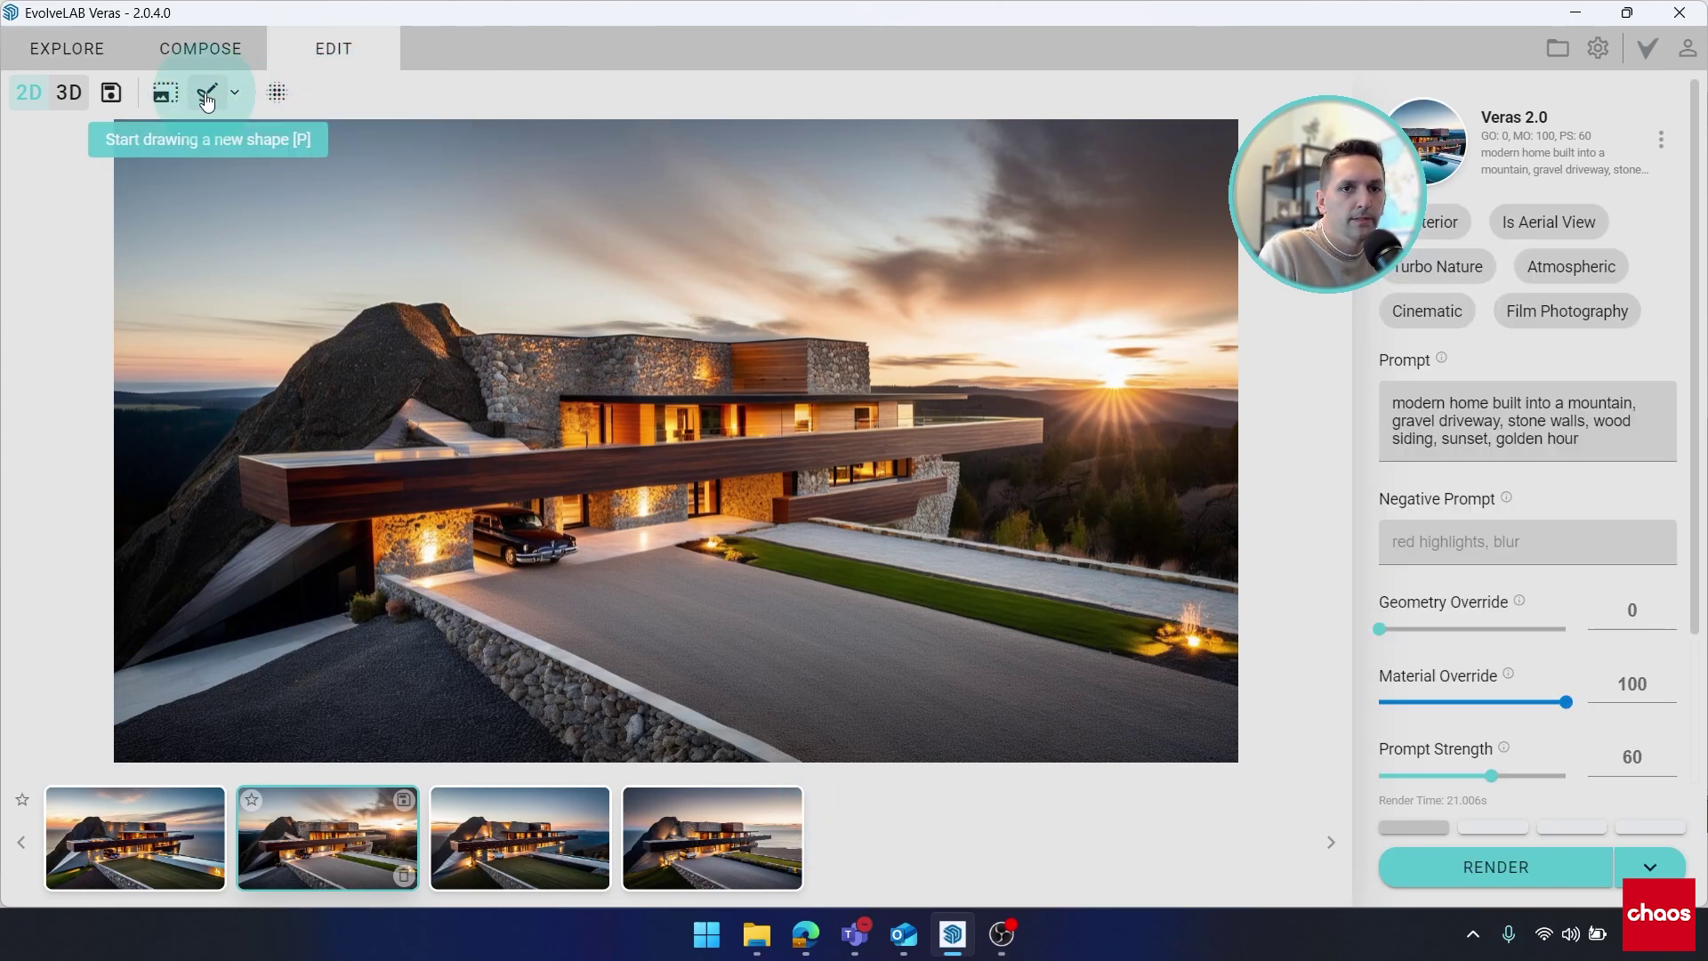
{"action": "left_click", "coordinate": [206, 92]}
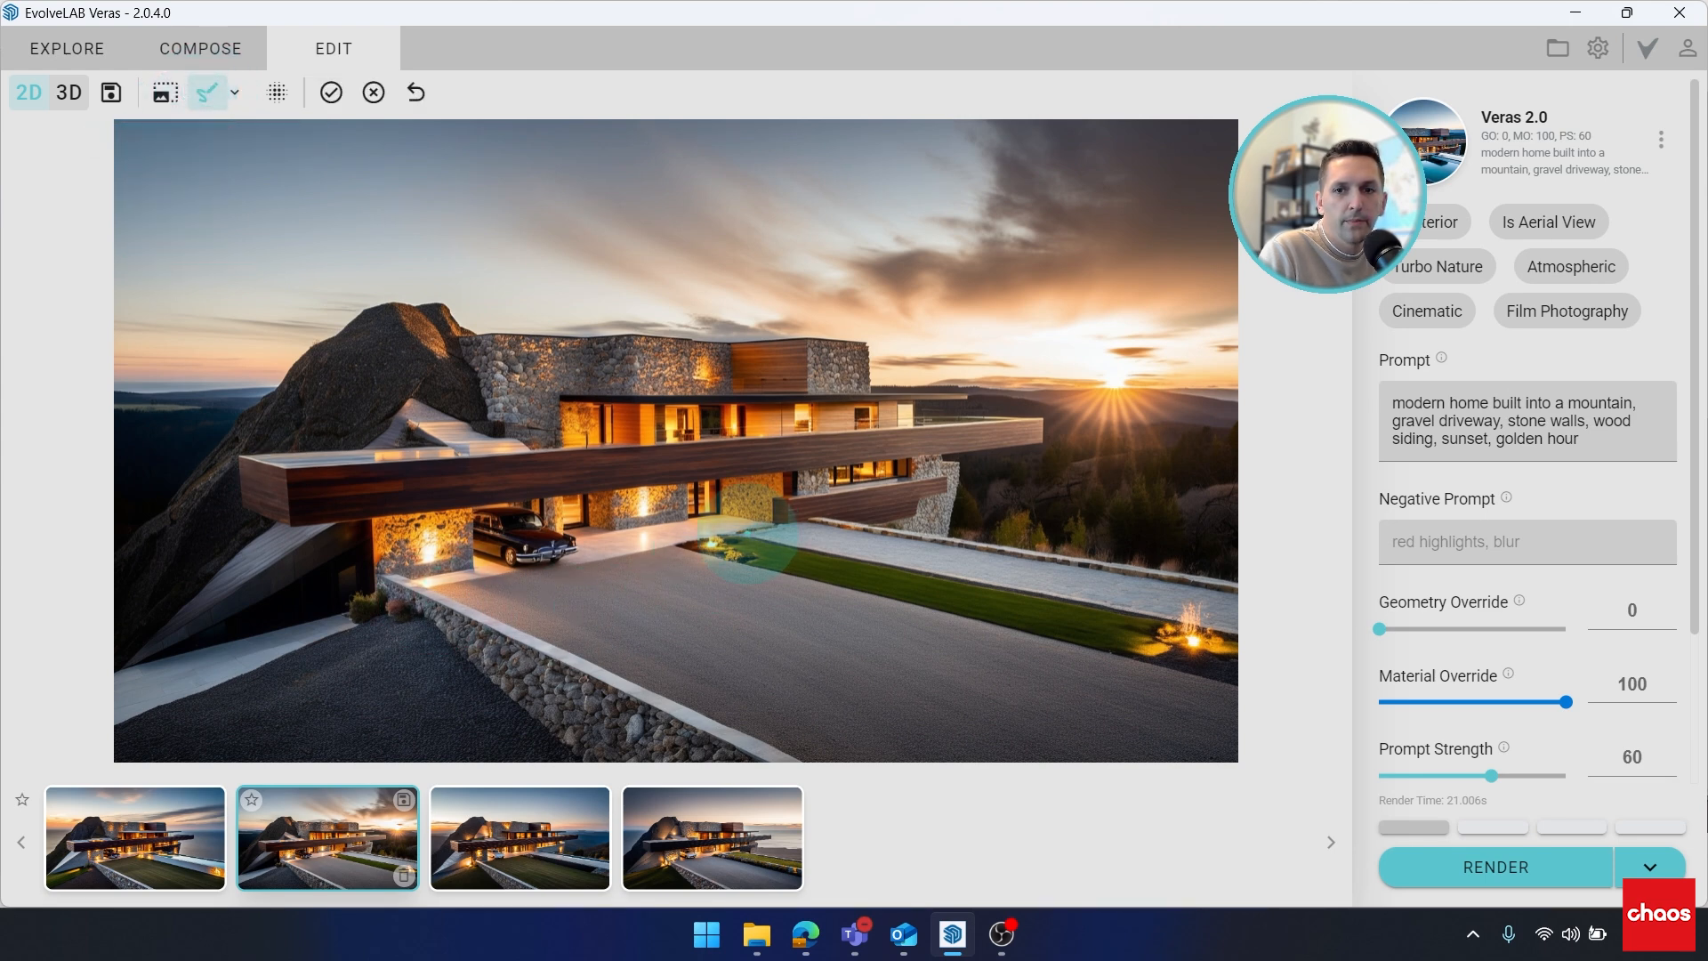
{"action": "mouse_move", "coordinate": [234, 452]}
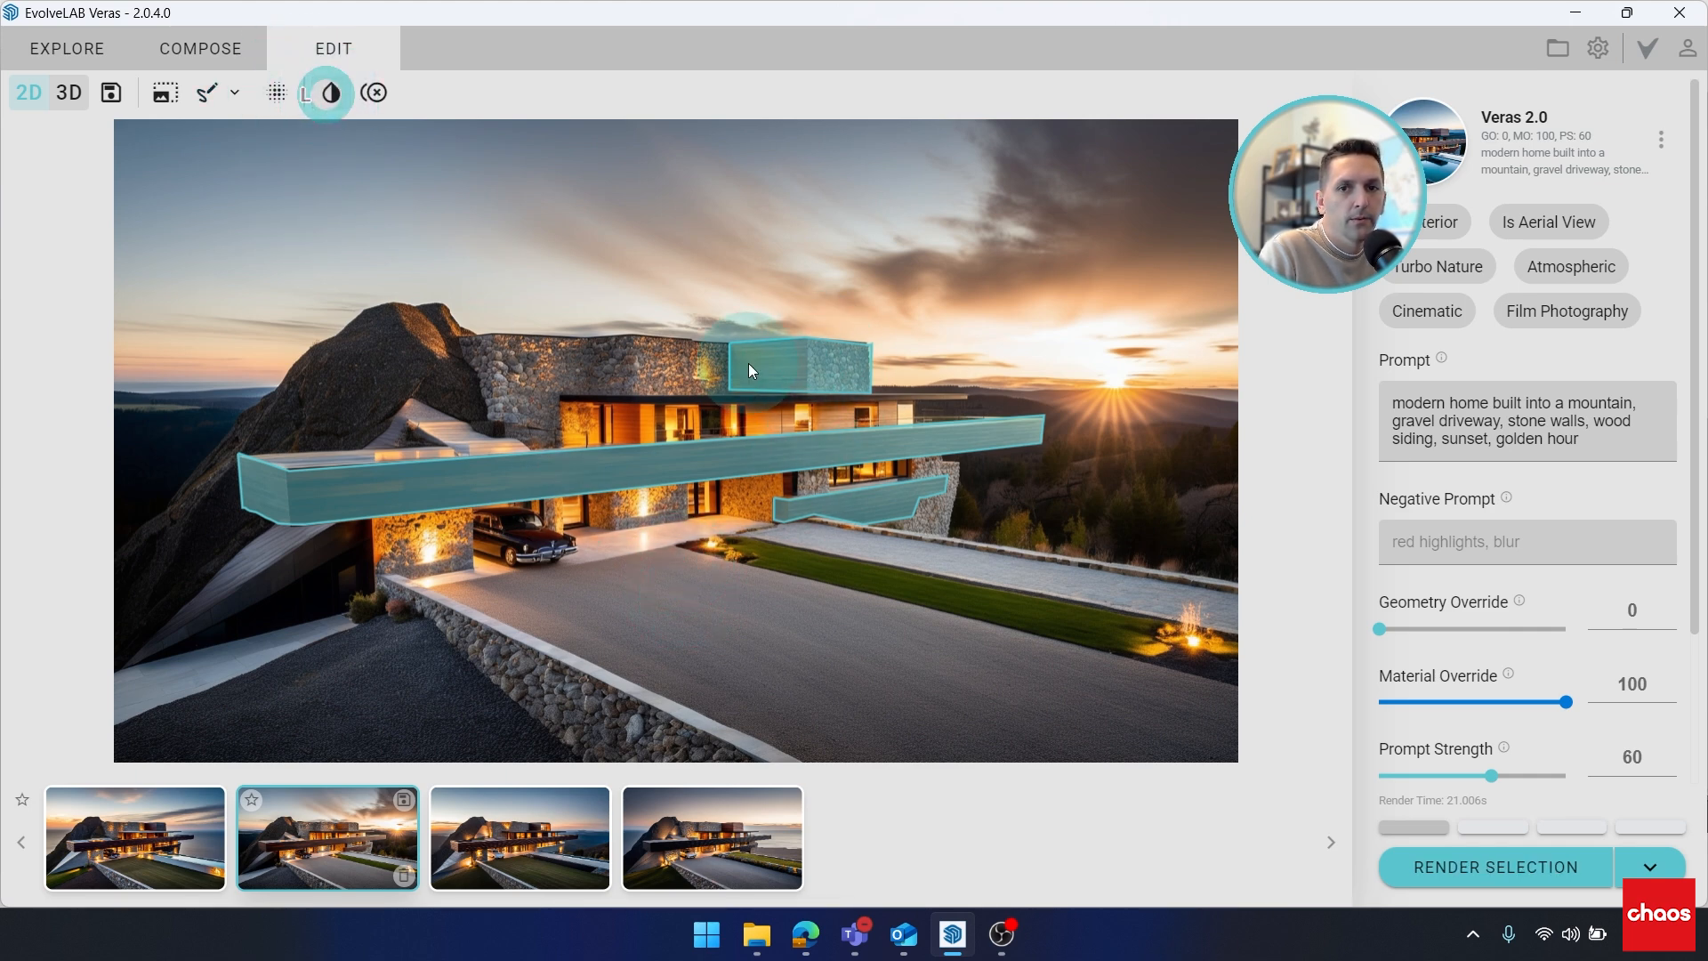
{"action": "left_click", "coordinate": [373, 92]}
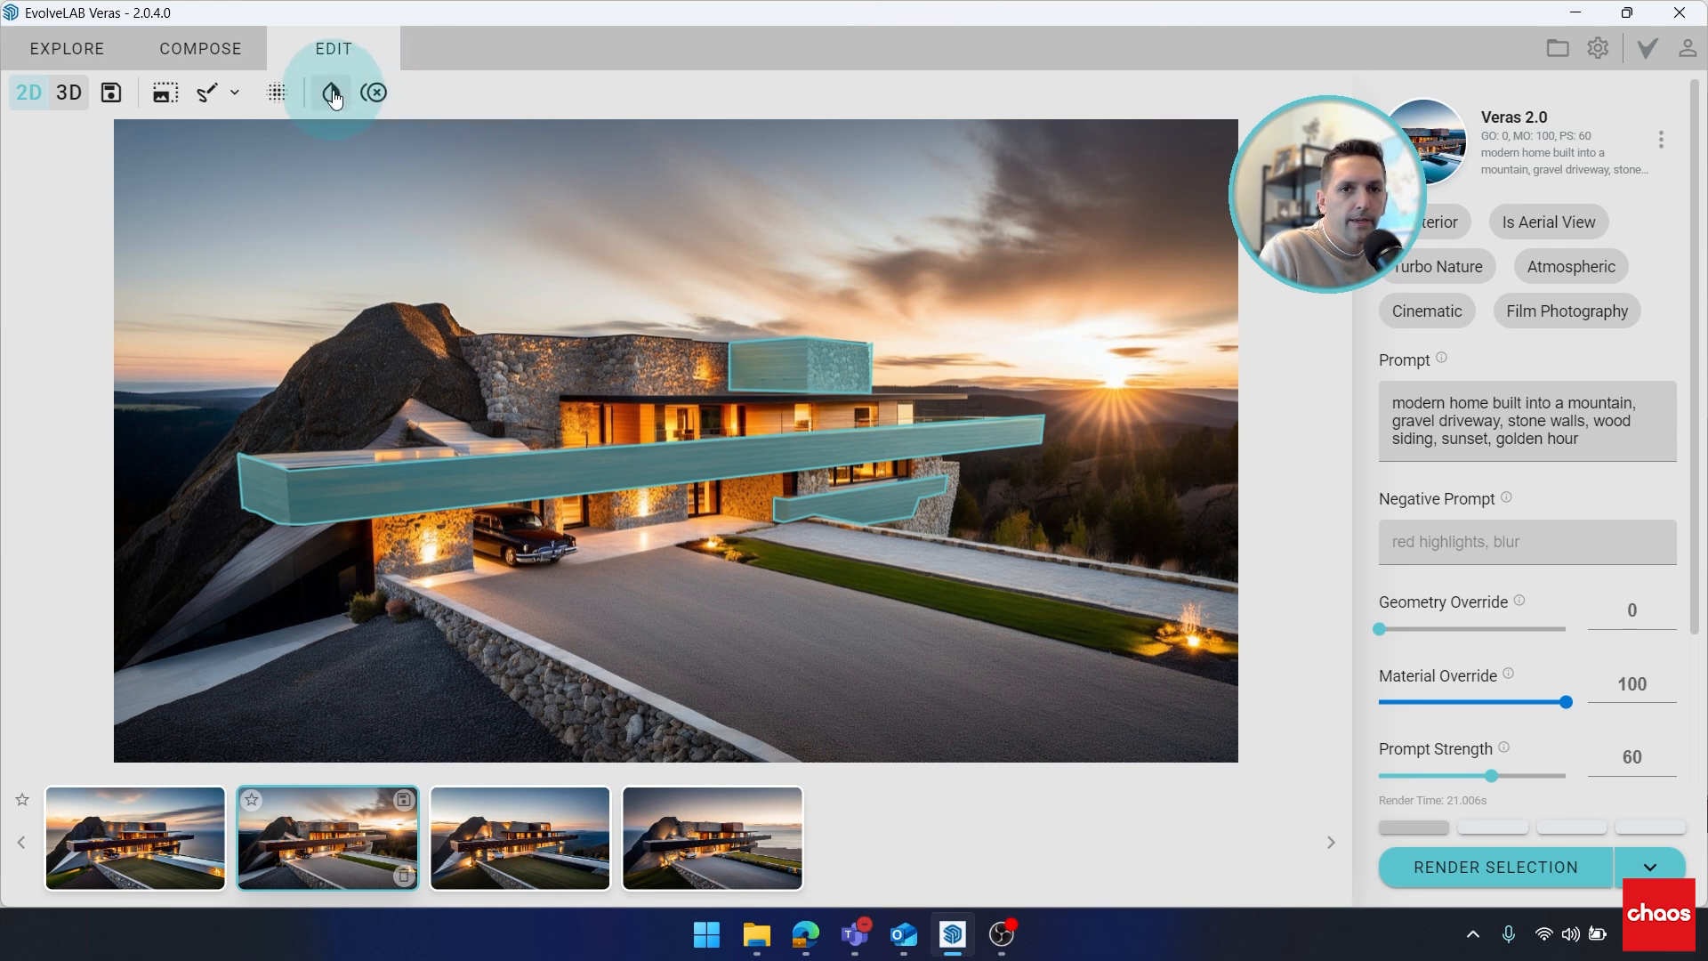
{"action": "left_click", "coordinate": [332, 92]}
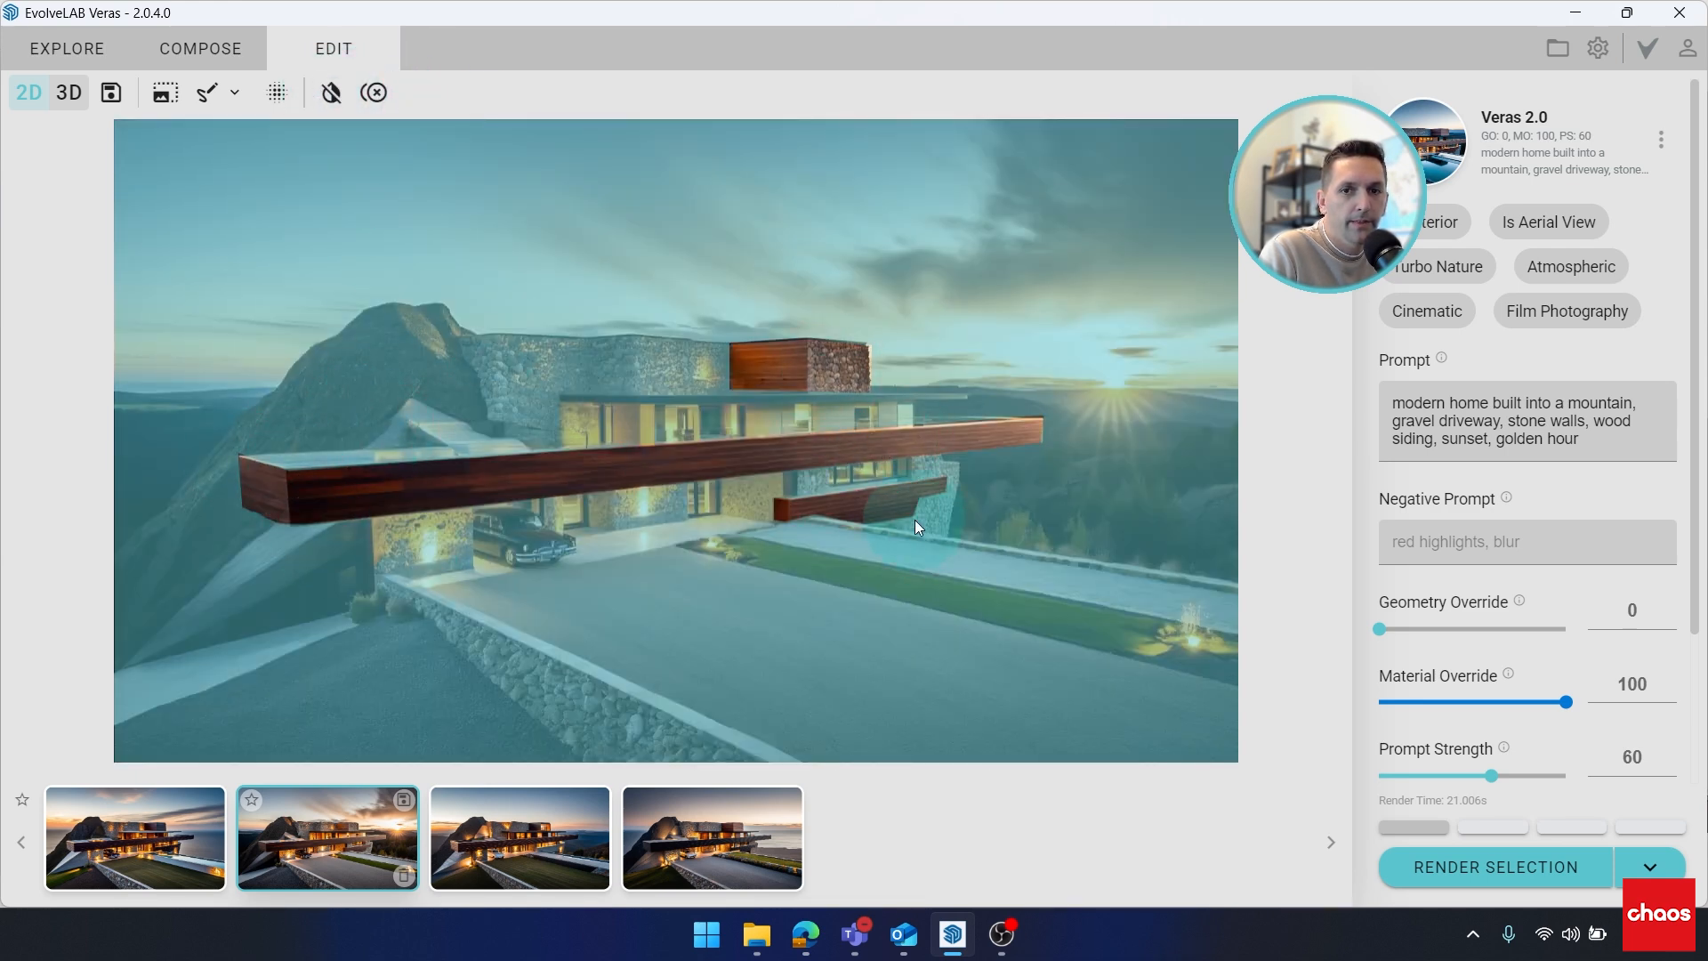
{"action": "left_click", "coordinate": [326, 92]}
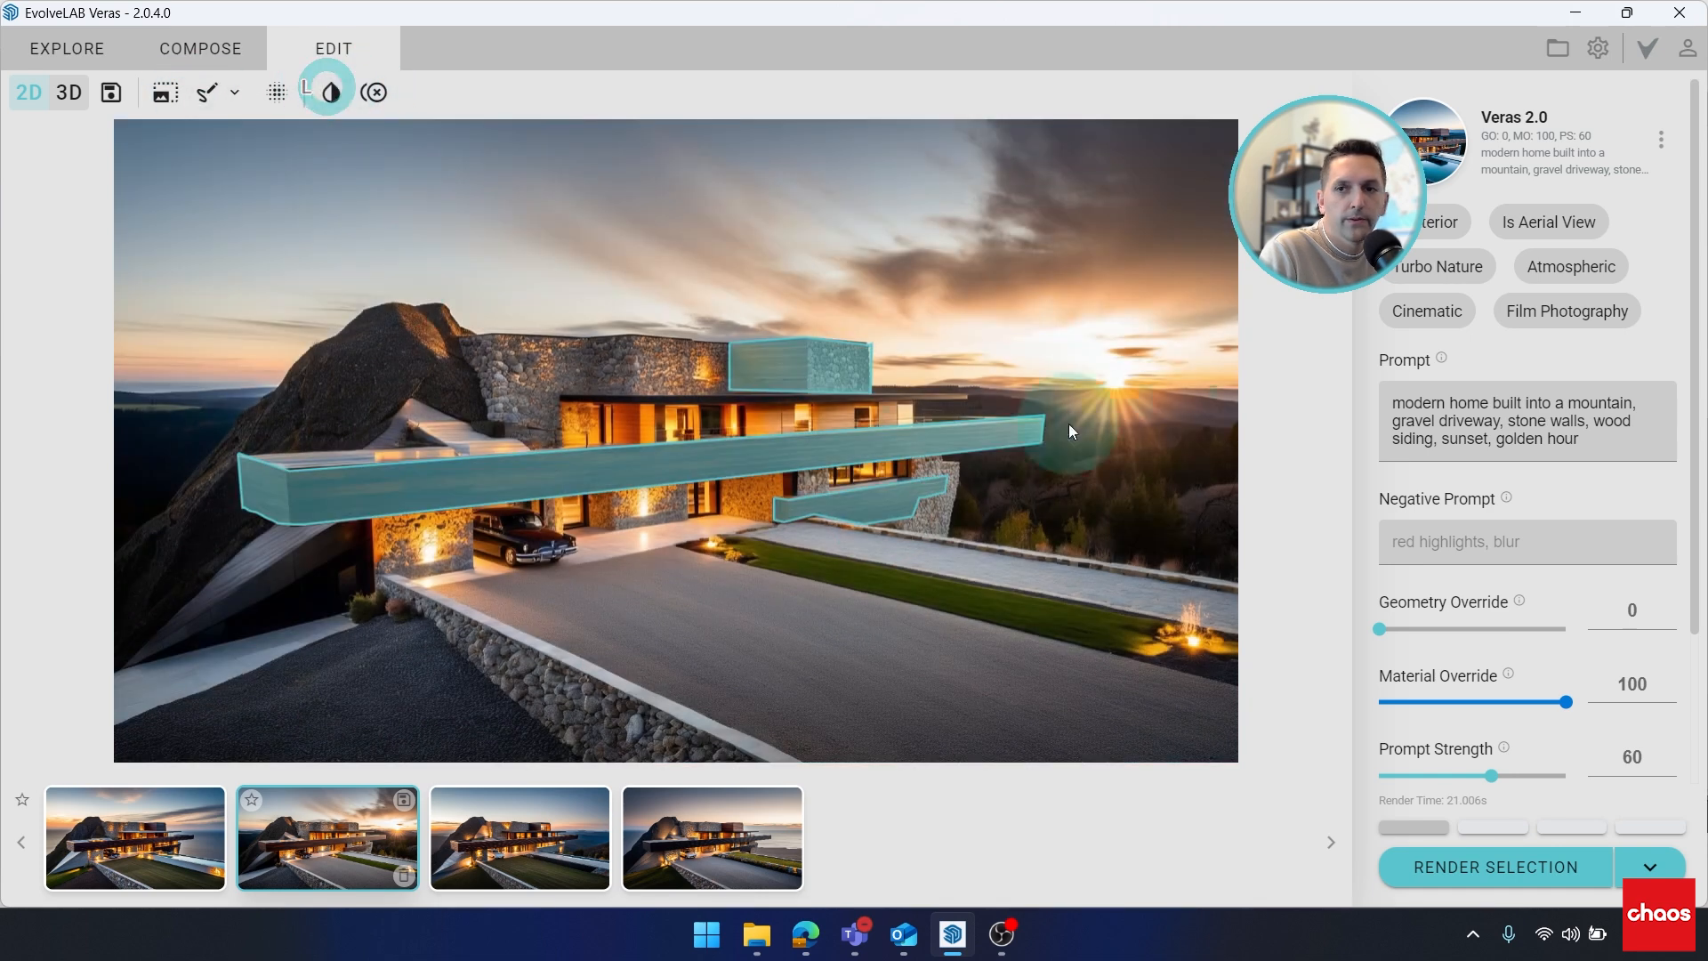
- Replace 'gravel driveway, stone walls' in the prompt with 'stained wood siding'
{"action": "left_click", "coordinate": [326, 91]}
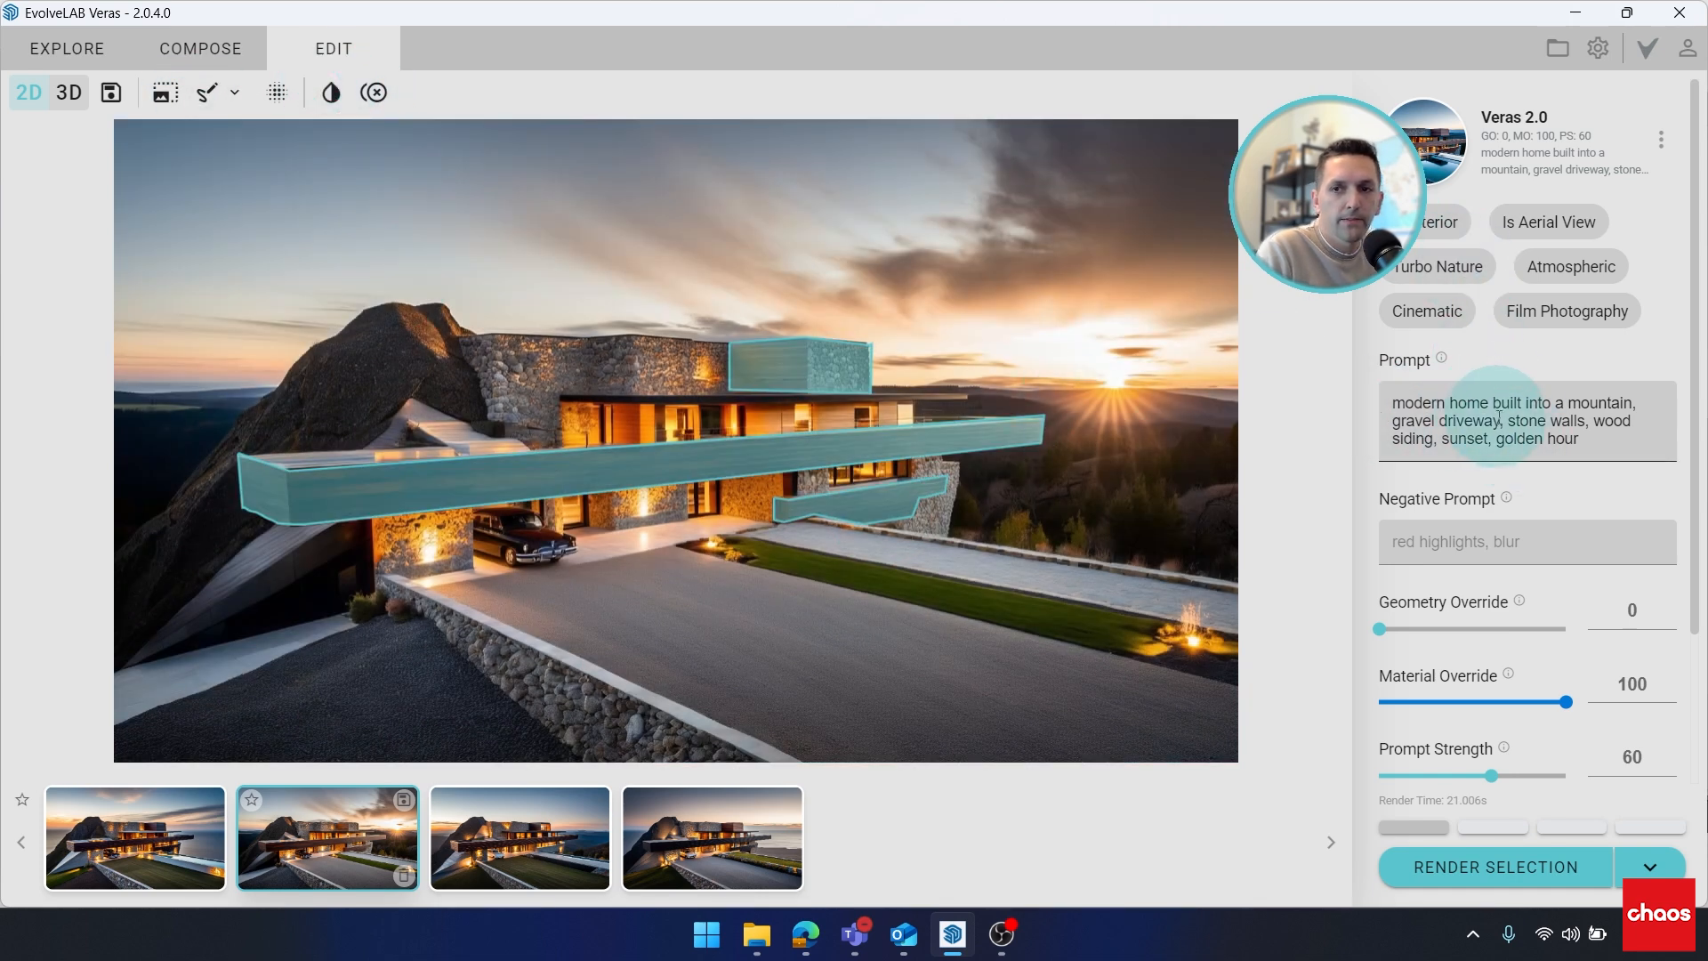
{"action": "double_click", "coordinate": [1467, 420]}
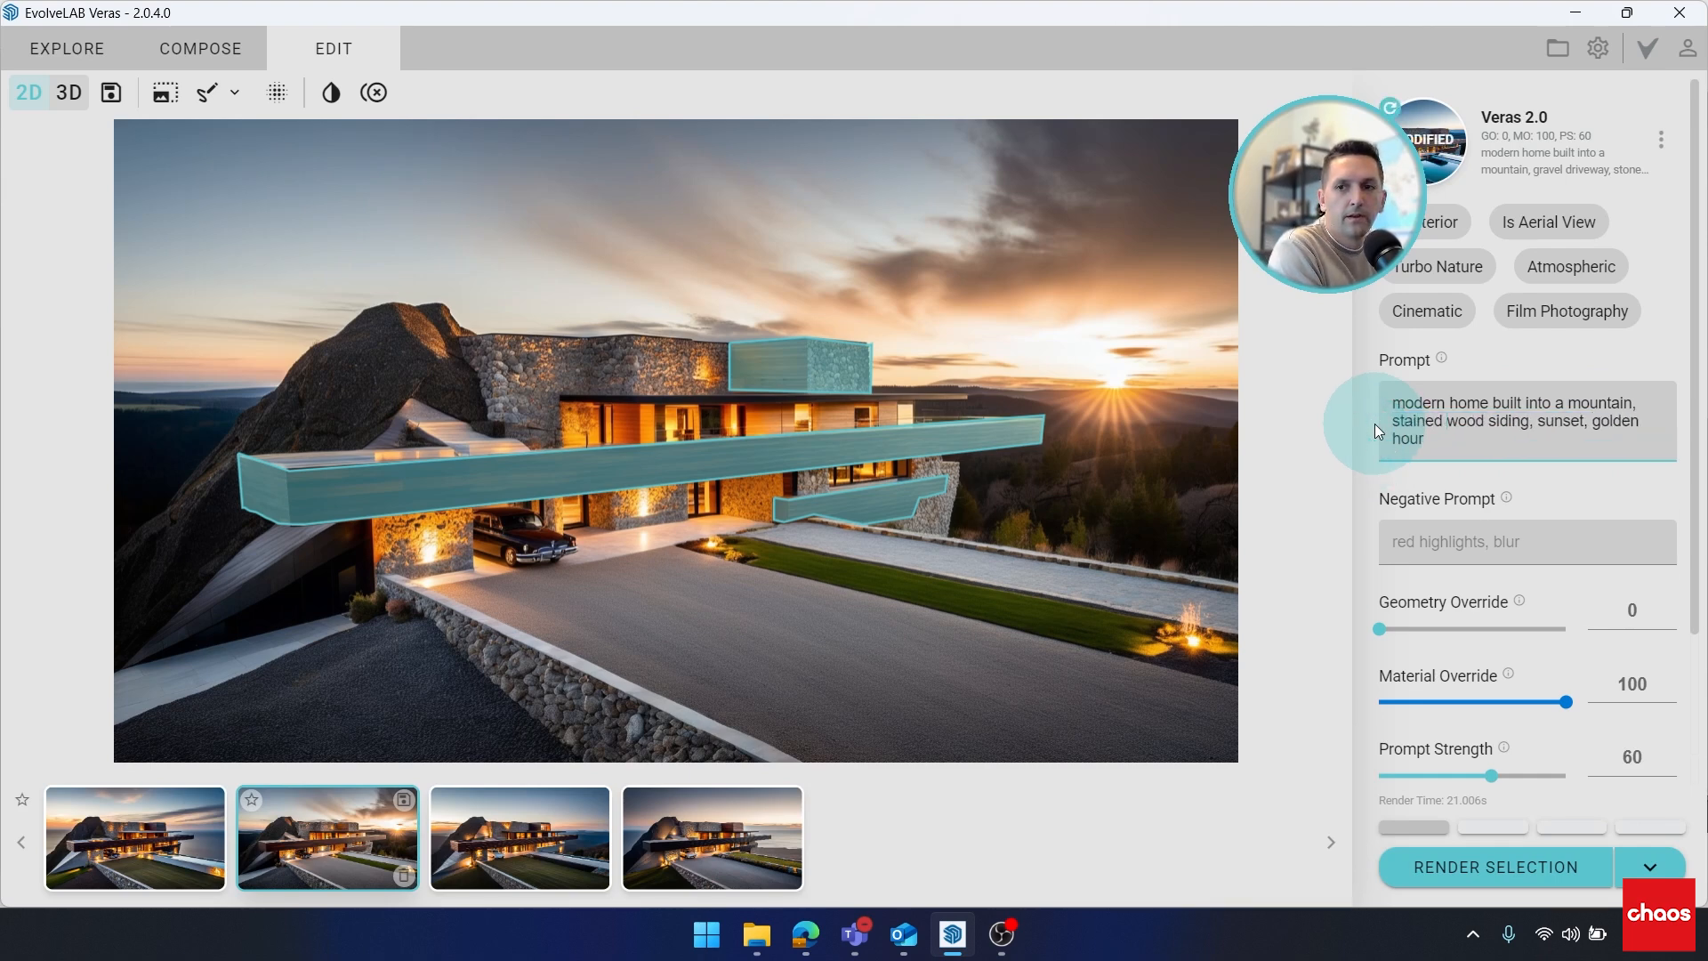
{"action": "mouse_move", "coordinate": [1640, 406]}
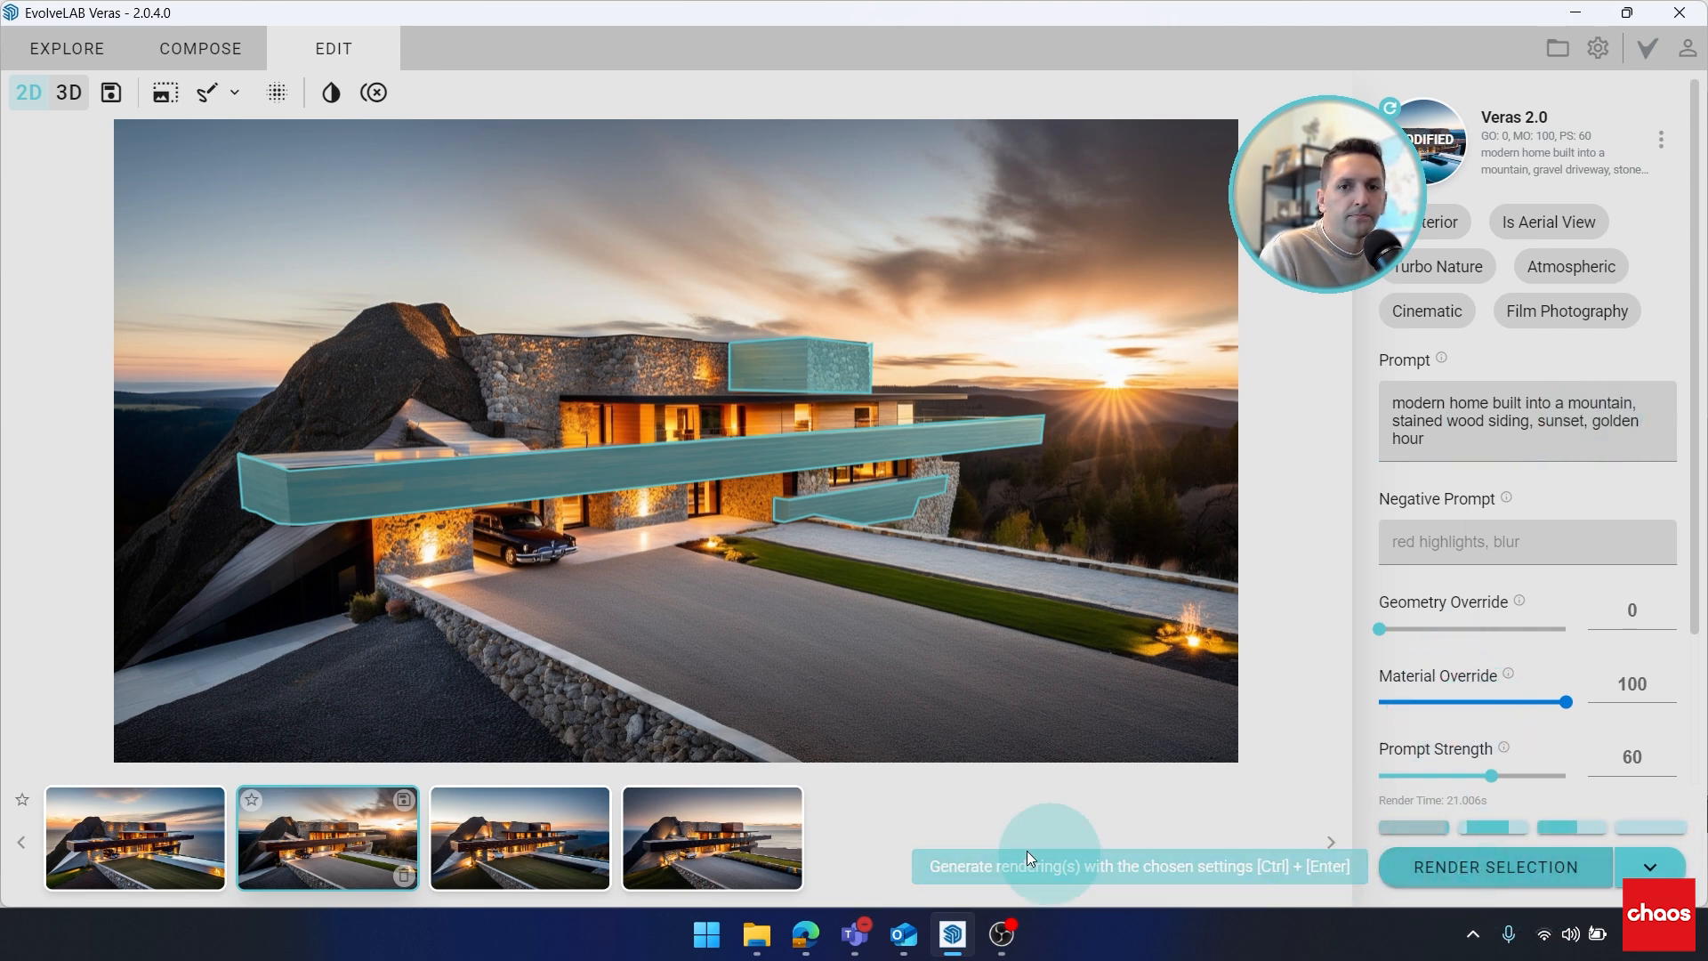
{"action": "mouse_move", "coordinate": [884, 817]}
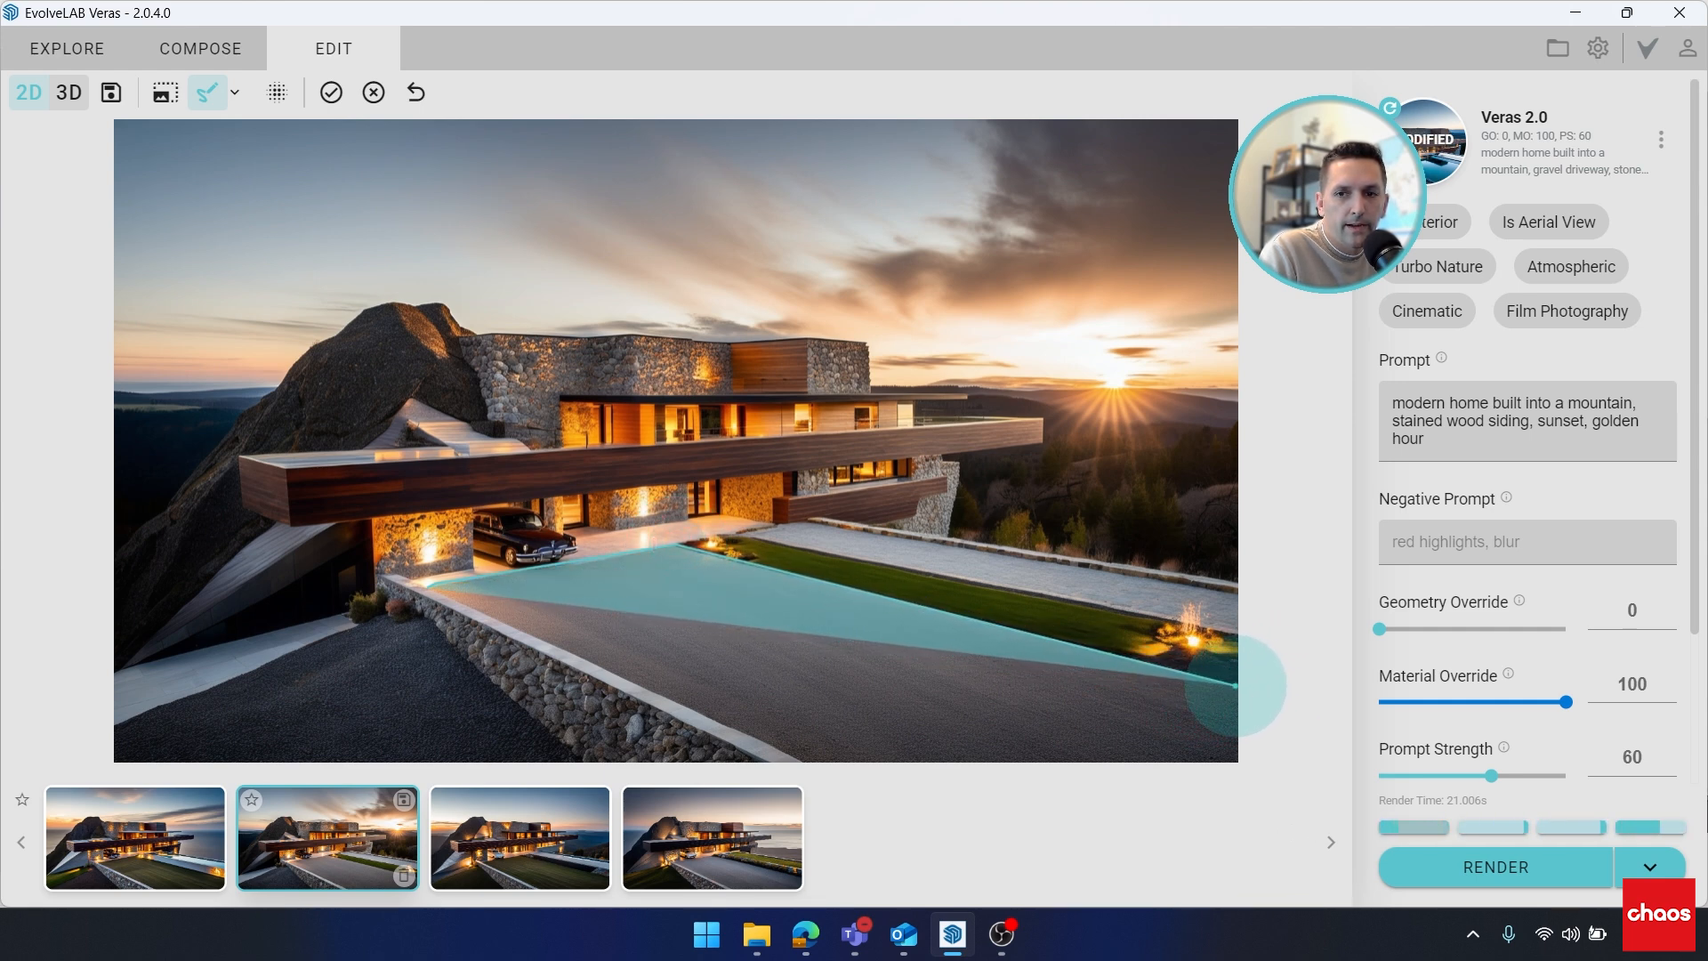
{"action": "mouse_move", "coordinate": [1251, 695]}
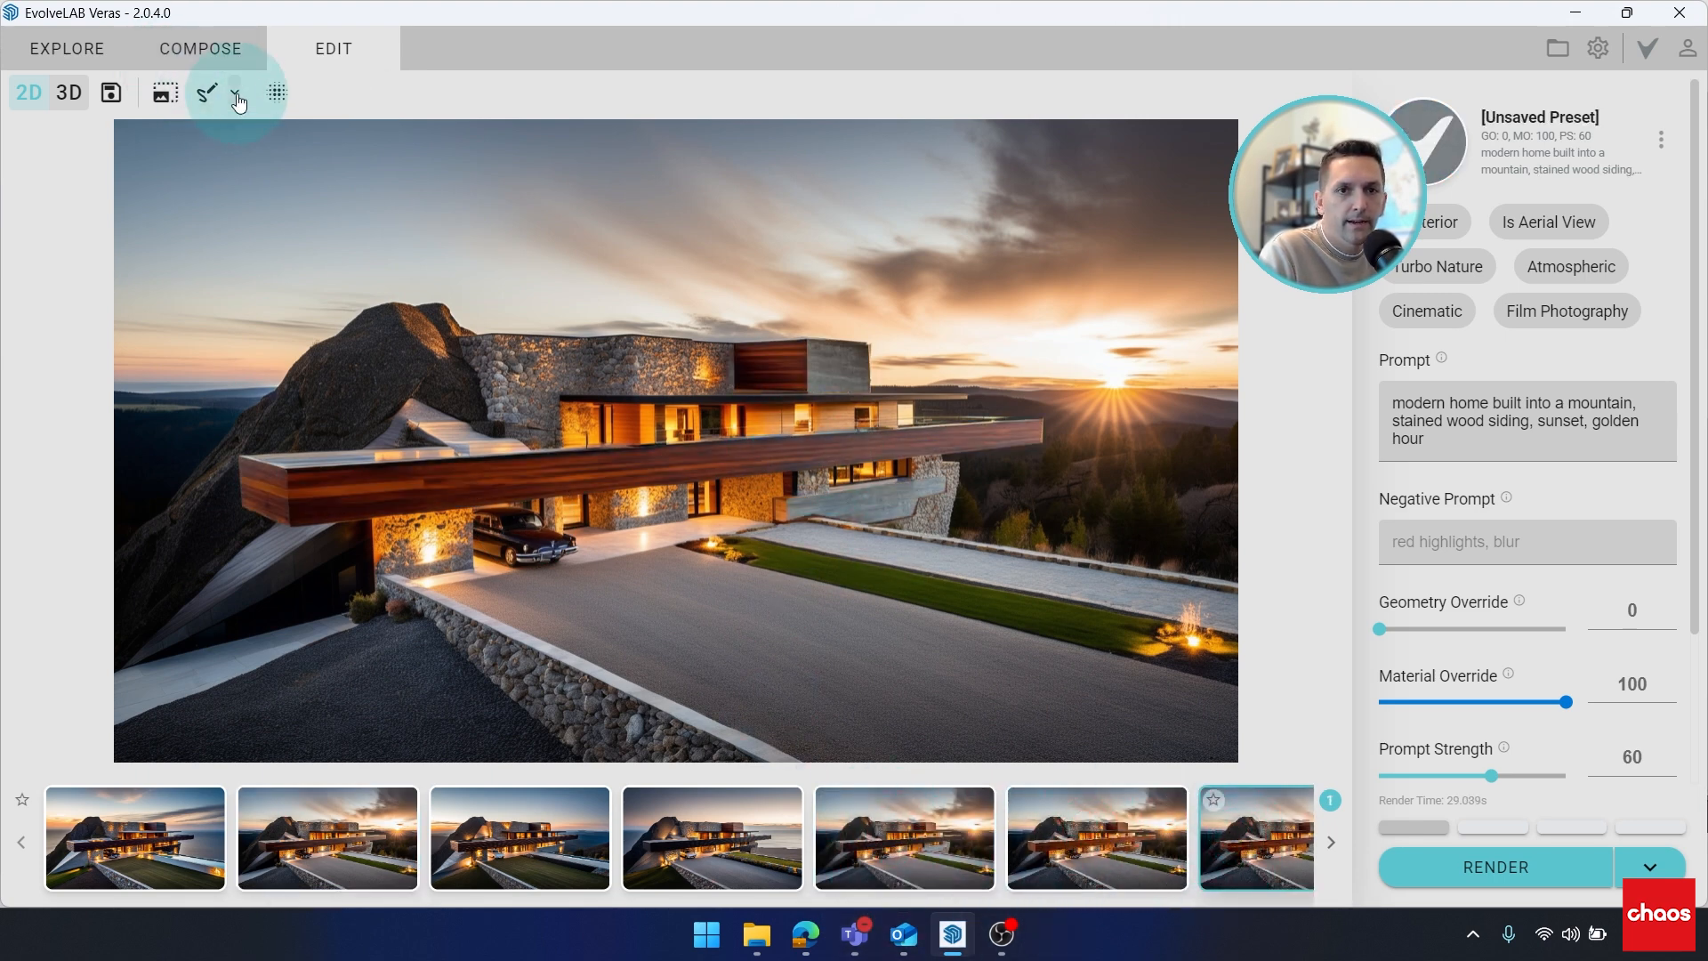
- Reuse the recent driveway mask and change the prompt to 'gravel driveway, sunset, golden hour'
{"action": "left_click", "coordinate": [233, 93]}
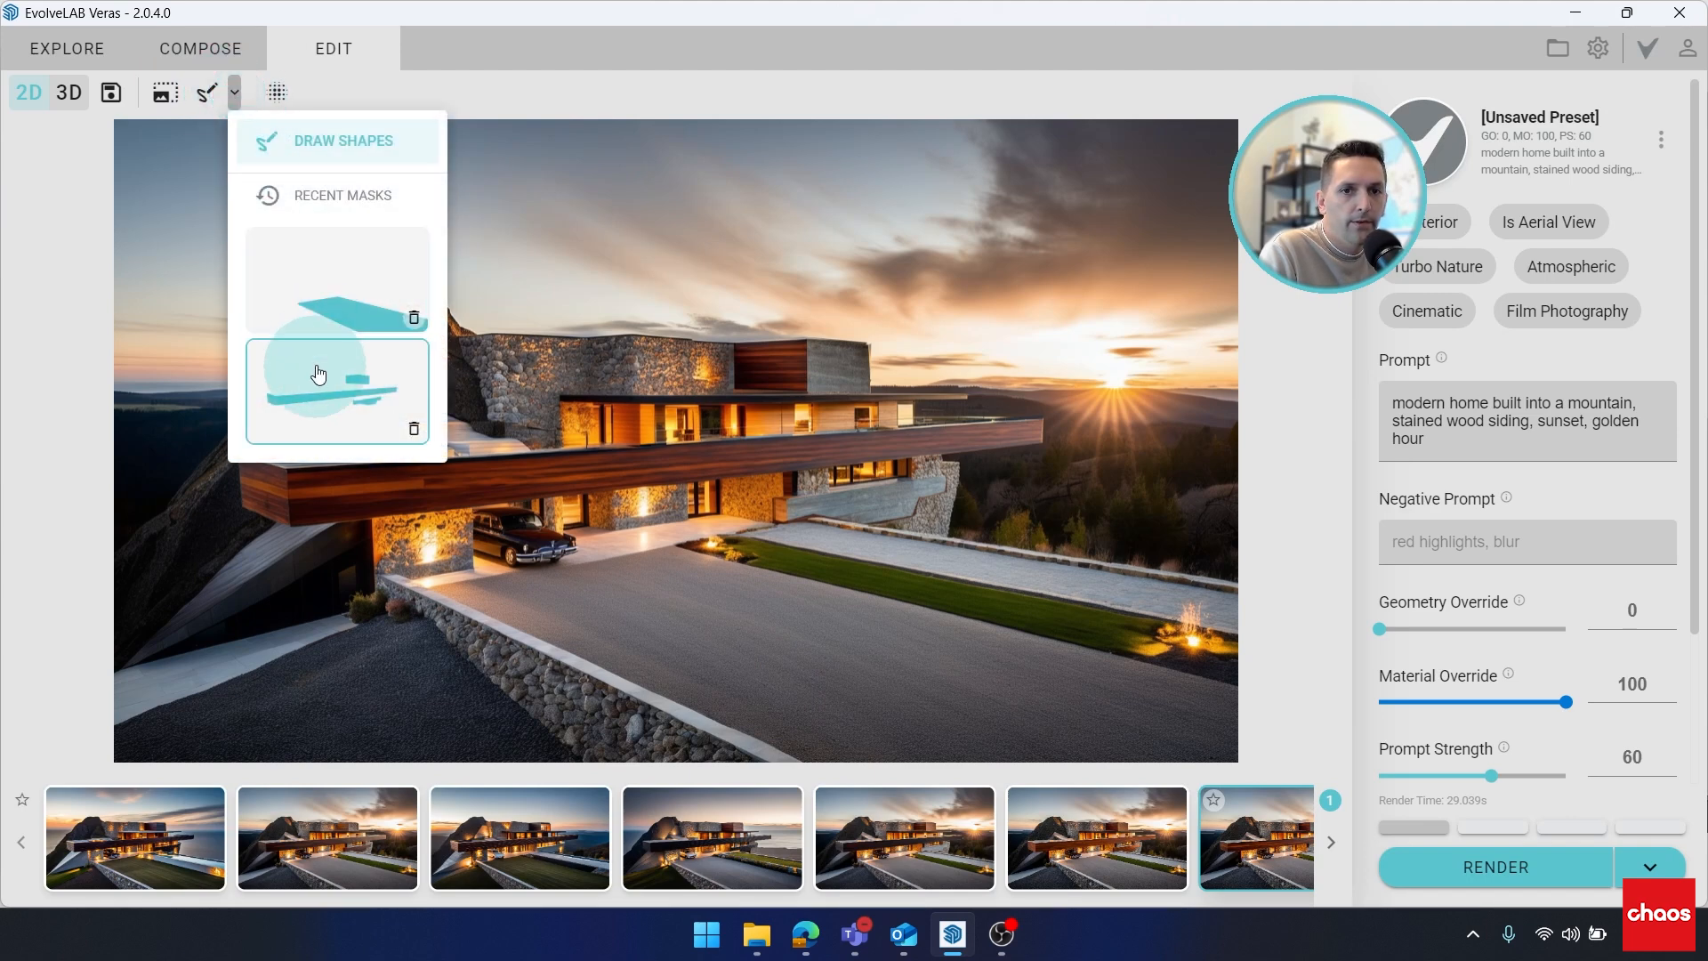
{"action": "left_click", "coordinate": [337, 389]}
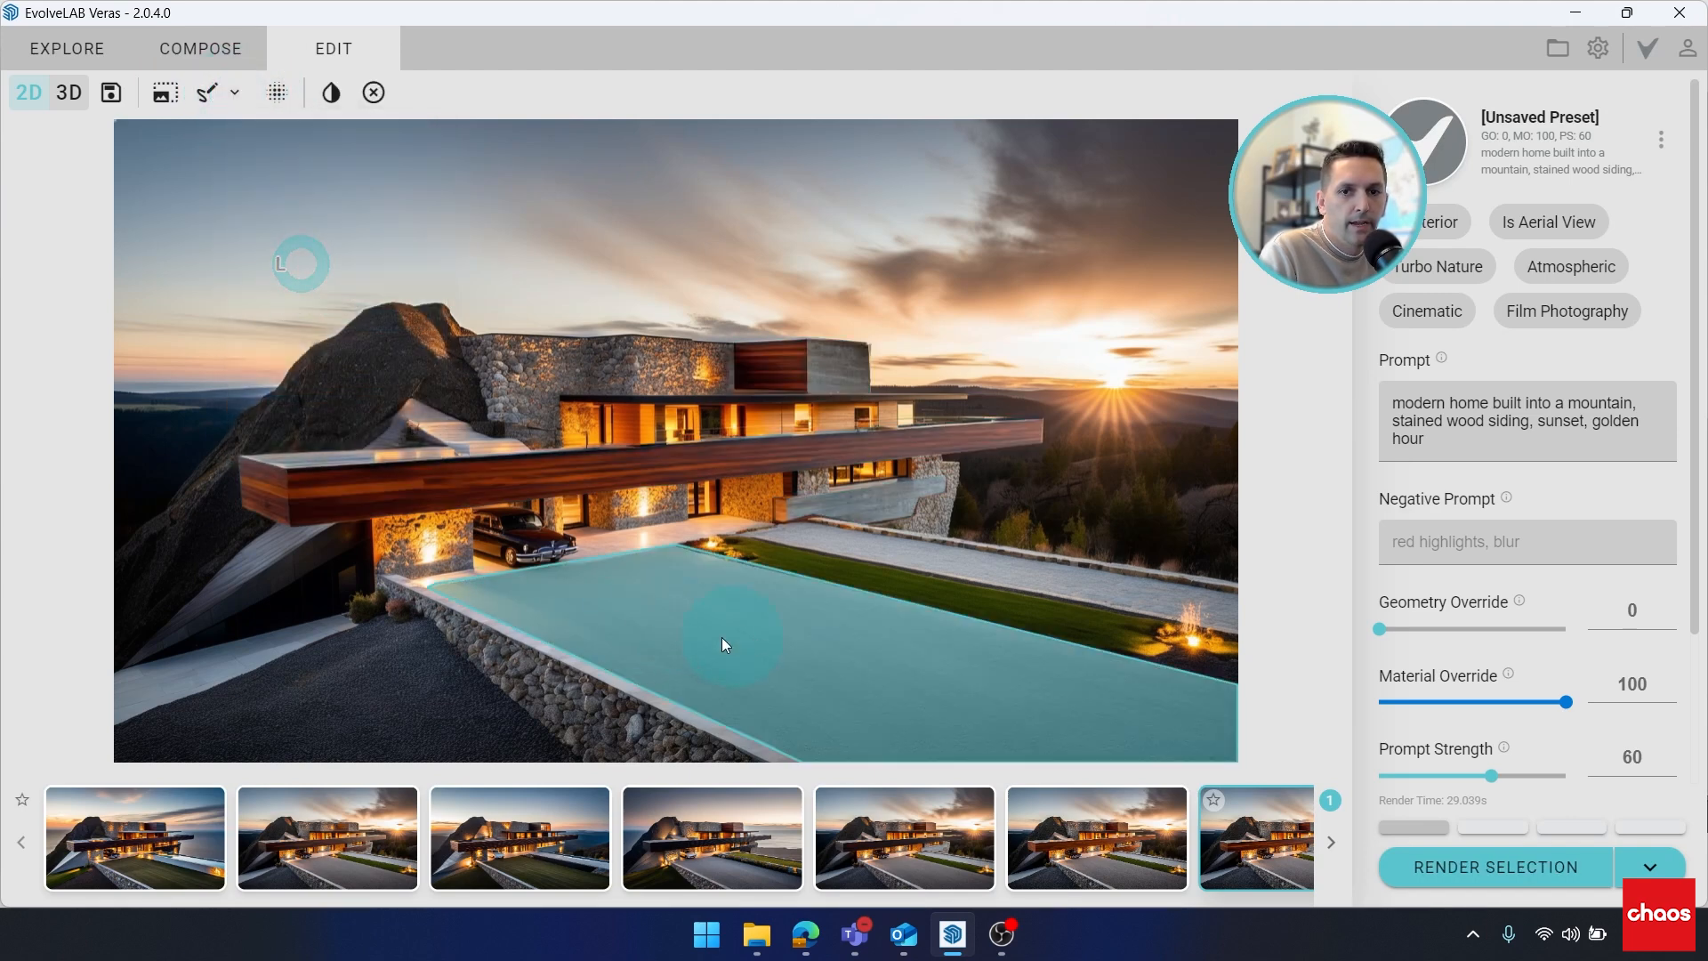
{"action": "double_click", "coordinate": [1582, 421]}
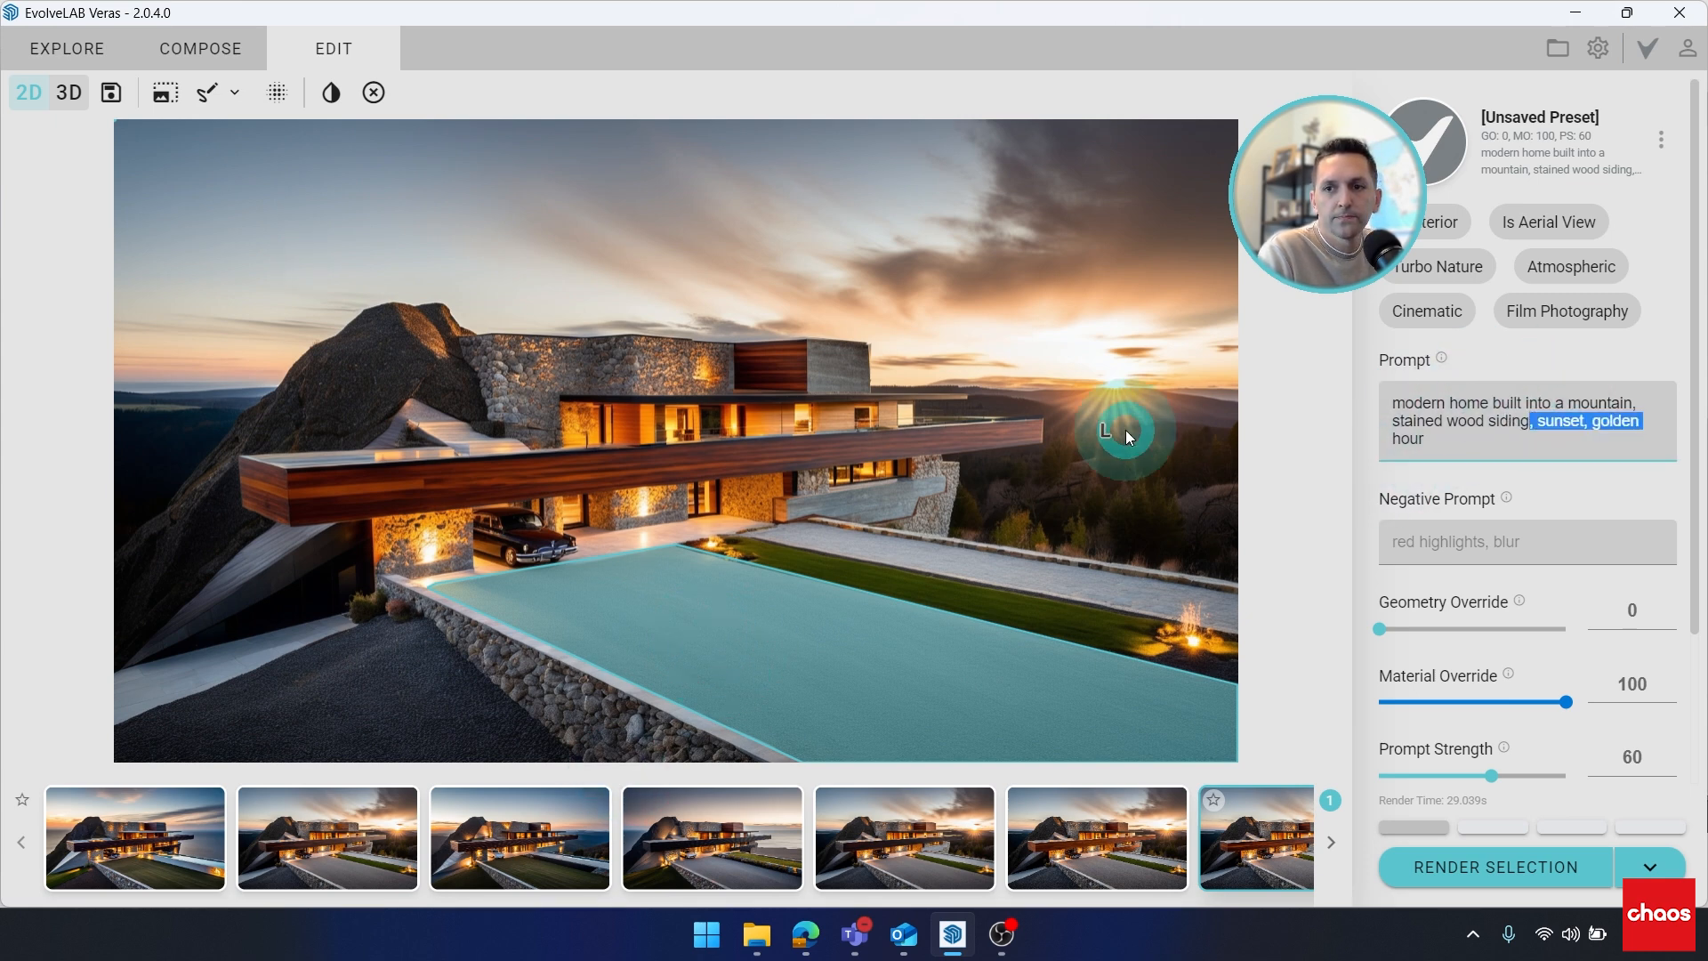
{"action": "type", "text": "gravel driveway"}
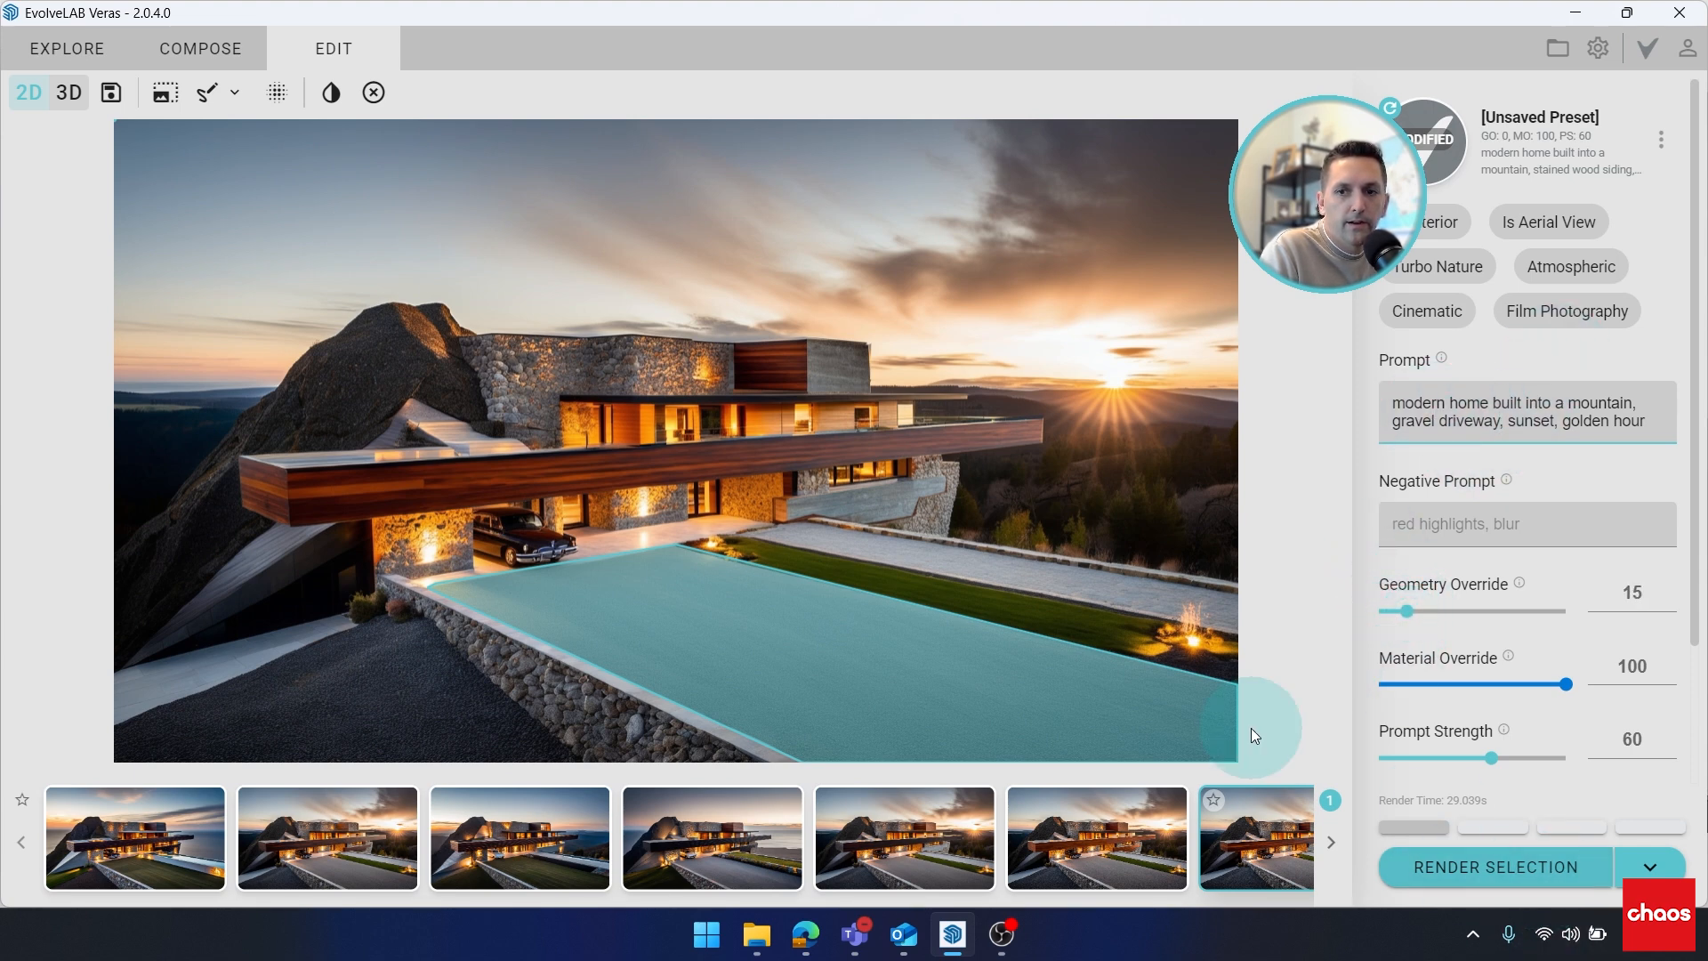
{"action": "mouse_move", "coordinate": [749, 589]}
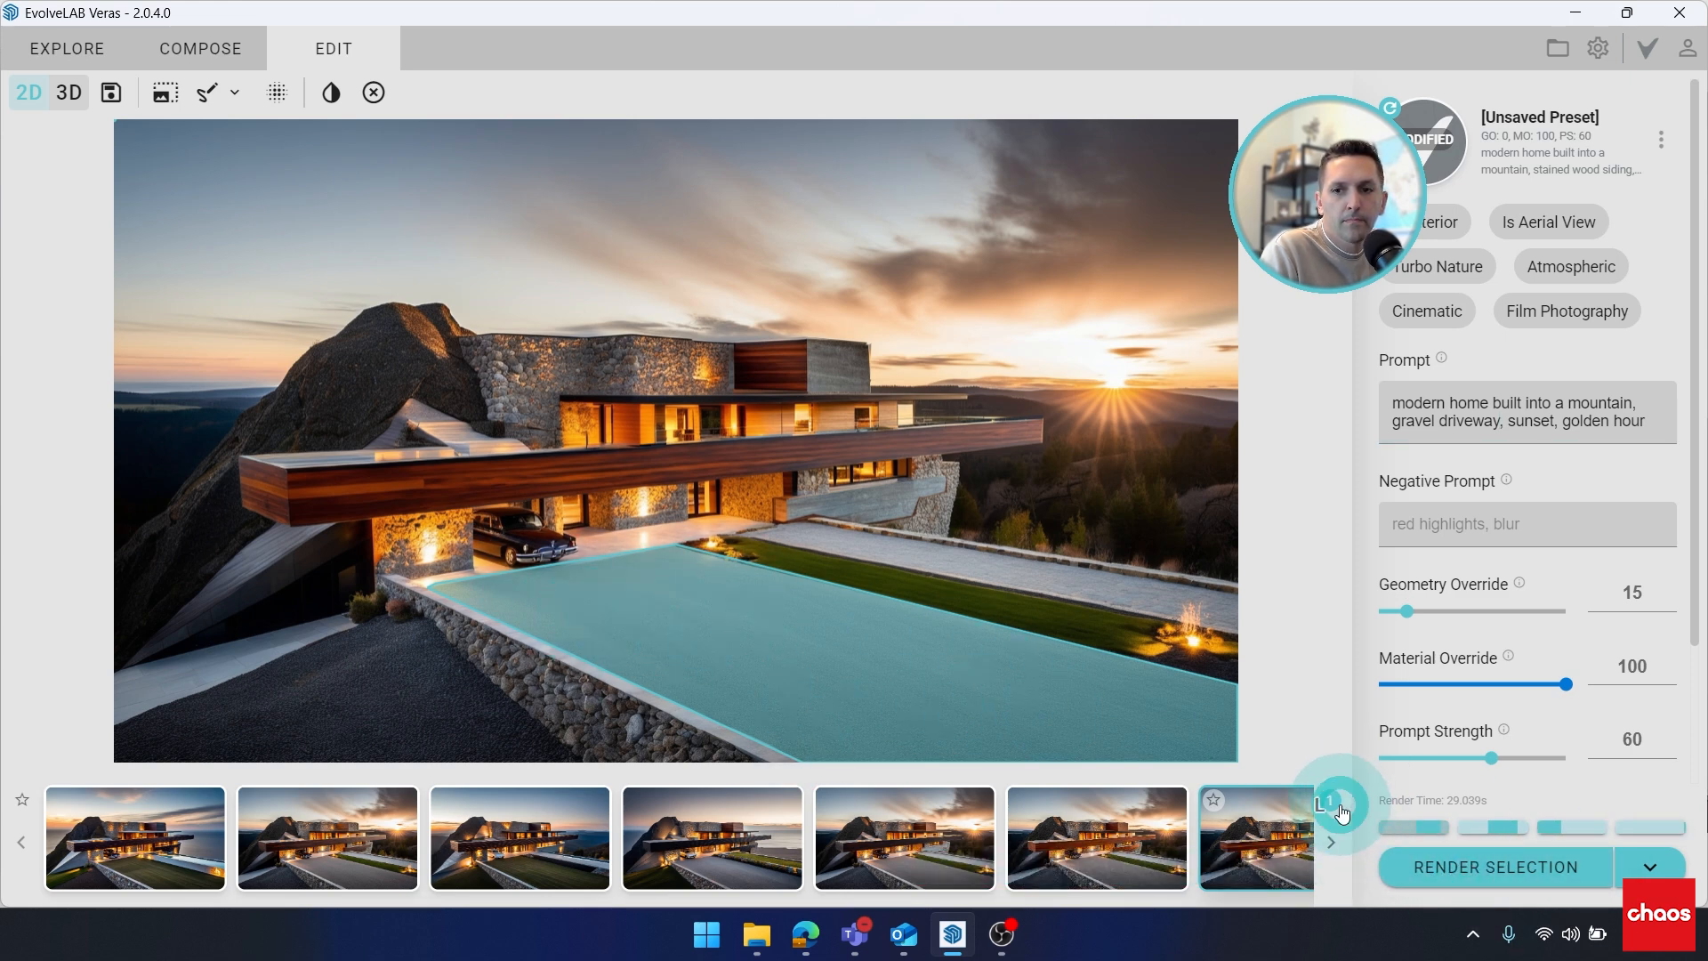
- Browse the render history, hide the mask, and display the newest gravel-driveway render
{"action": "left_click", "coordinate": [1022, 838]}
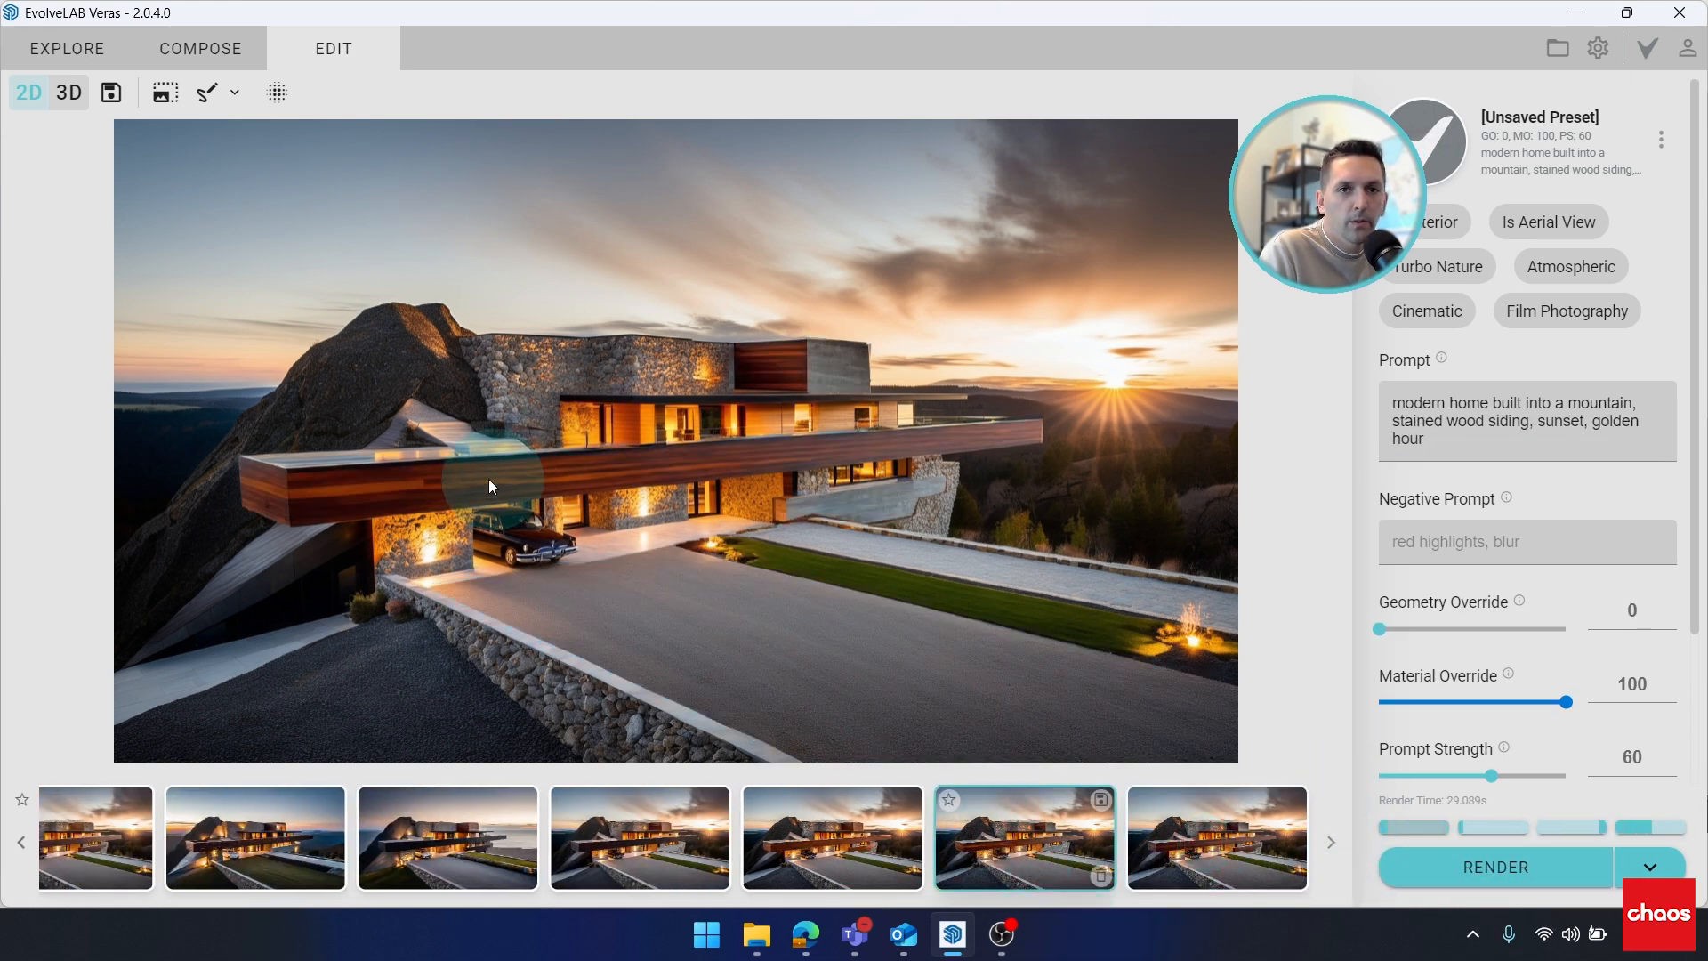
{"action": "left_click", "coordinate": [208, 92]}
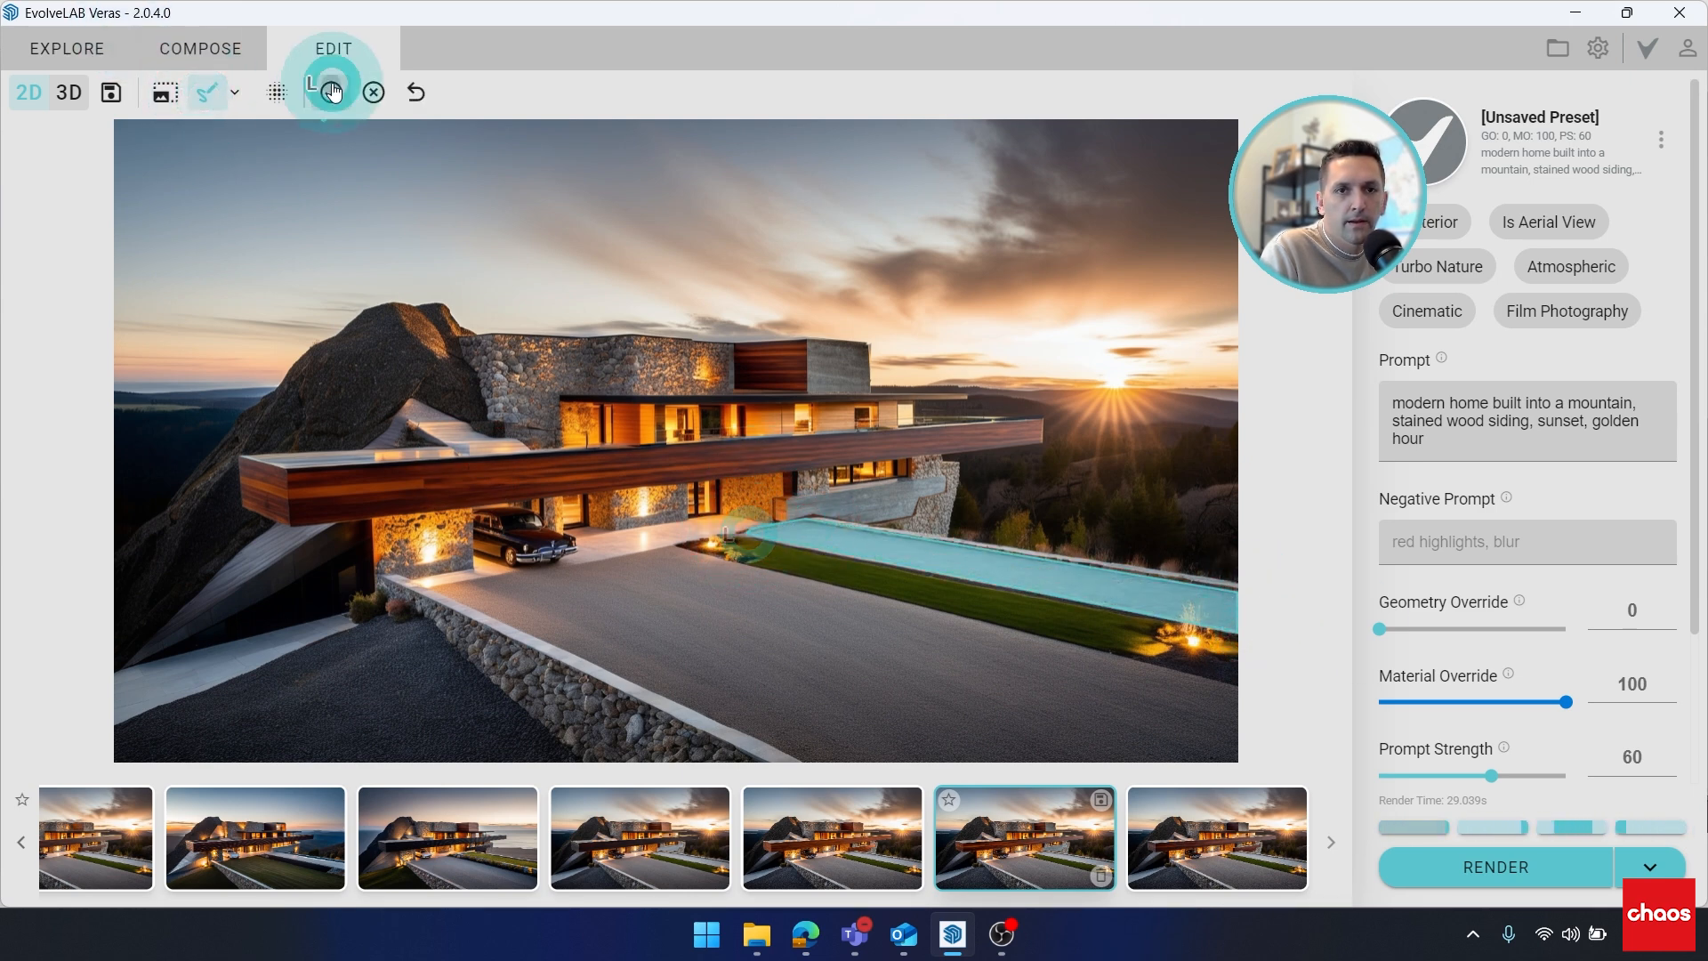
{"action": "left_click", "coordinate": [332, 92]}
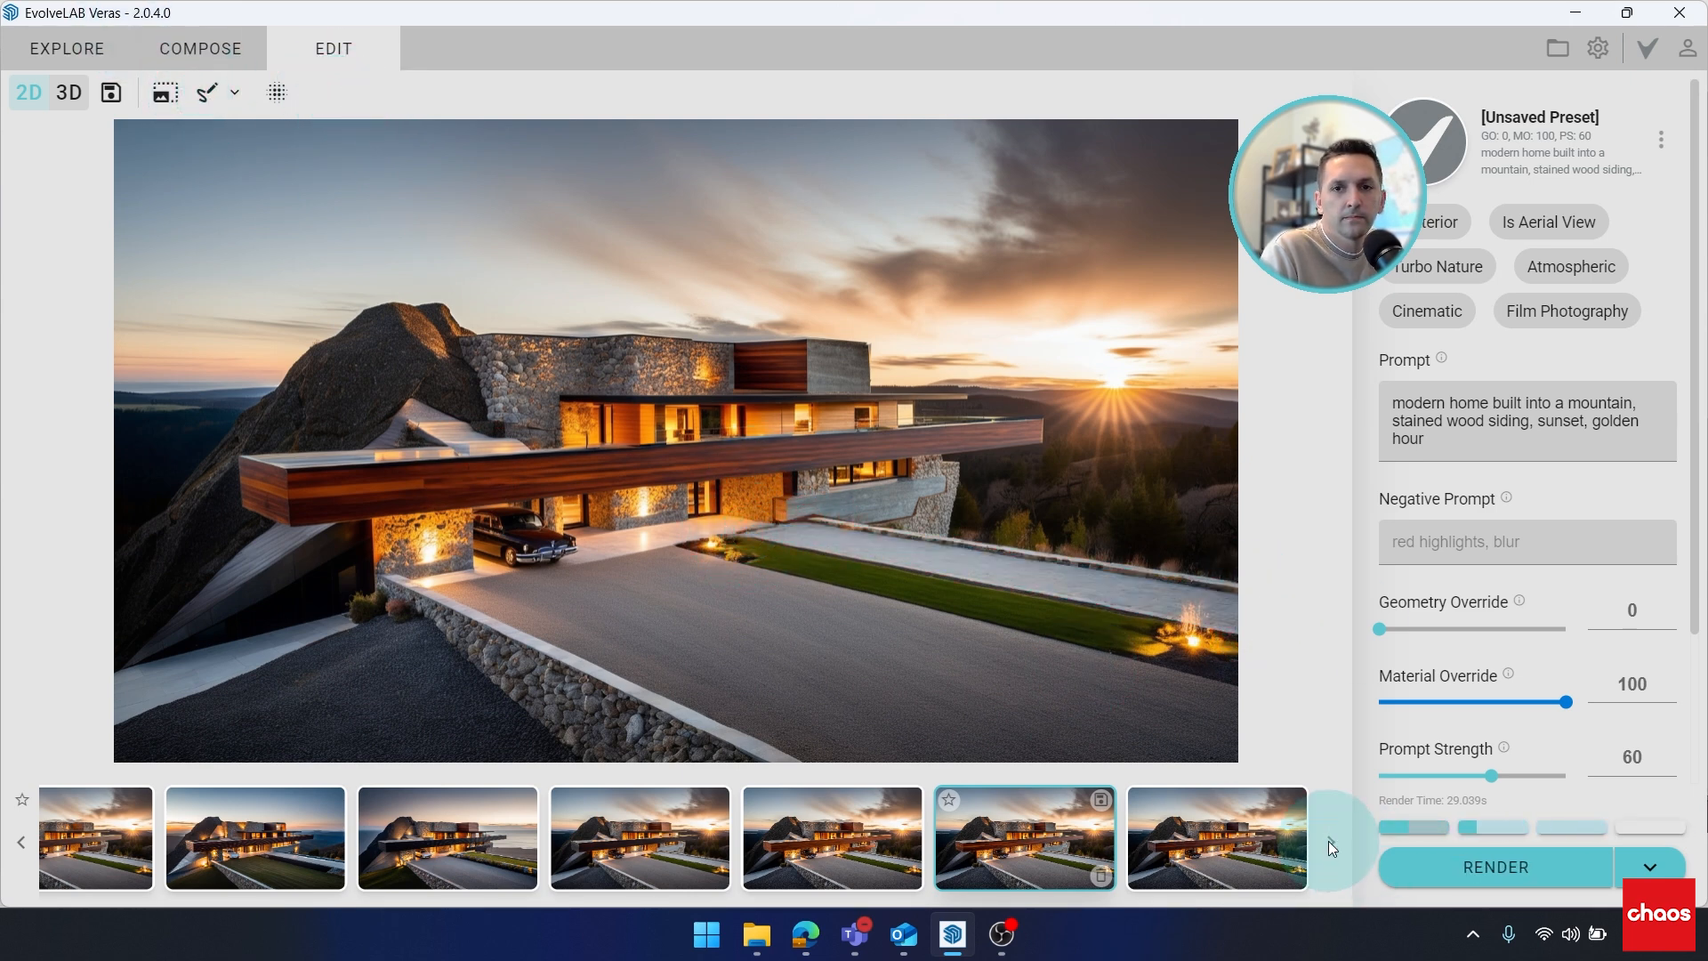
{"action": "left_click", "coordinate": [1216, 836]}
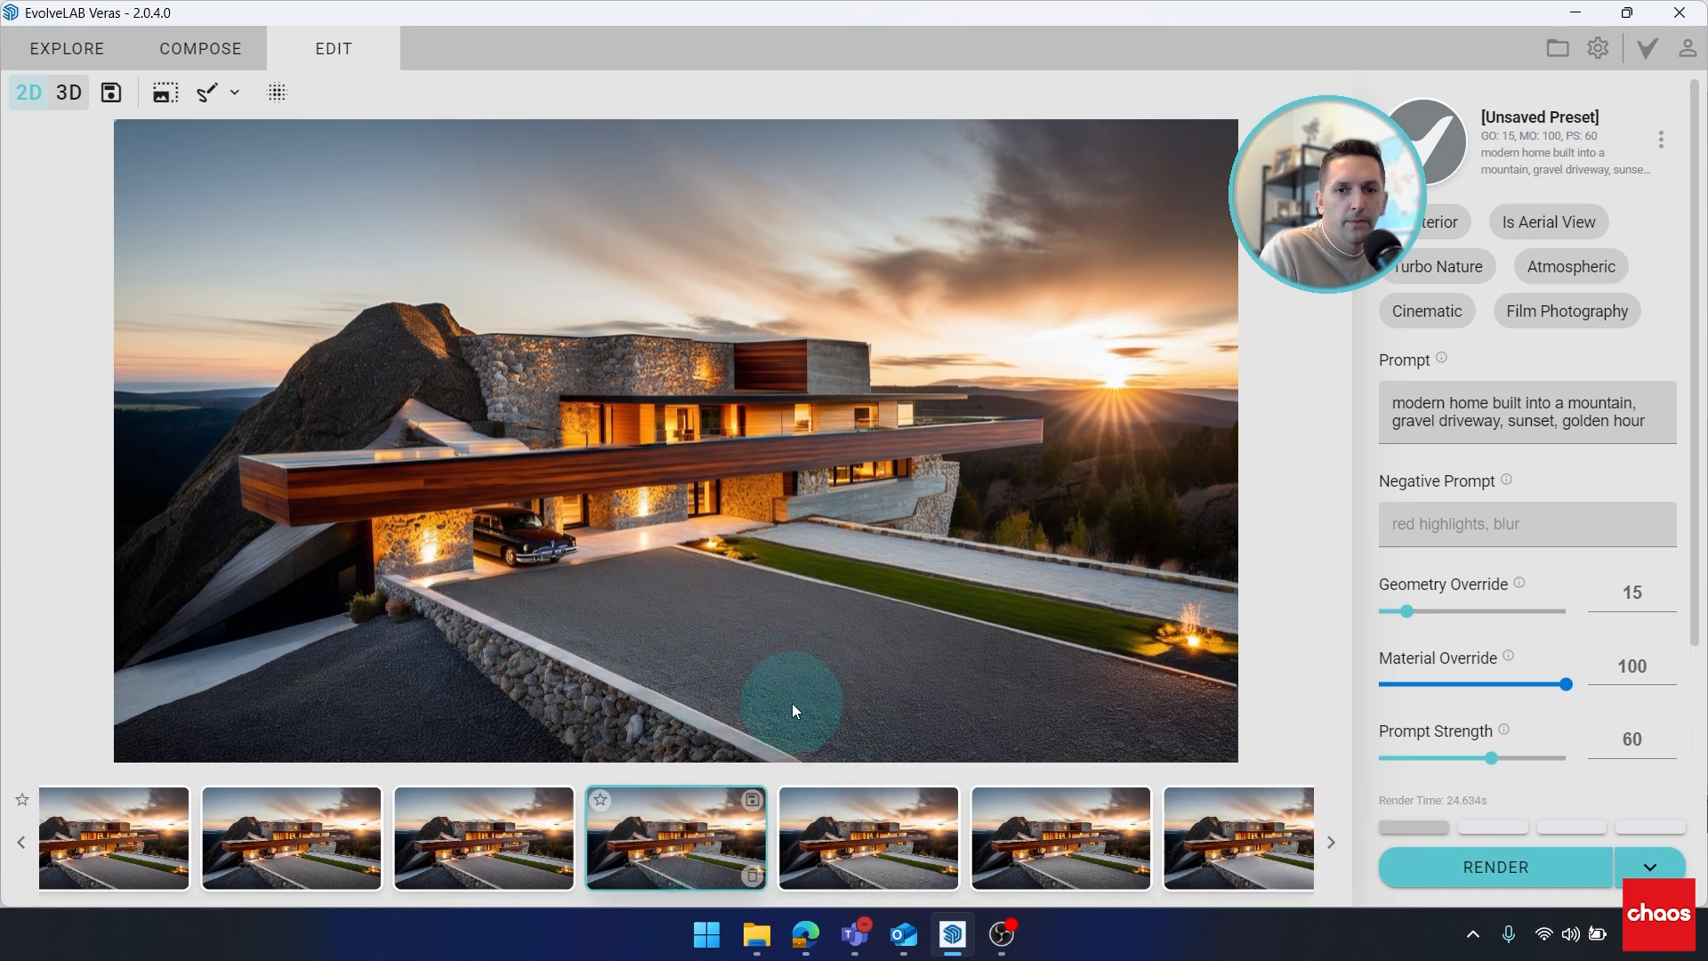
{"action": "mouse_move", "coordinate": [705, 896]}
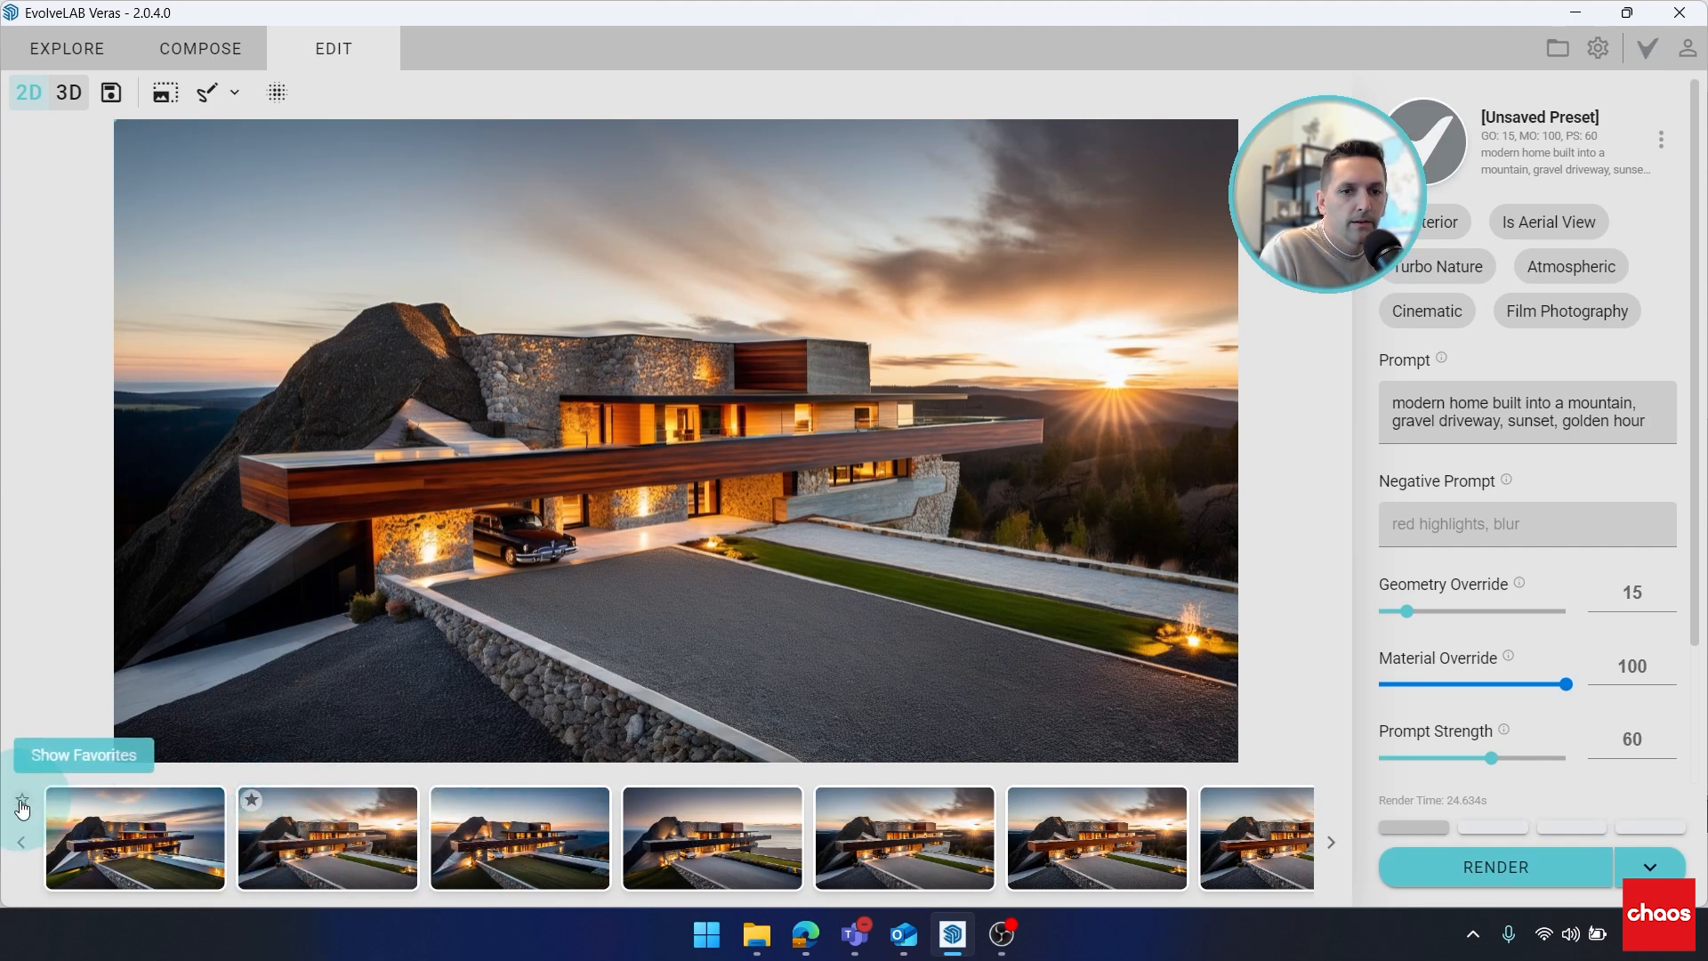
- Filter the gallery to favorites only, then show all renders again
{"action": "left_click", "coordinate": [83, 754]}
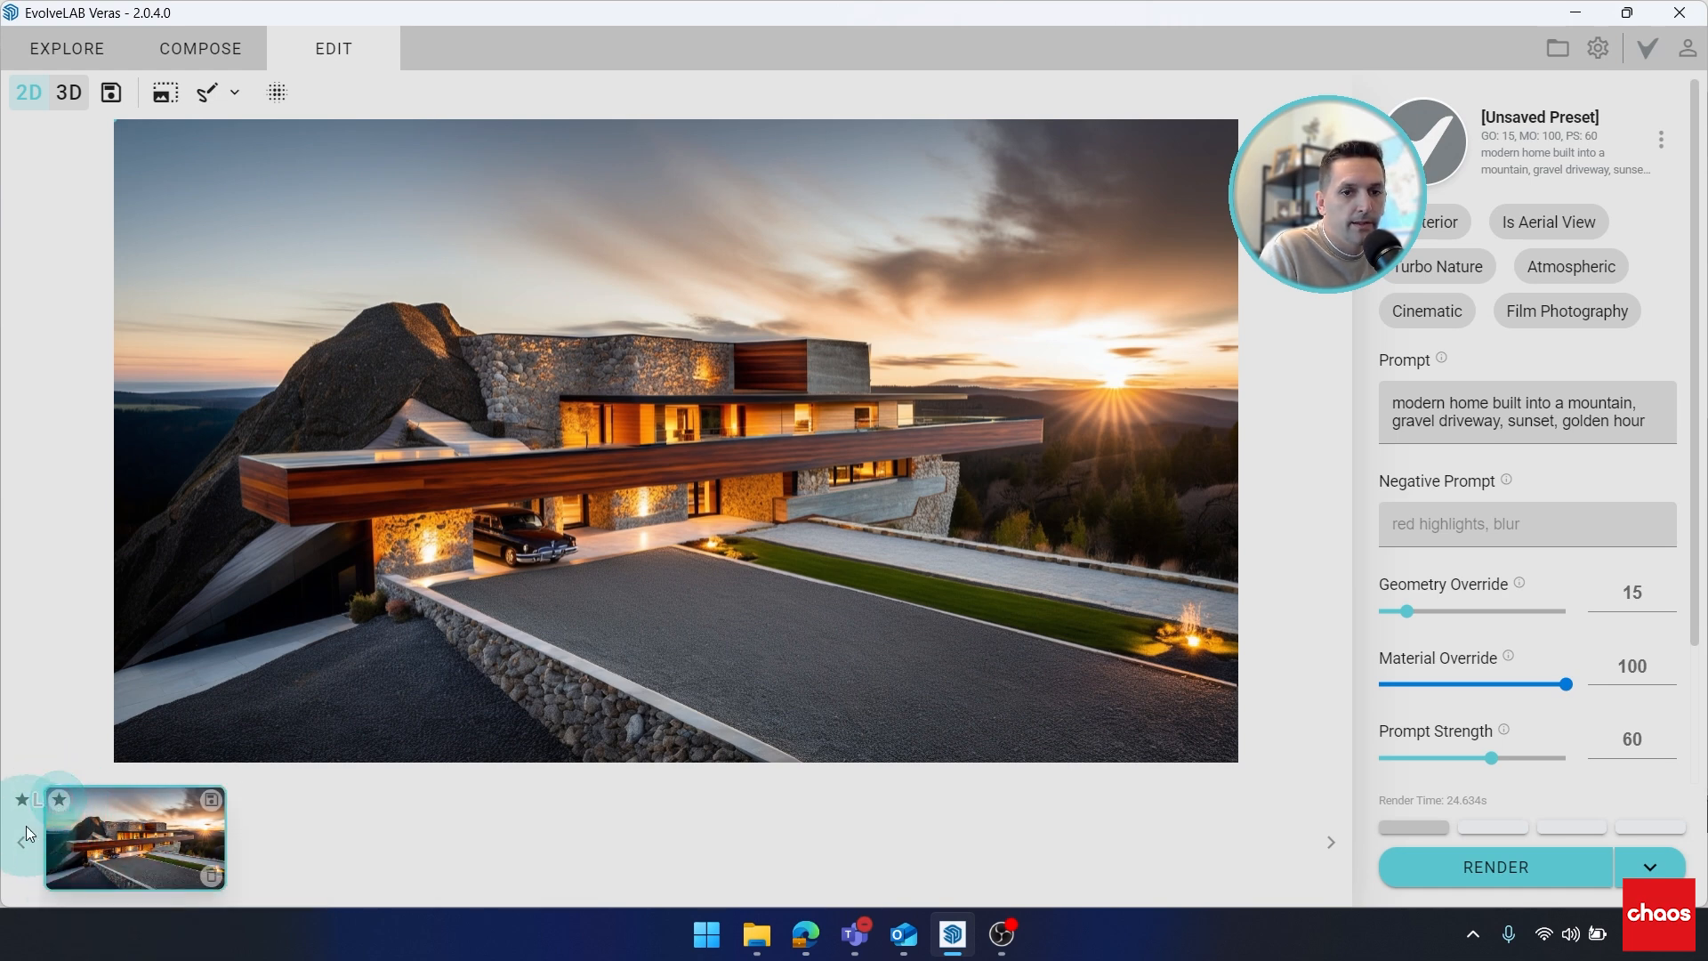
{"action": "left_click", "coordinate": [1330, 841]}
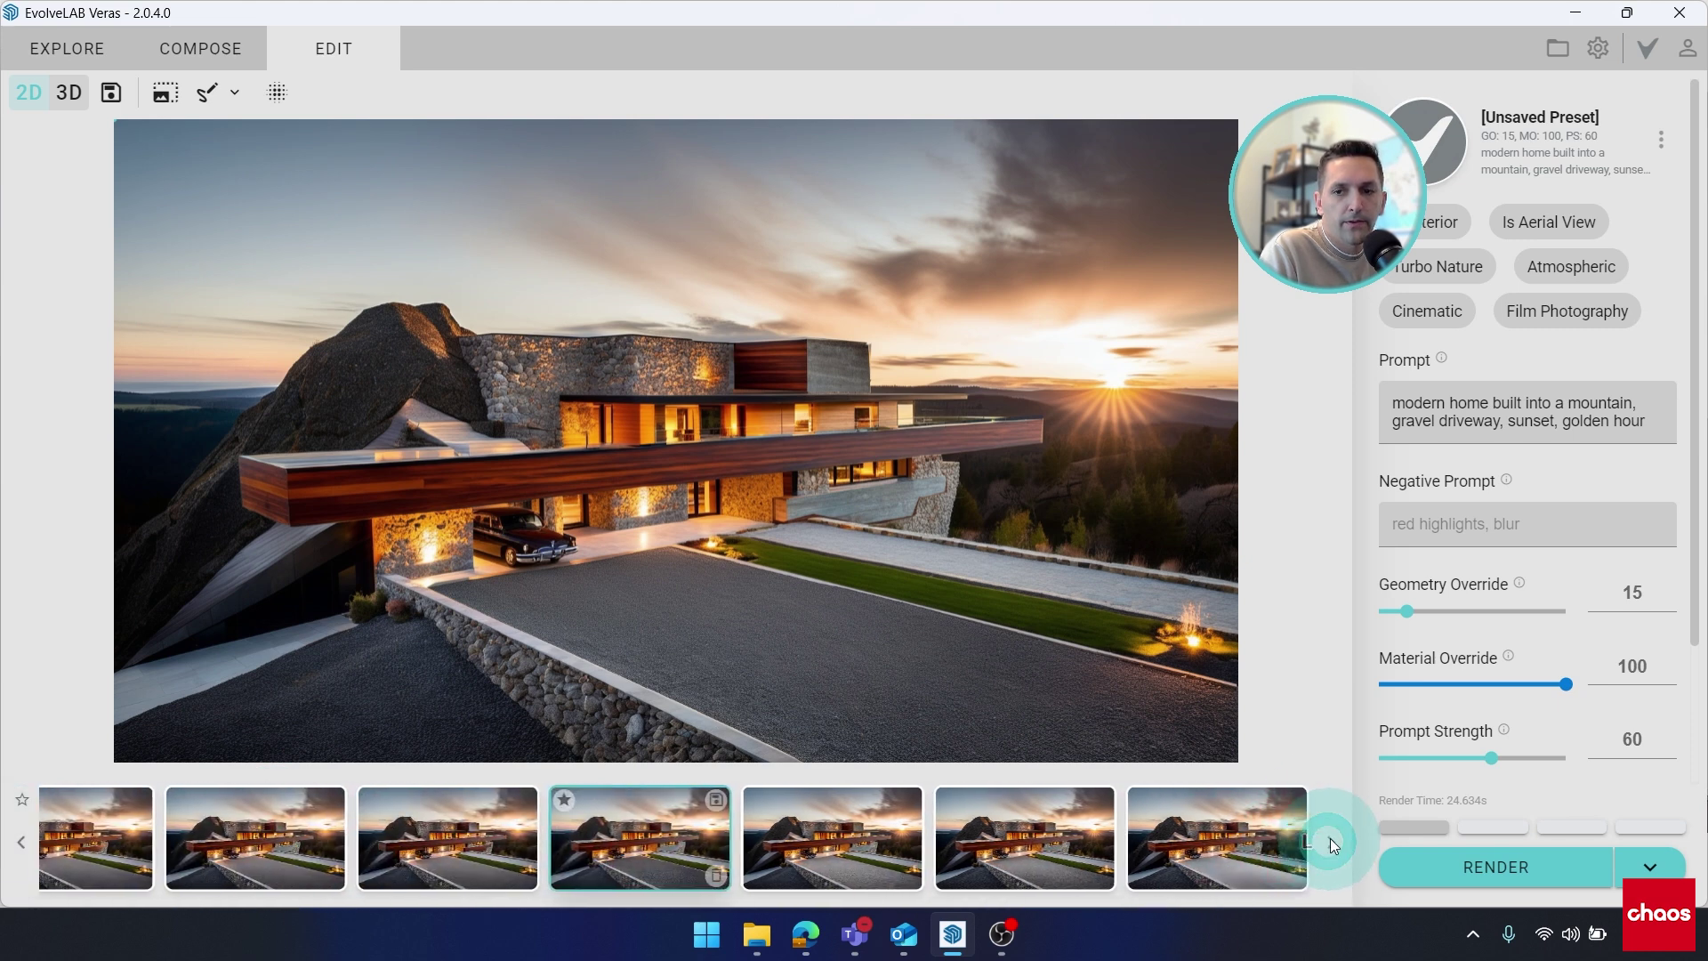
{"action": "mouse_move", "coordinate": [1082, 875]}
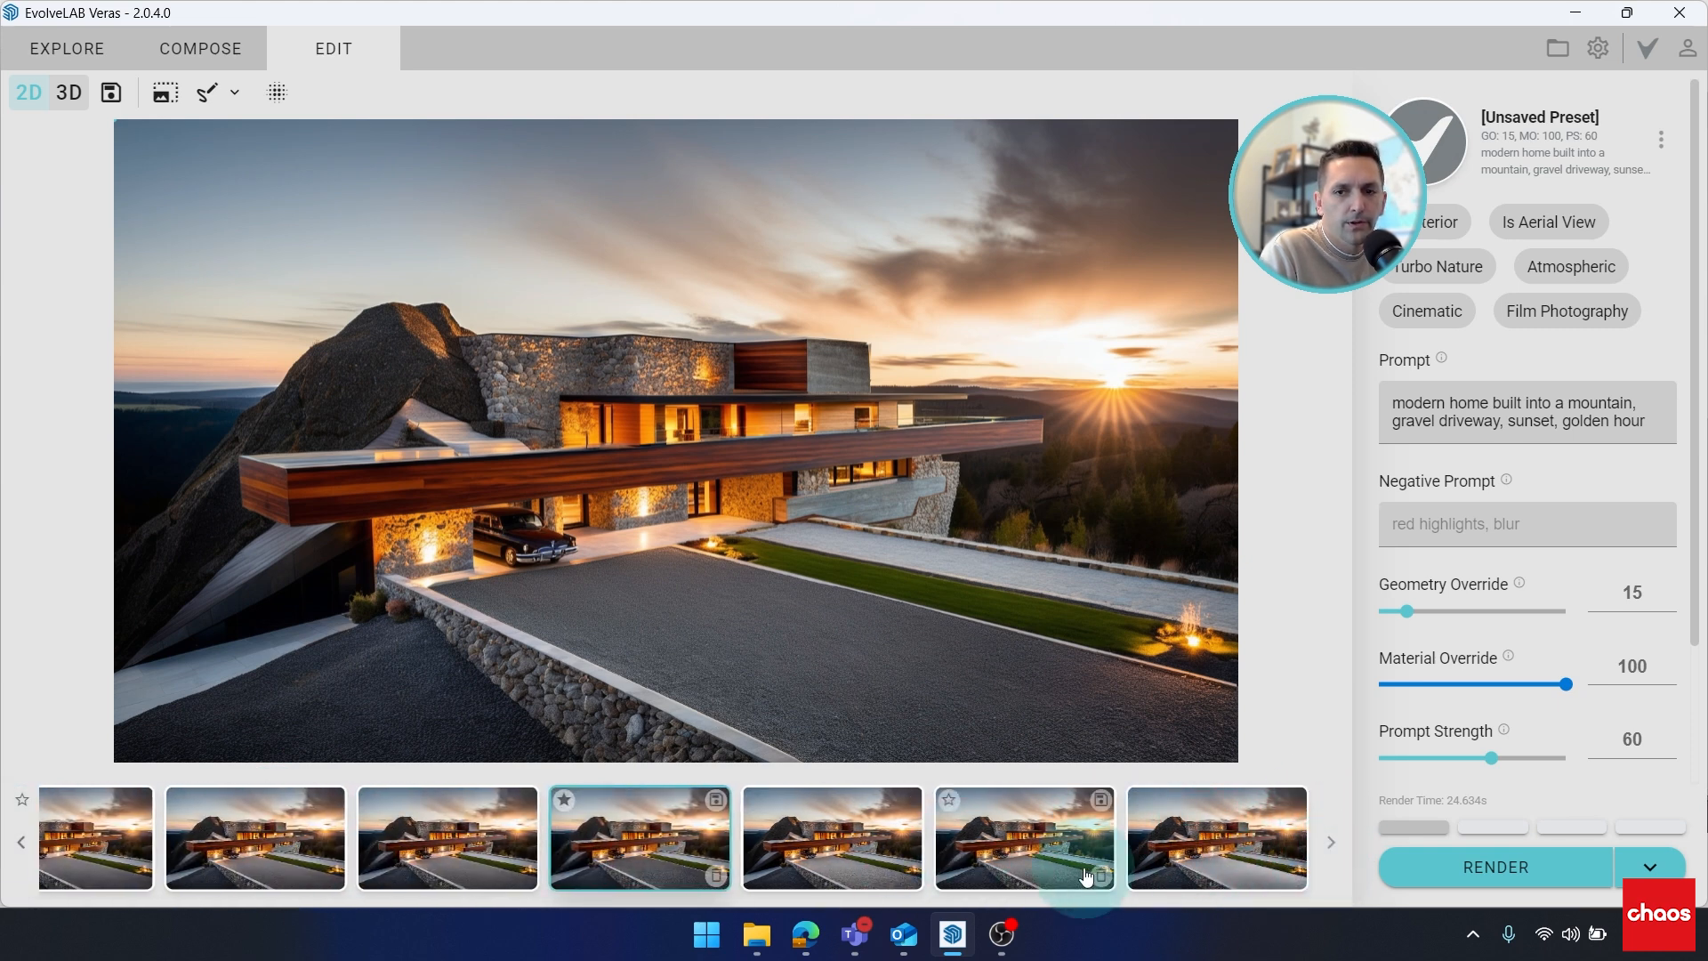
{"action": "mouse_move", "coordinate": [1217, 839]}
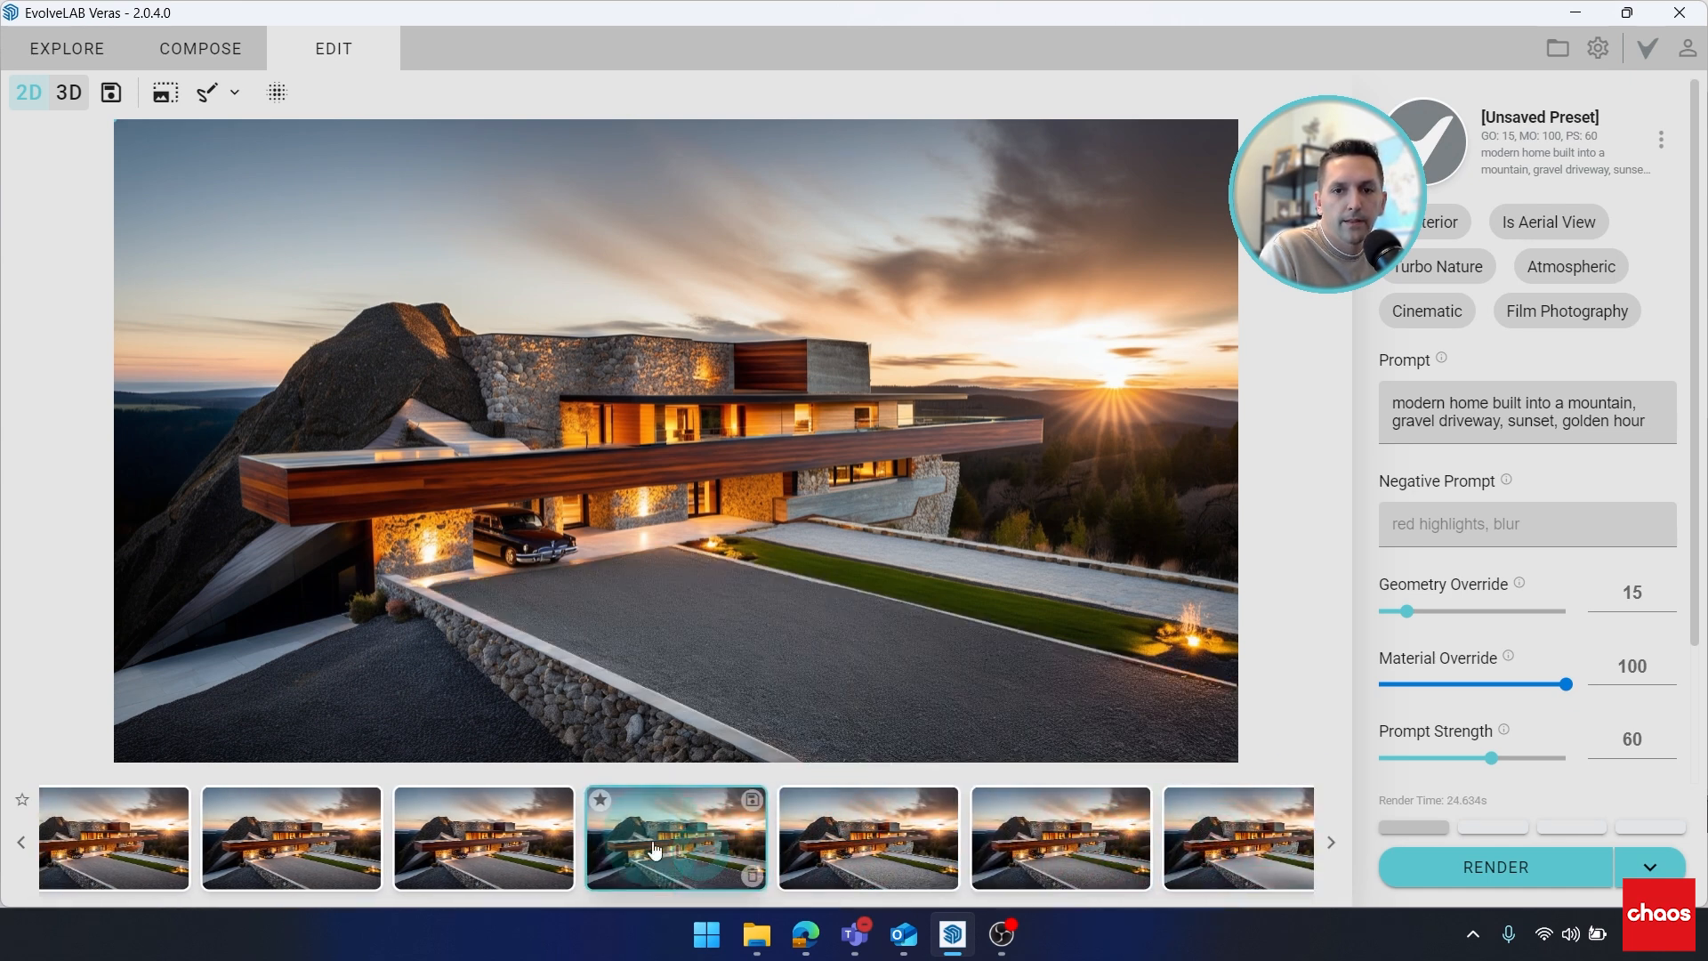
- Restore the pool mask, render it, and browse to the newest clear blue pool variations
{"action": "left_click", "coordinate": [233, 91]}
{"action": "type", "text": "clear blue pool"}
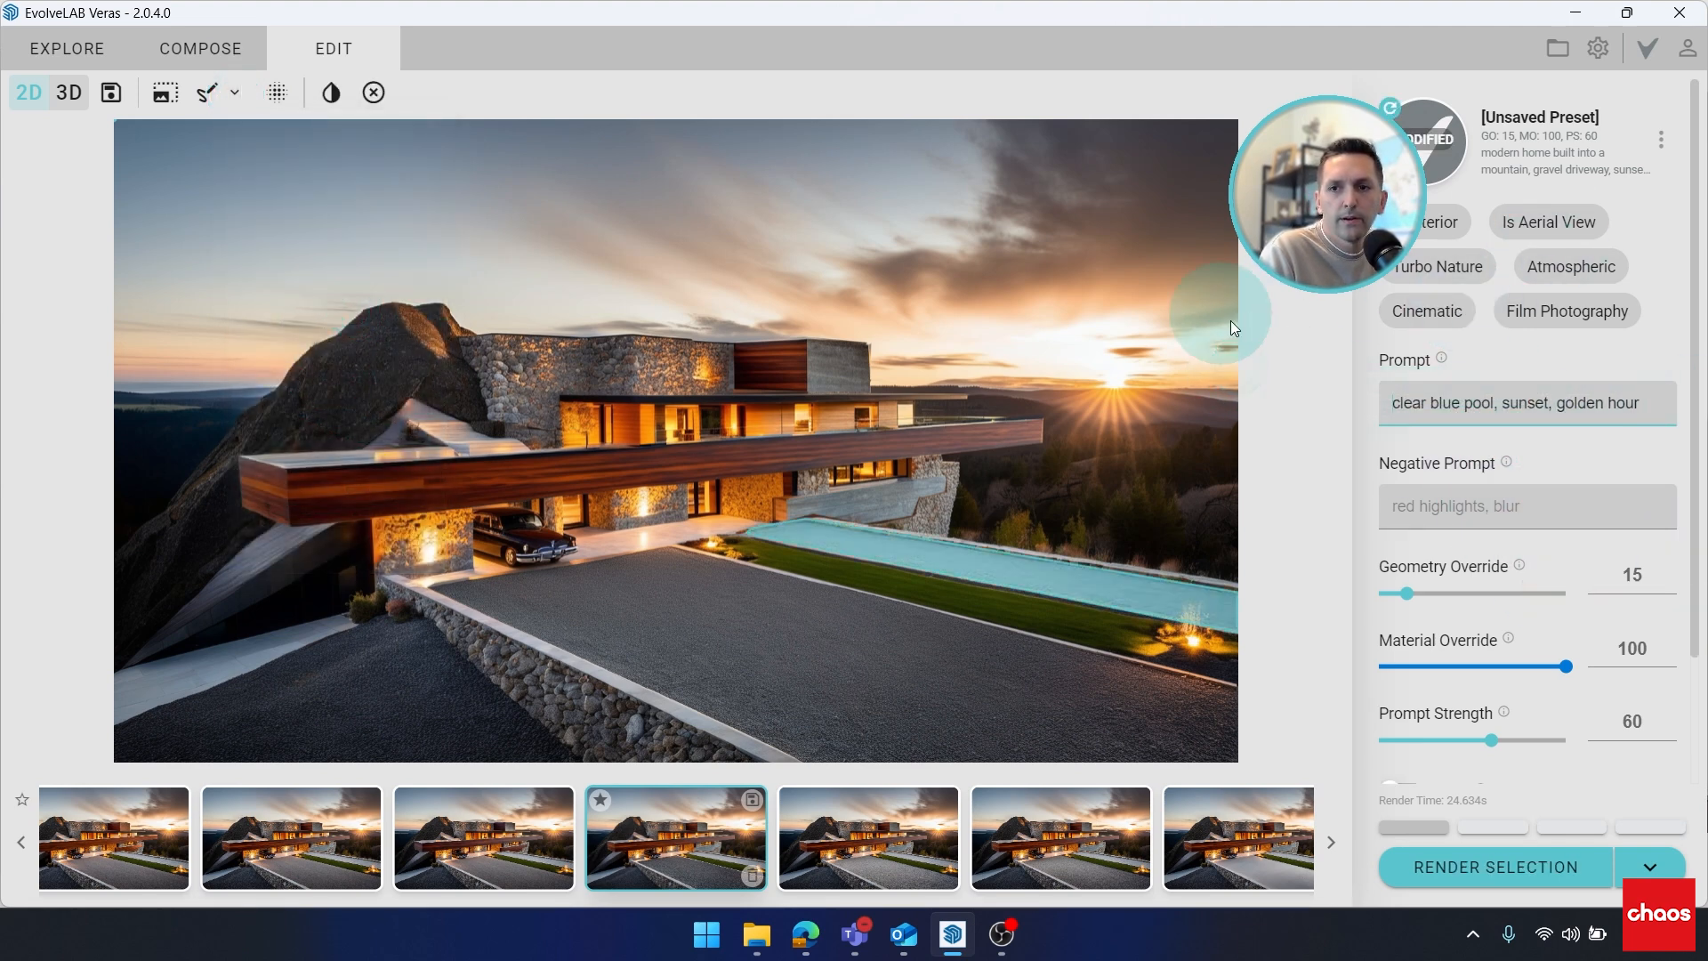
{"action": "mouse_move", "coordinate": [1359, 629]}
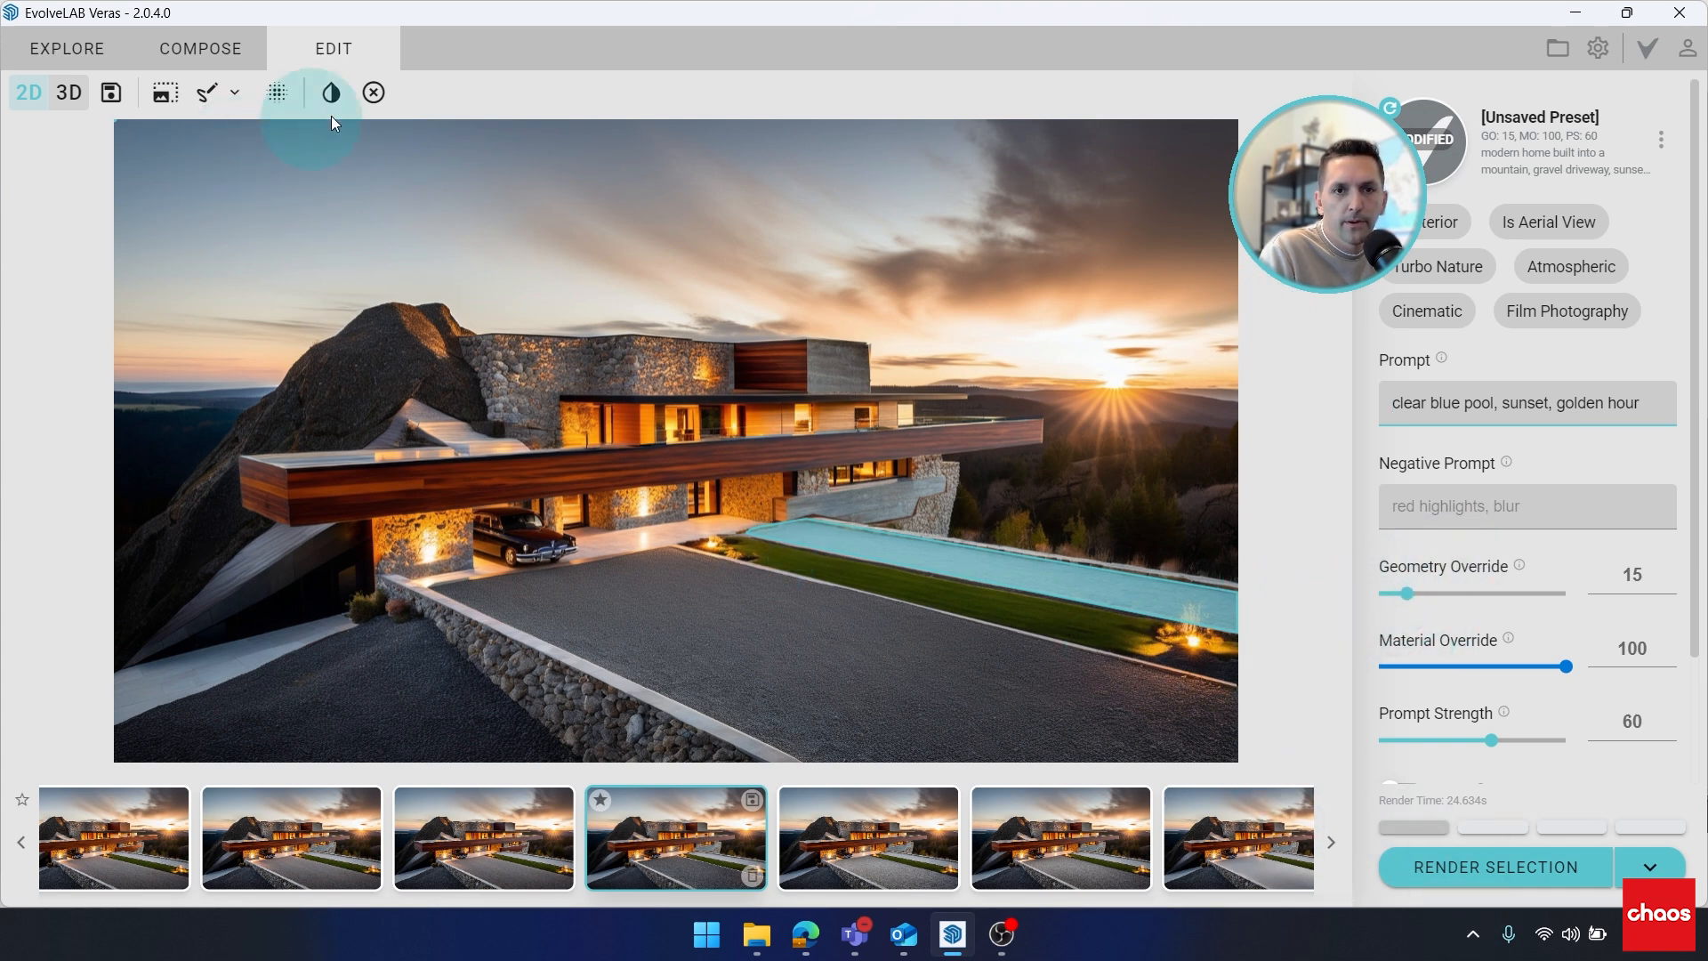
{"action": "mouse_move", "coordinate": [1160, 610]}
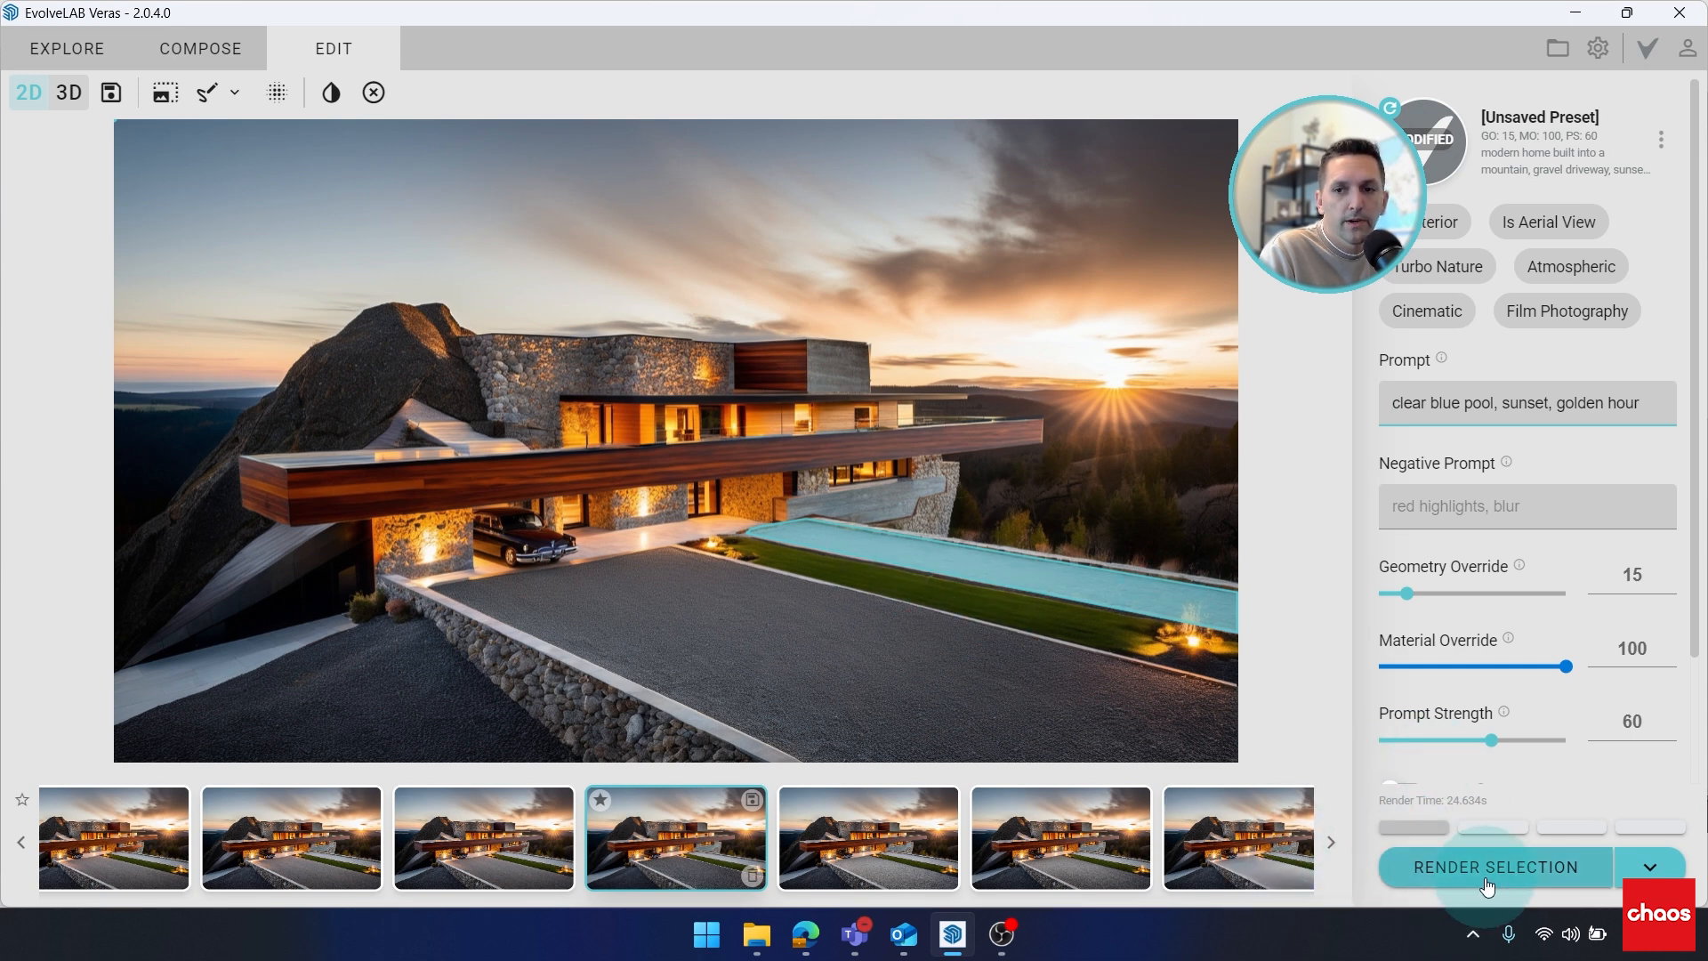
{"action": "mouse_move", "coordinate": [1498, 865]}
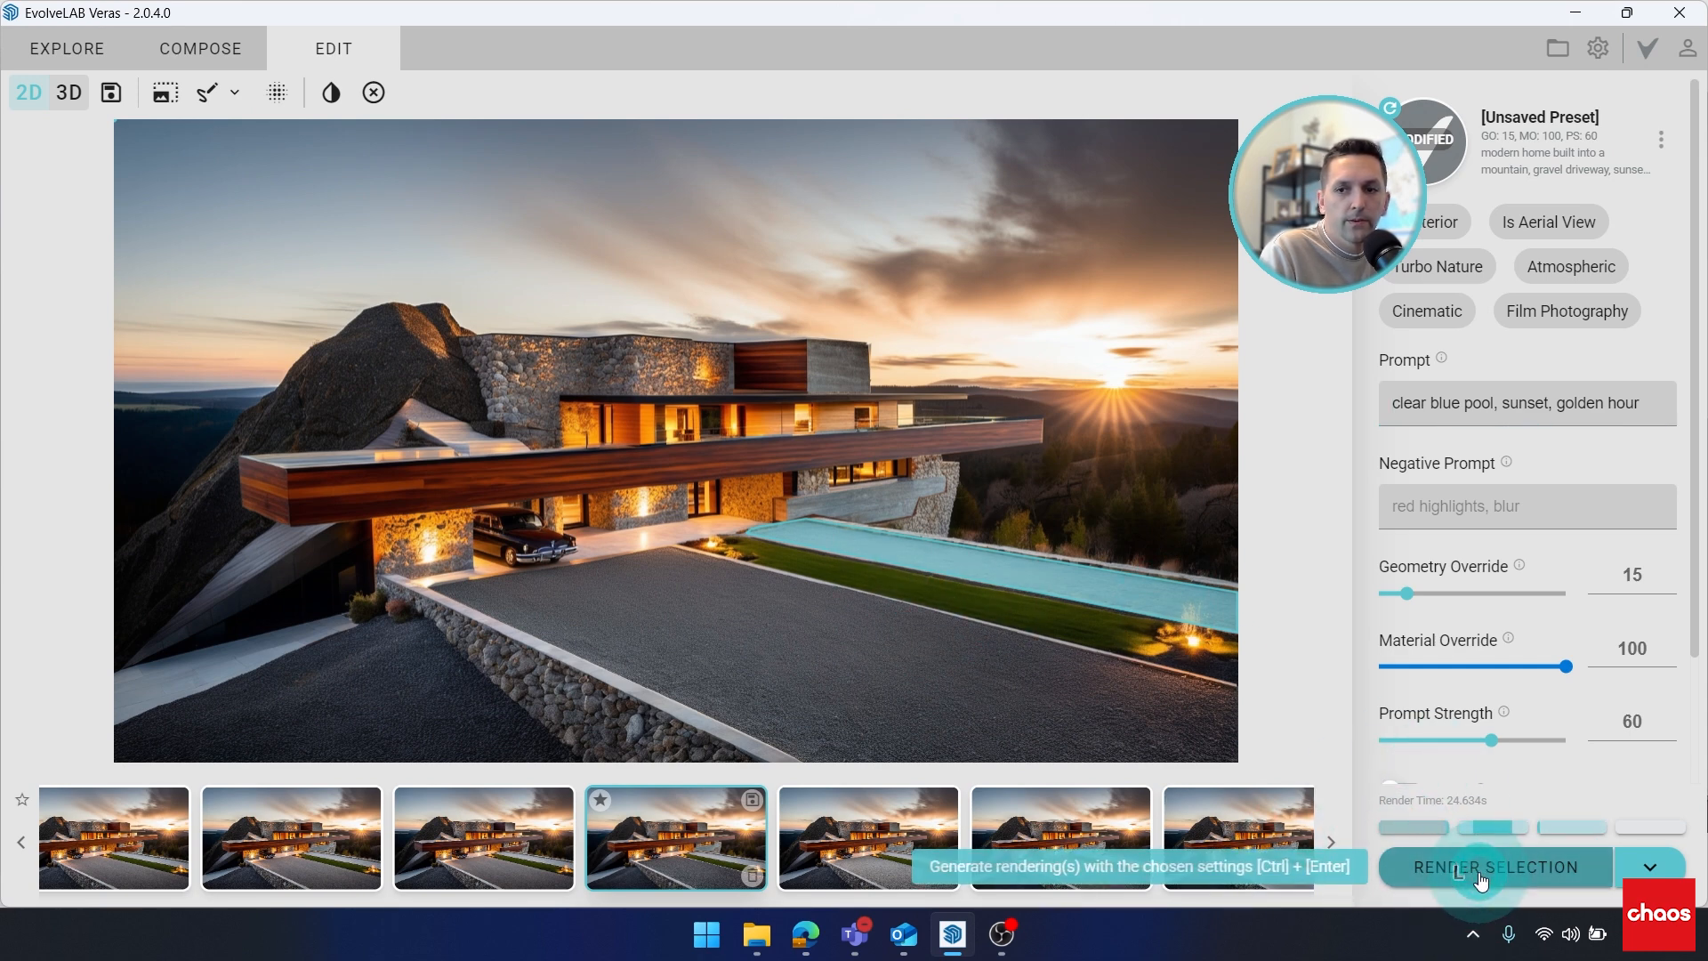
{"action": "left_click", "coordinate": [1330, 841]}
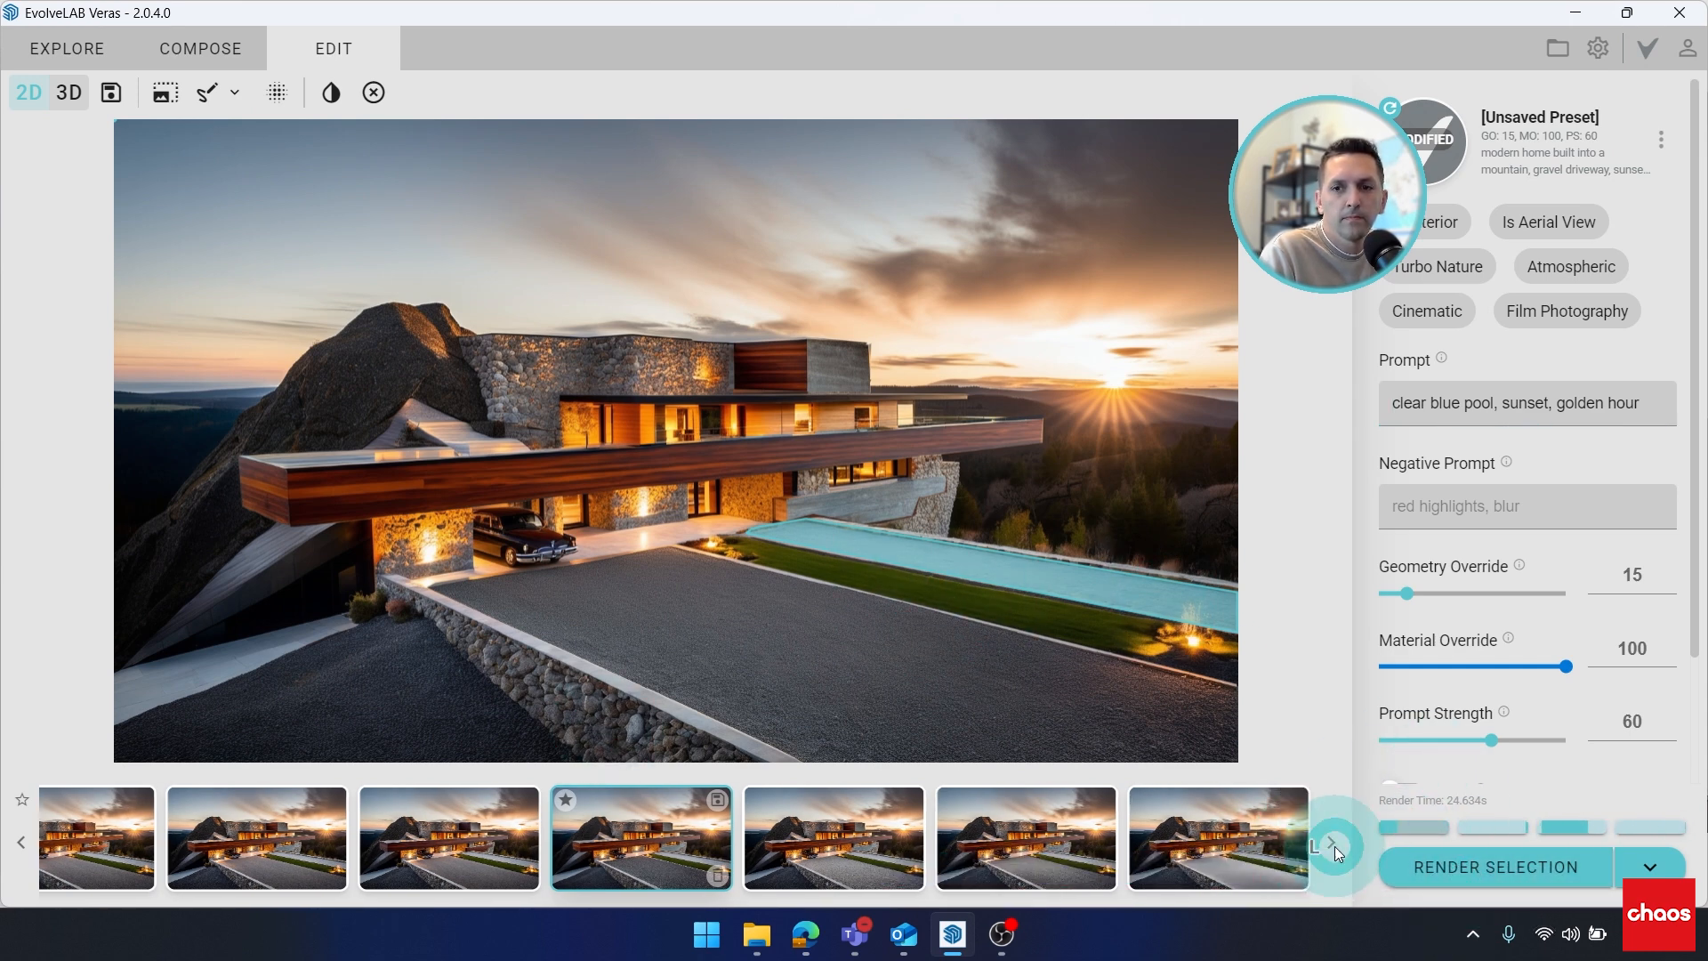
{"action": "left_click", "coordinate": [1216, 836]}
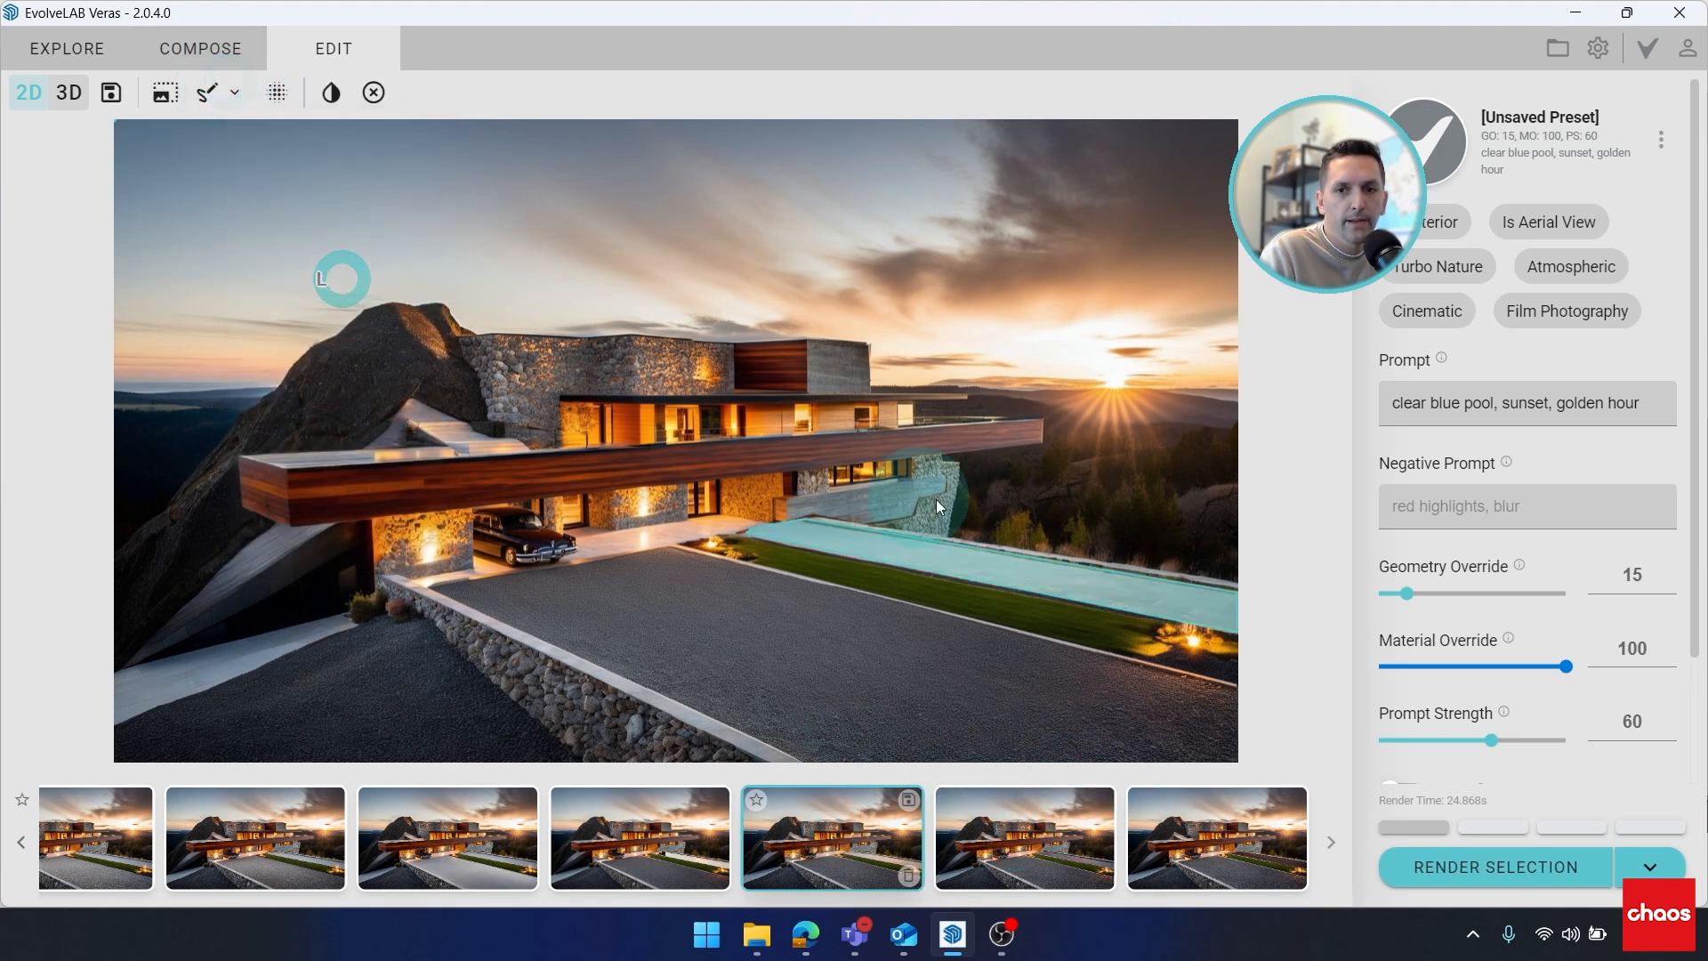
{"action": "mouse_move", "coordinate": [1457, 886]}
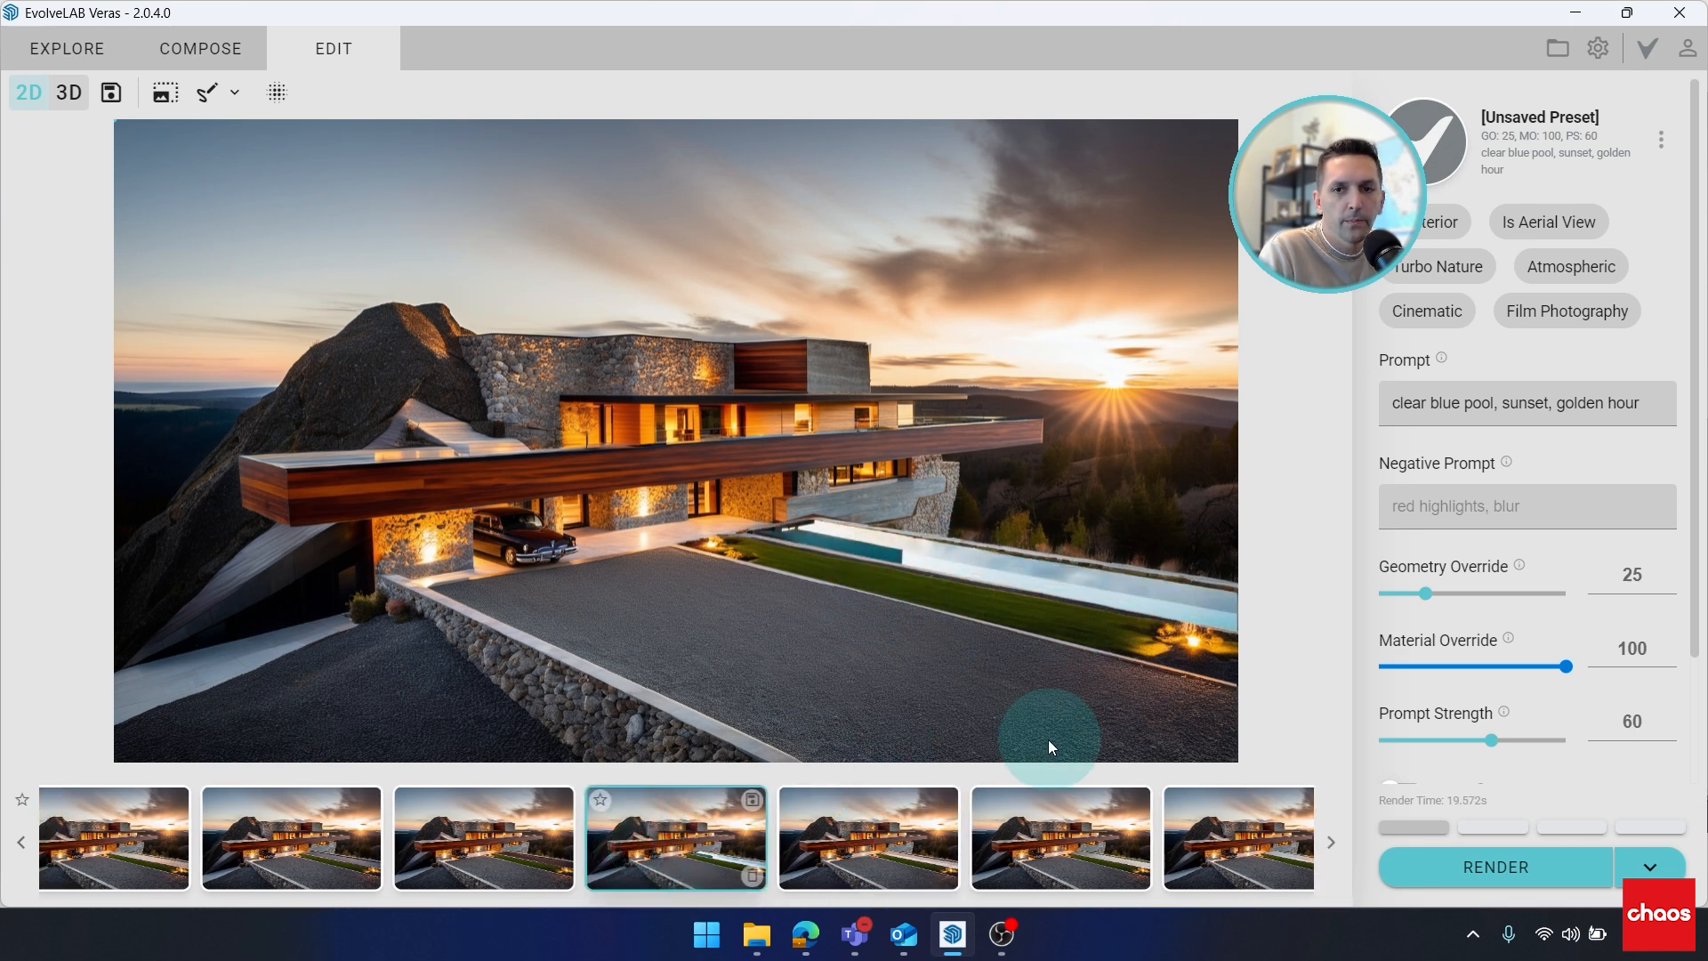
{"action": "mouse_move", "coordinate": [787, 578]}
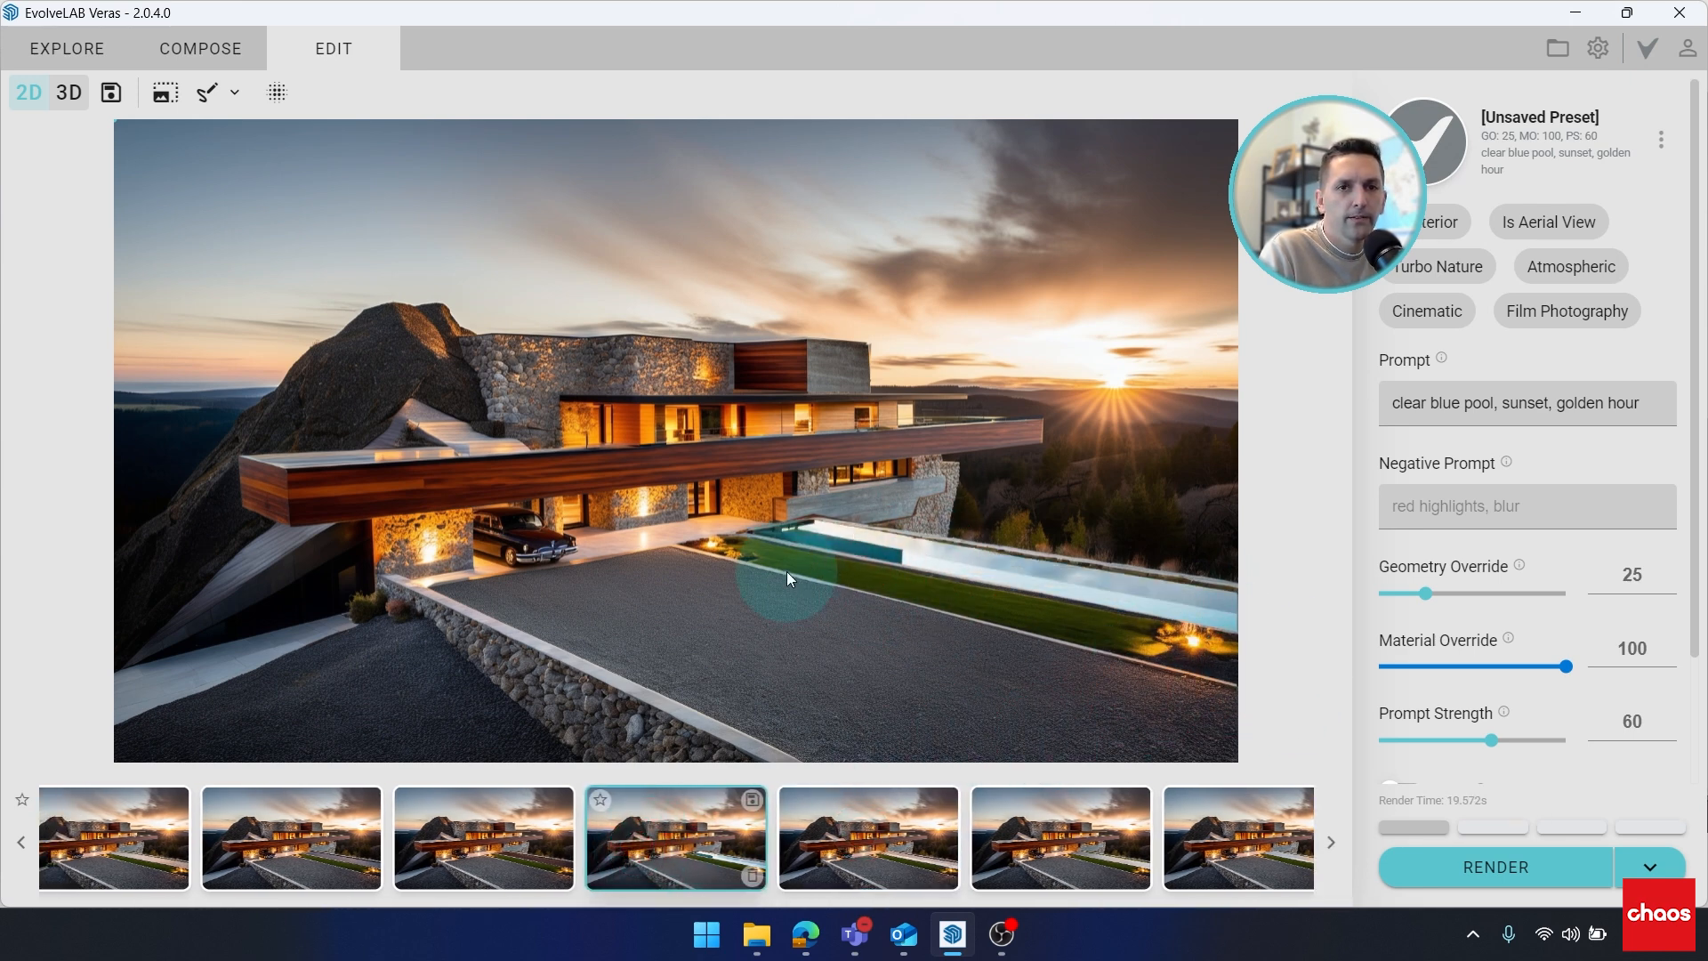
{"action": "mouse_move", "coordinate": [605, 541]}
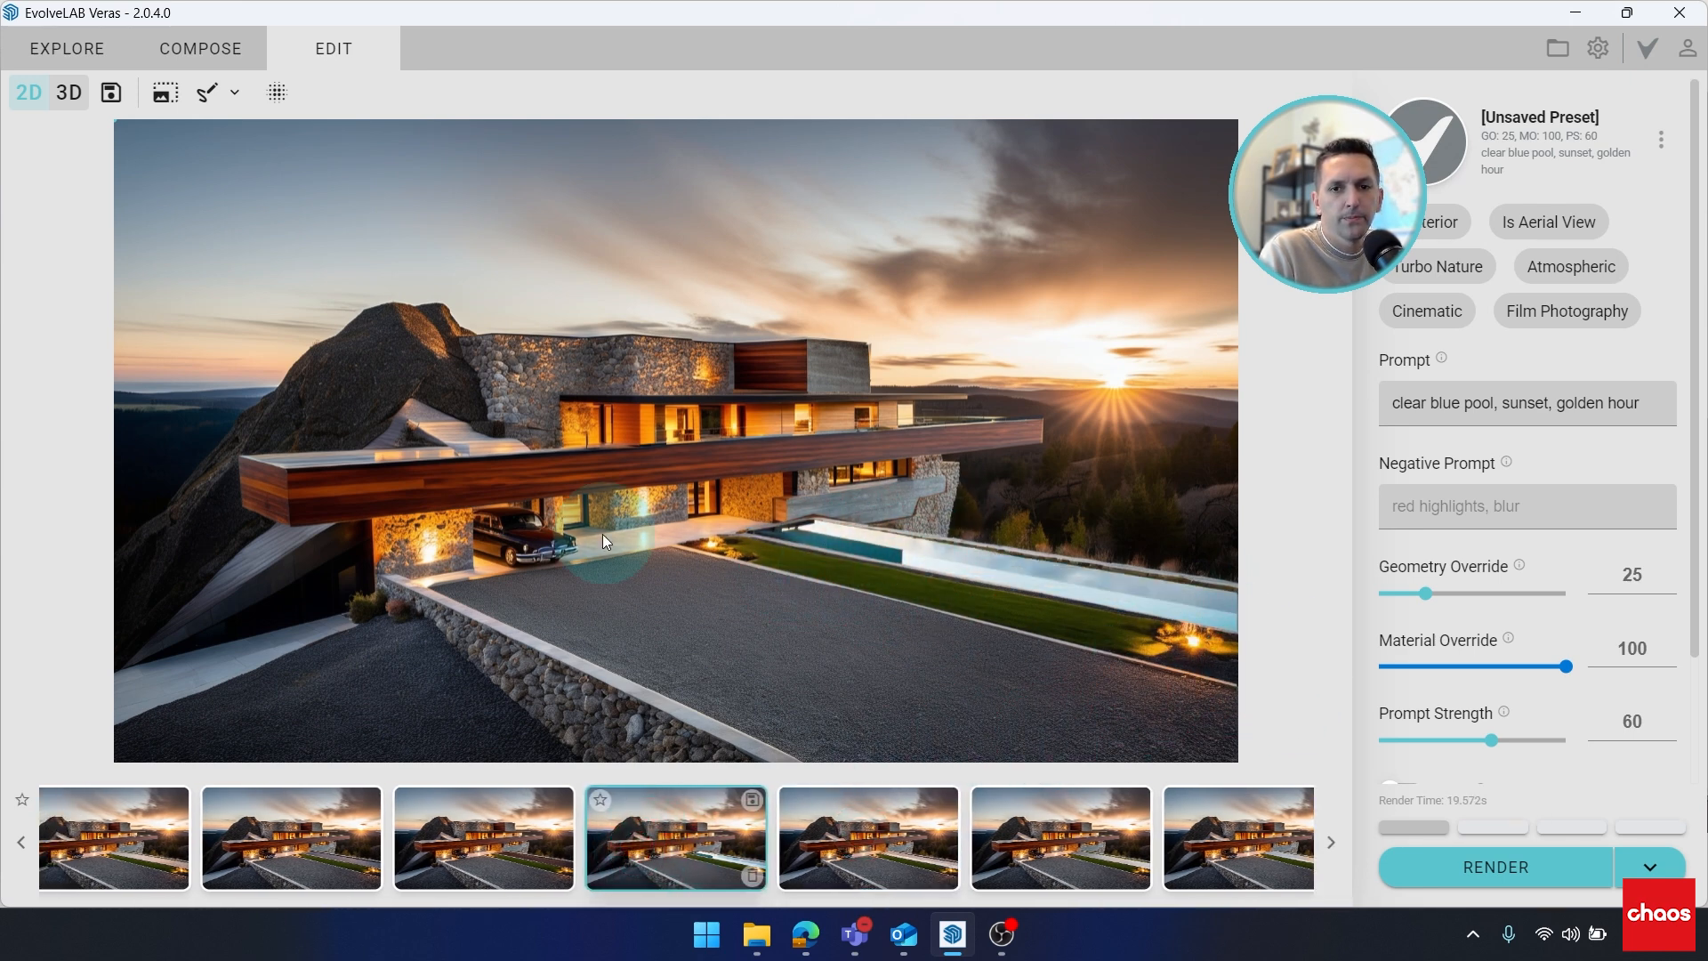
{"action": "mouse_move", "coordinate": [248, 523]}
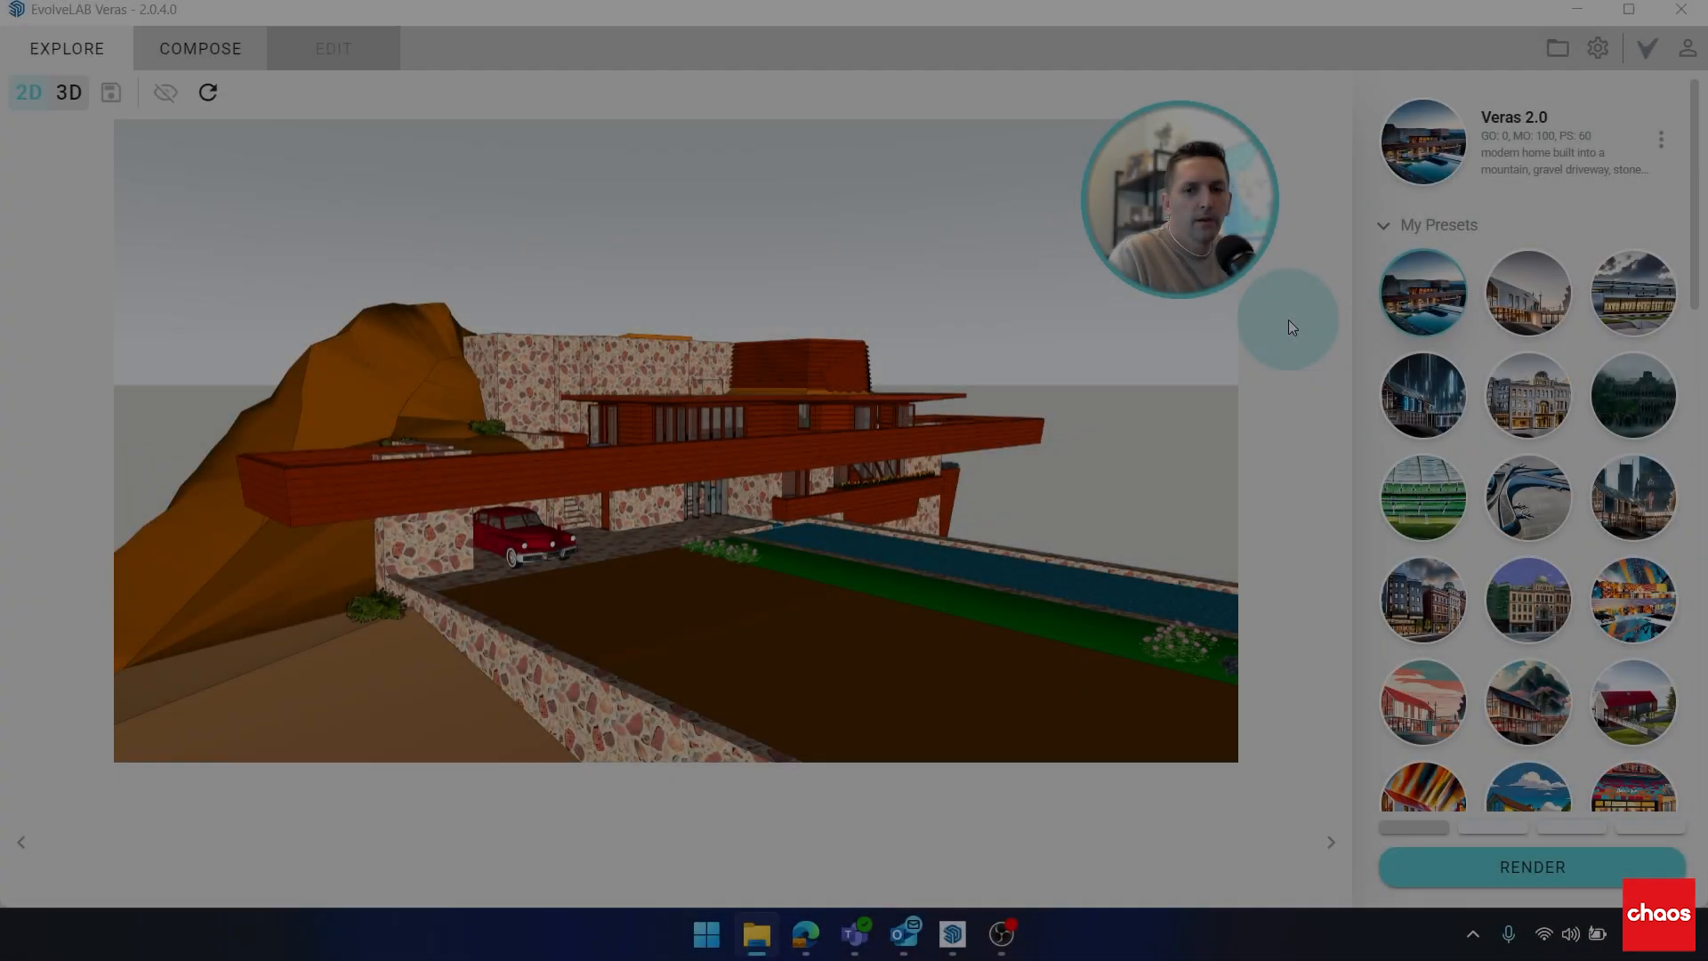
{"action": "mouse_move", "coordinate": [73, 284]}
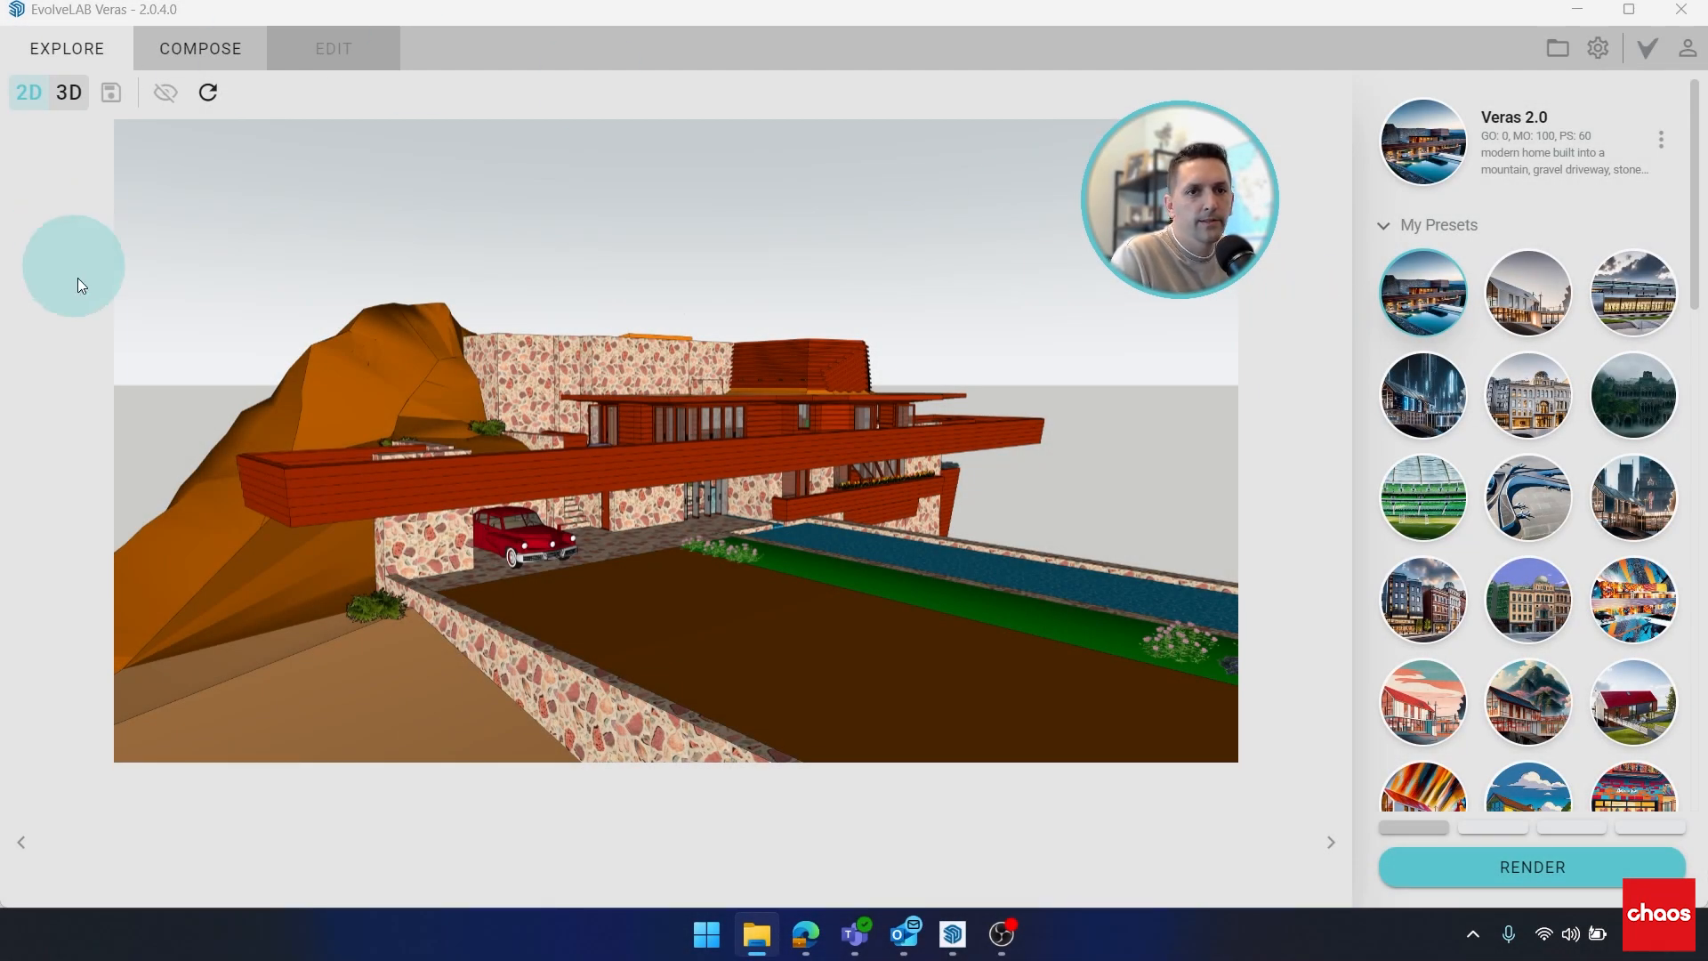
{"action": "mouse_move", "coordinate": [76, 225]}
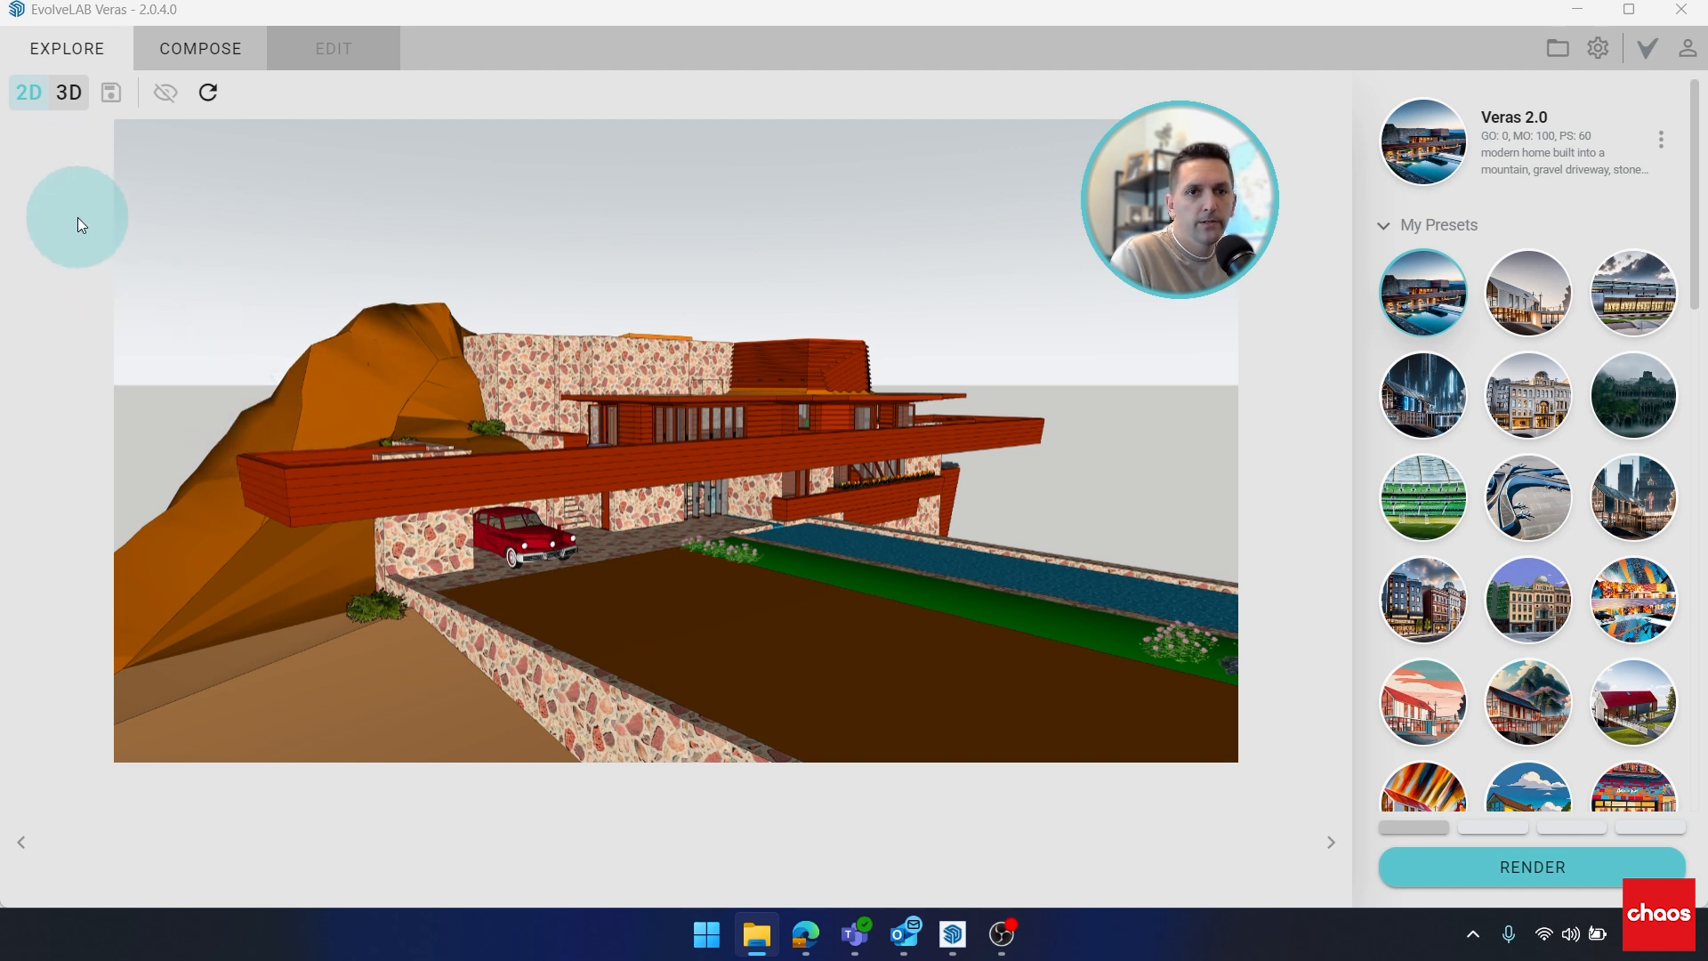
{"action": "mouse_move", "coordinate": [69, 92]}
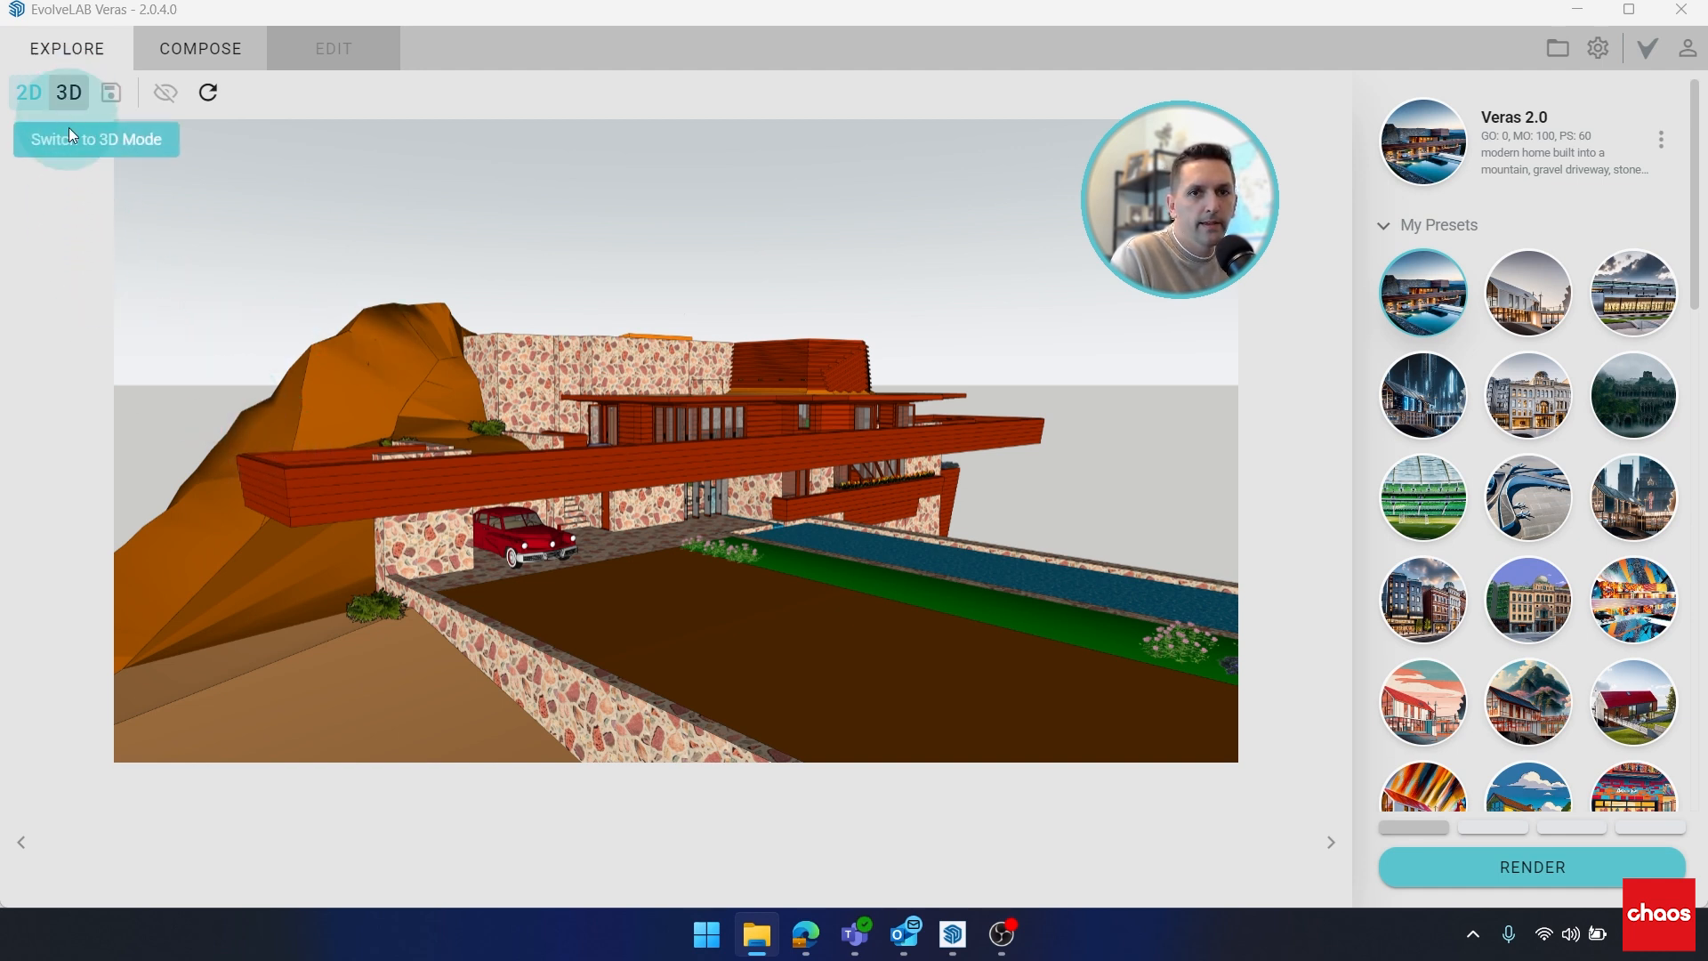
{"action": "mouse_move", "coordinate": [72, 93]}
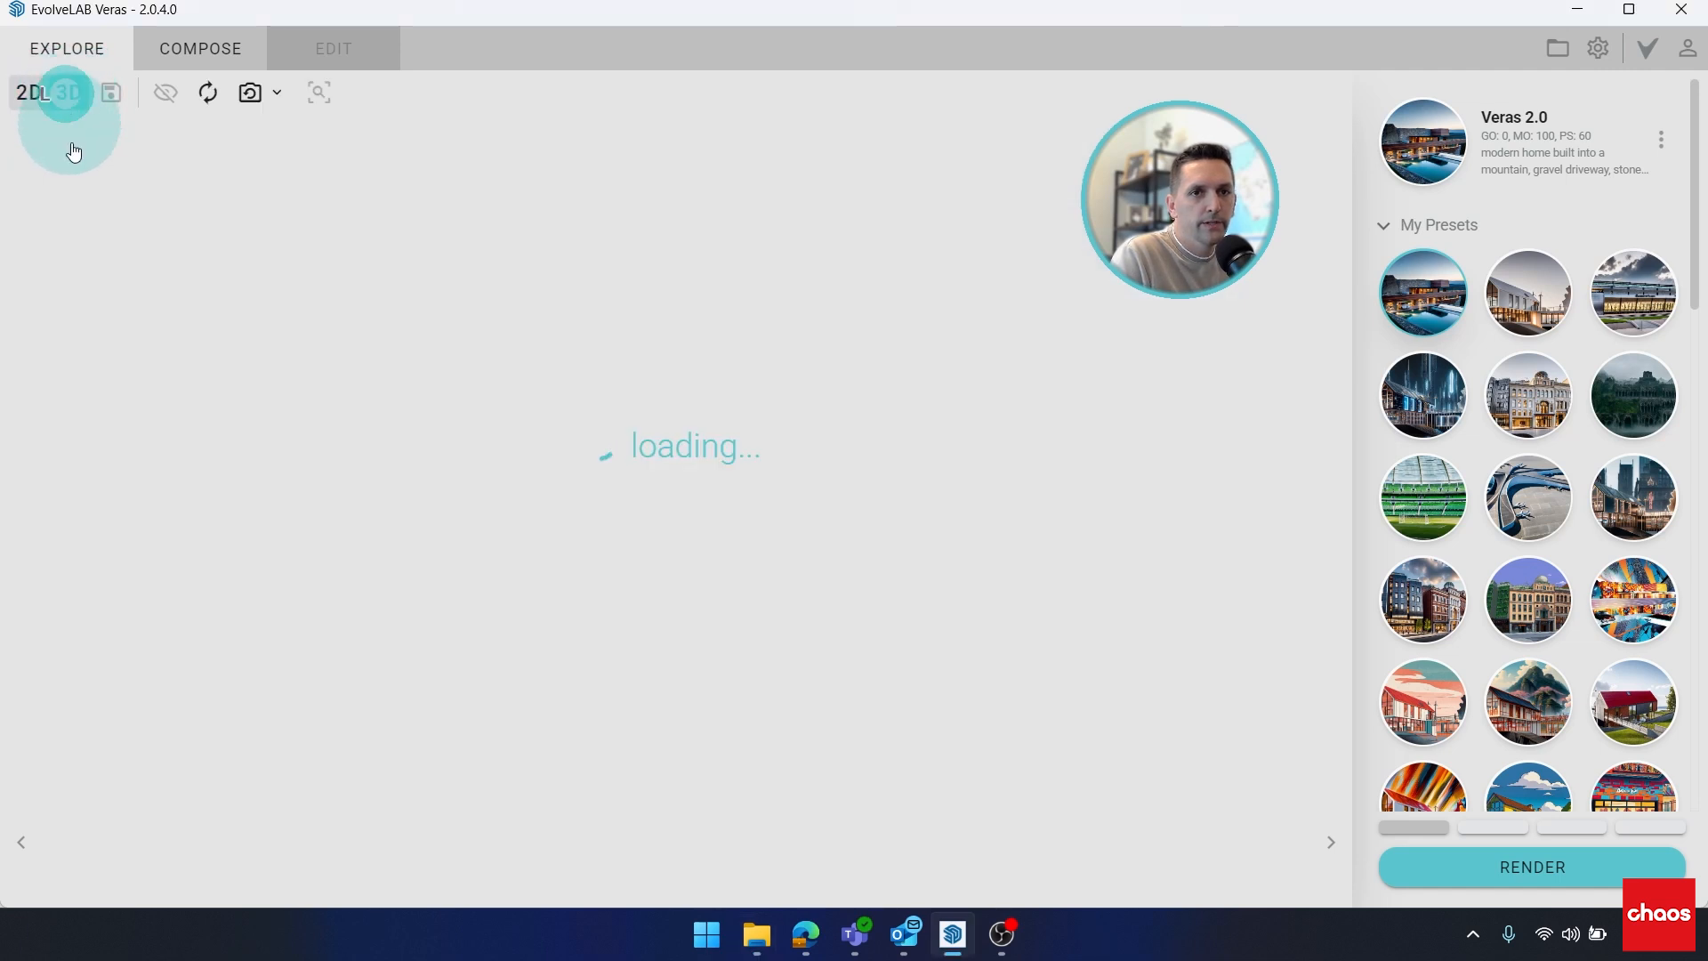
- Open the mountain home model in the 3D viewer under a sunset sky
{"action": "left_click", "coordinate": [68, 93]}
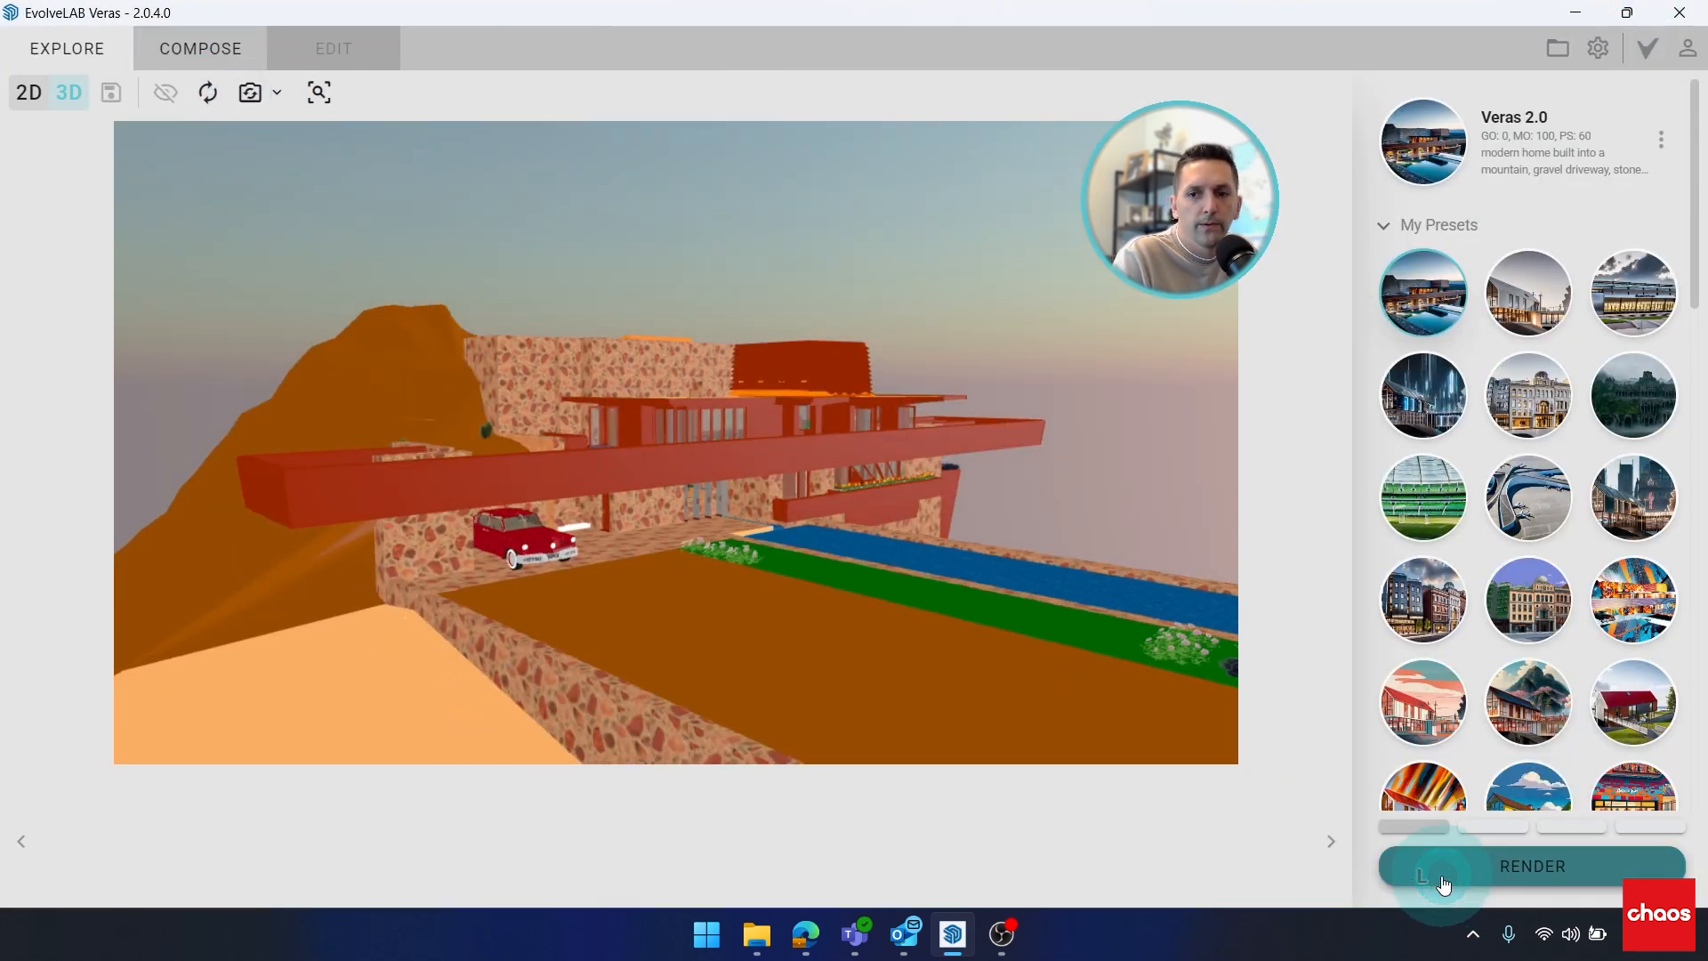
{"action": "mouse_move", "coordinate": [1296, 755]}
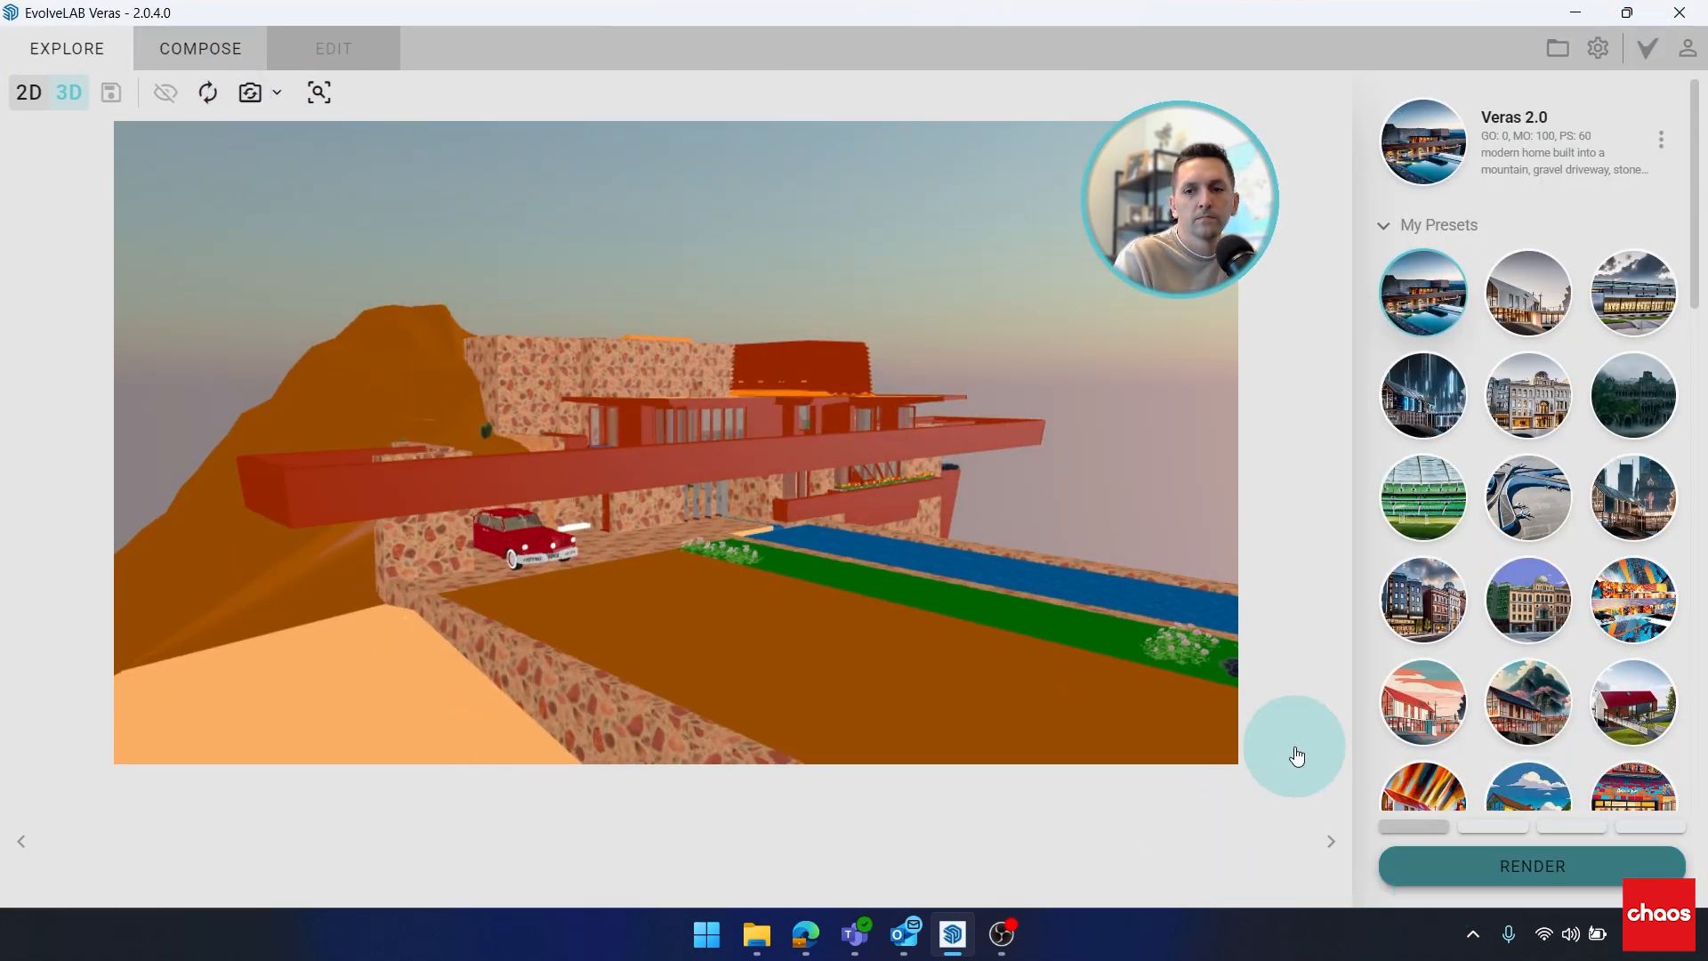
- Render four sunset images from the 3D view and show the first one full size
{"action": "left_click", "coordinate": [1530, 865]}
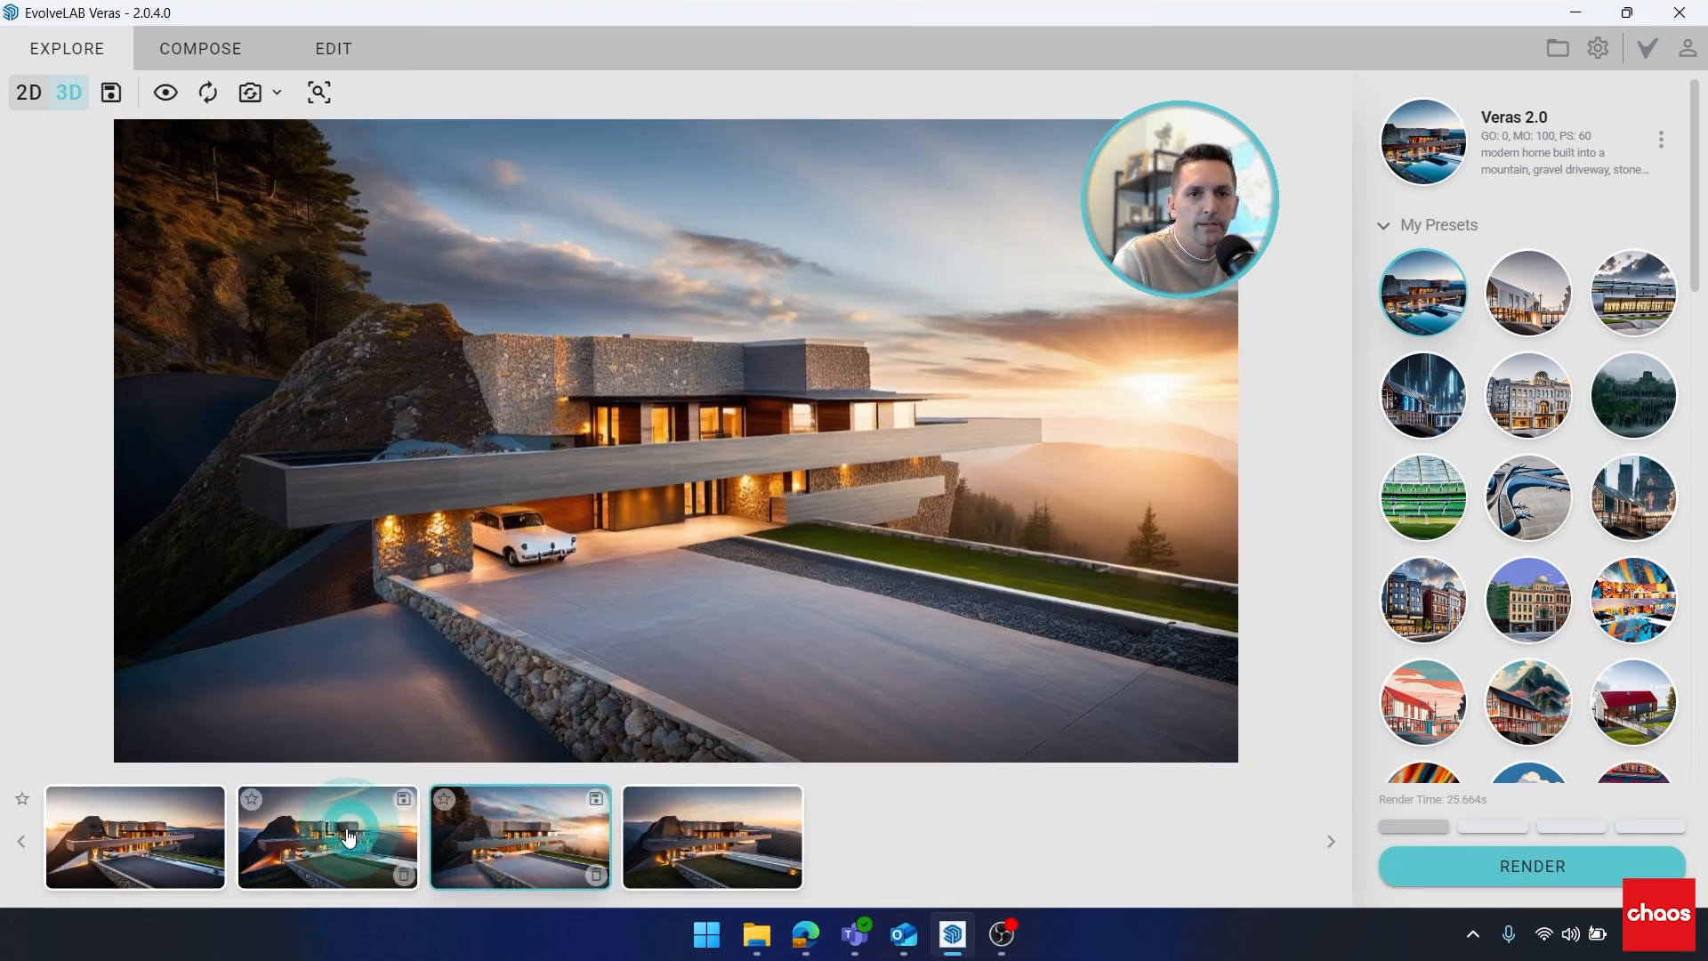
{"action": "left_click", "coordinate": [134, 836]}
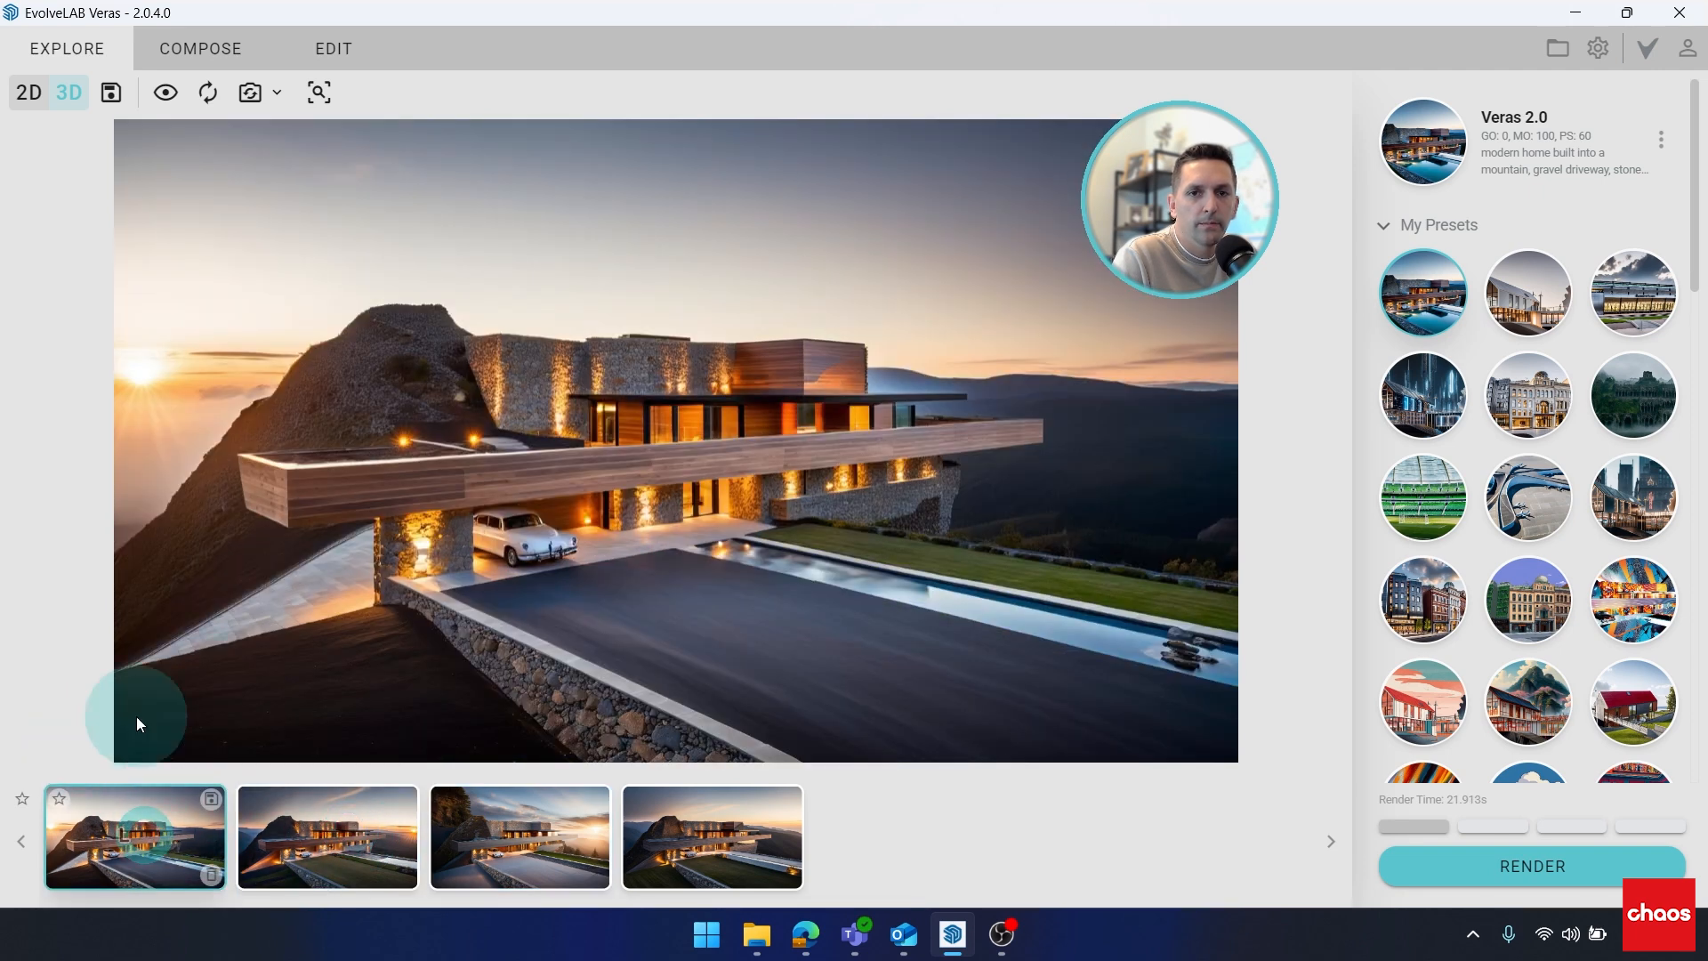
{"action": "mouse_move", "coordinate": [417, 321]}
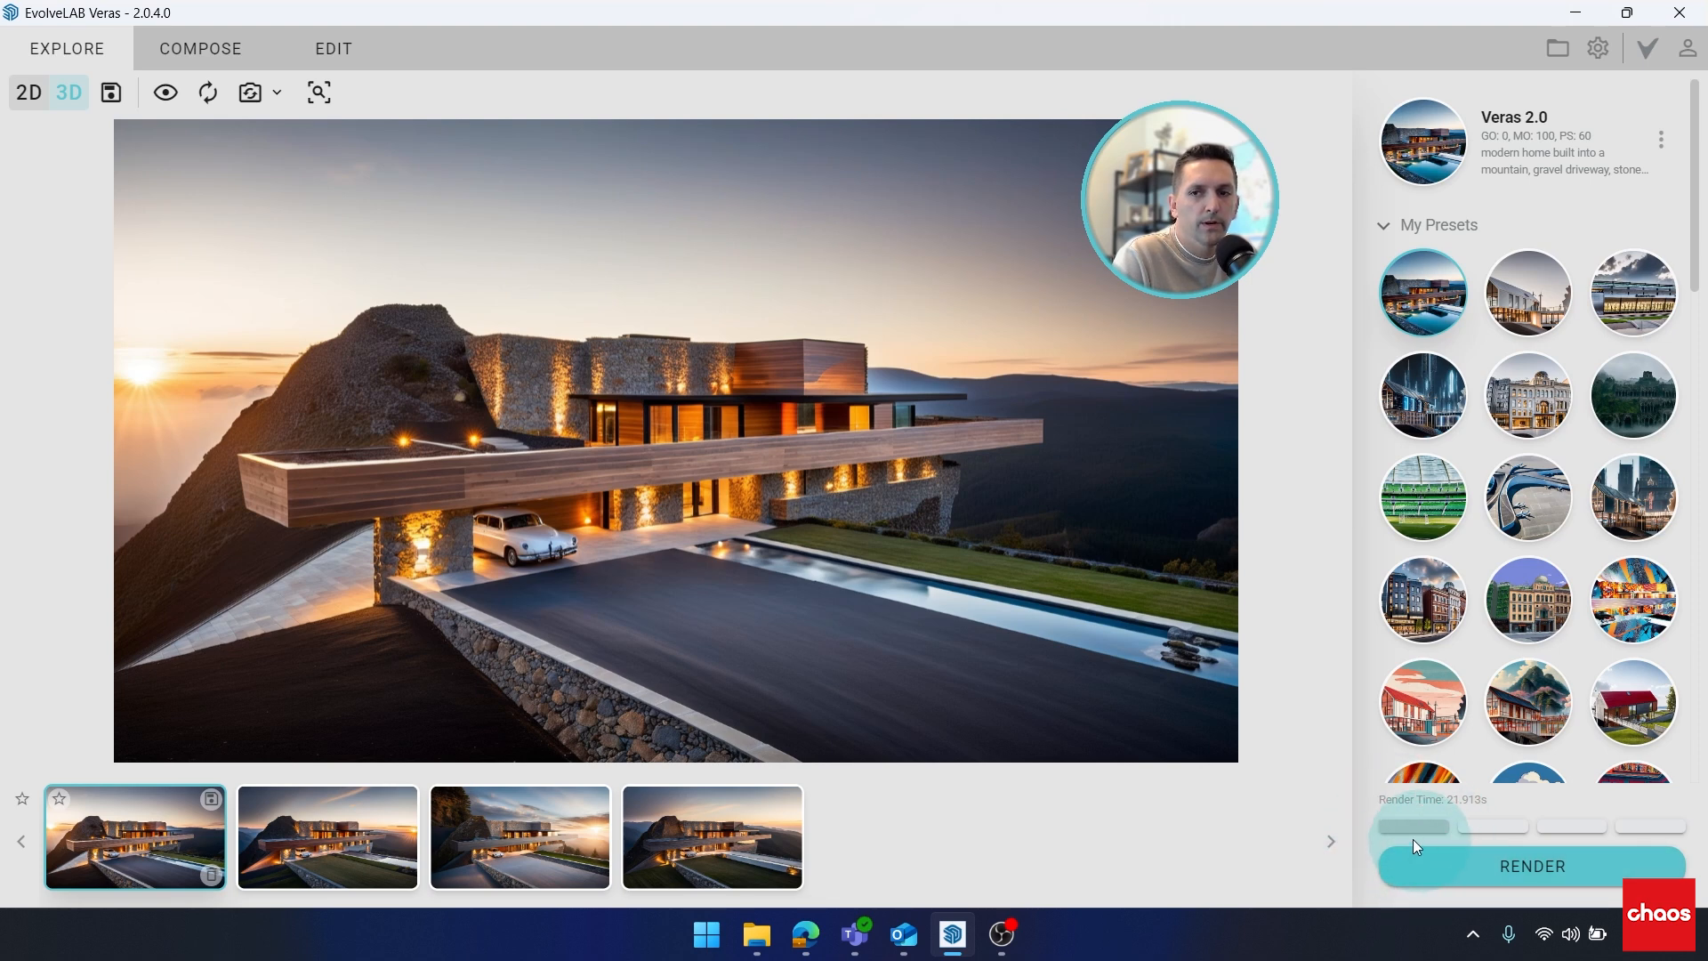
{"action": "mouse_move", "coordinate": [1022, 621]}
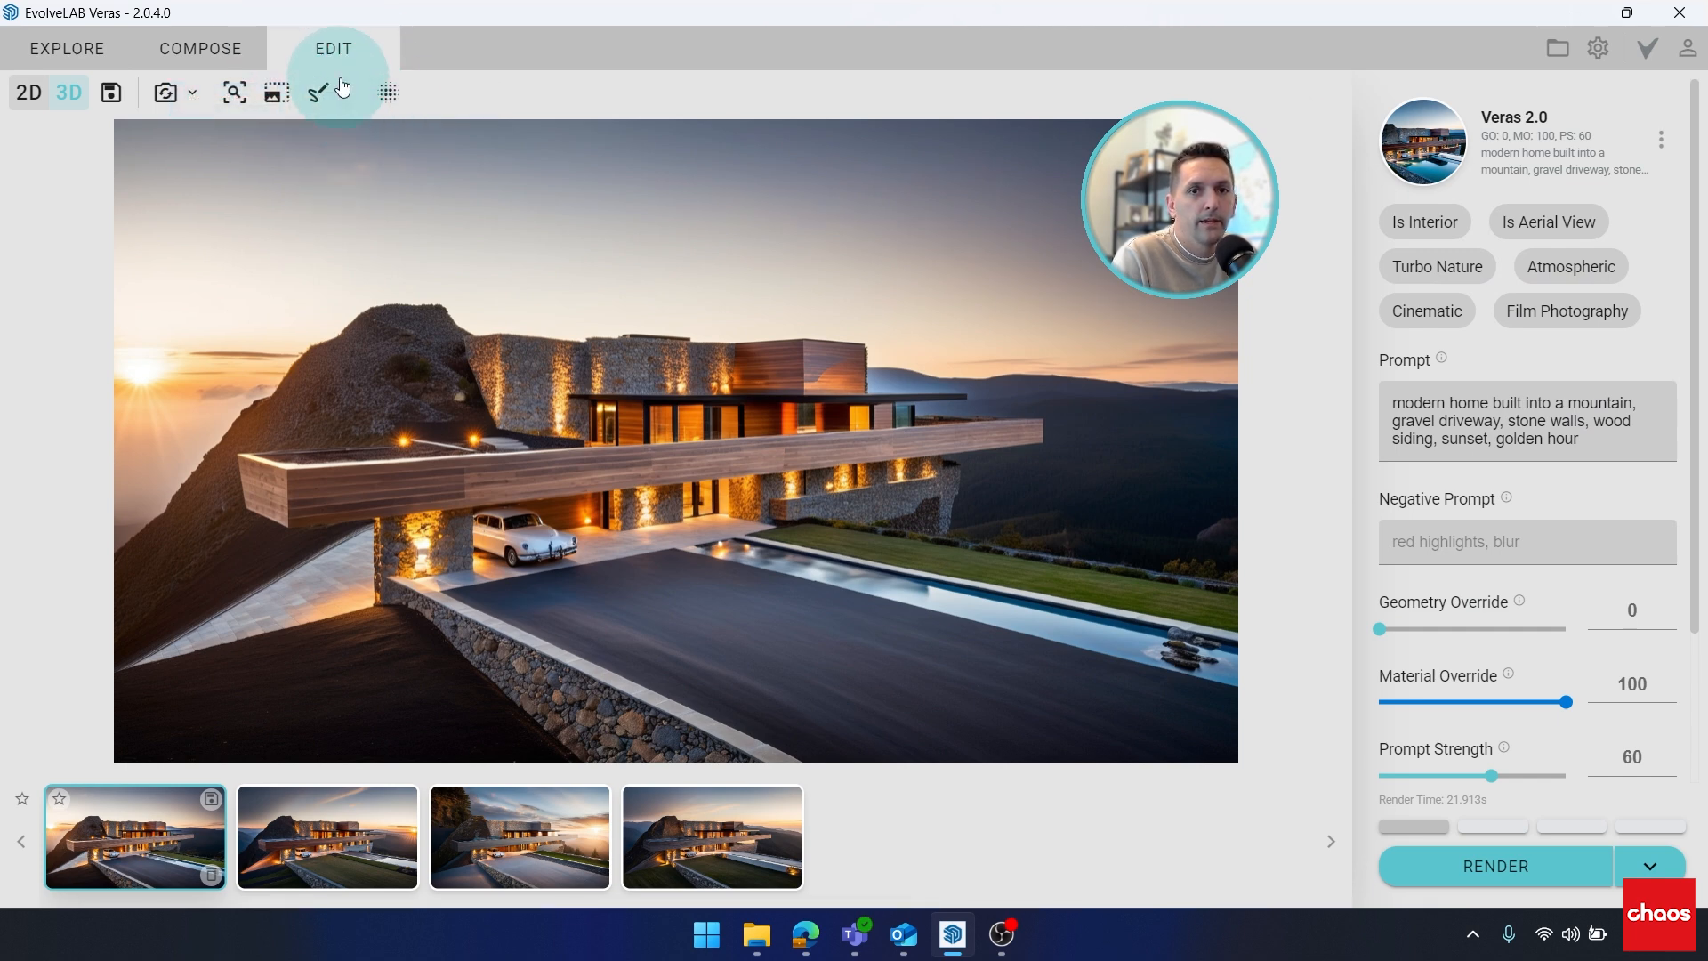
- Discard a test mask, mask the siding by material, and render the selection as stained wood siding
{"action": "left_click", "coordinate": [317, 91]}
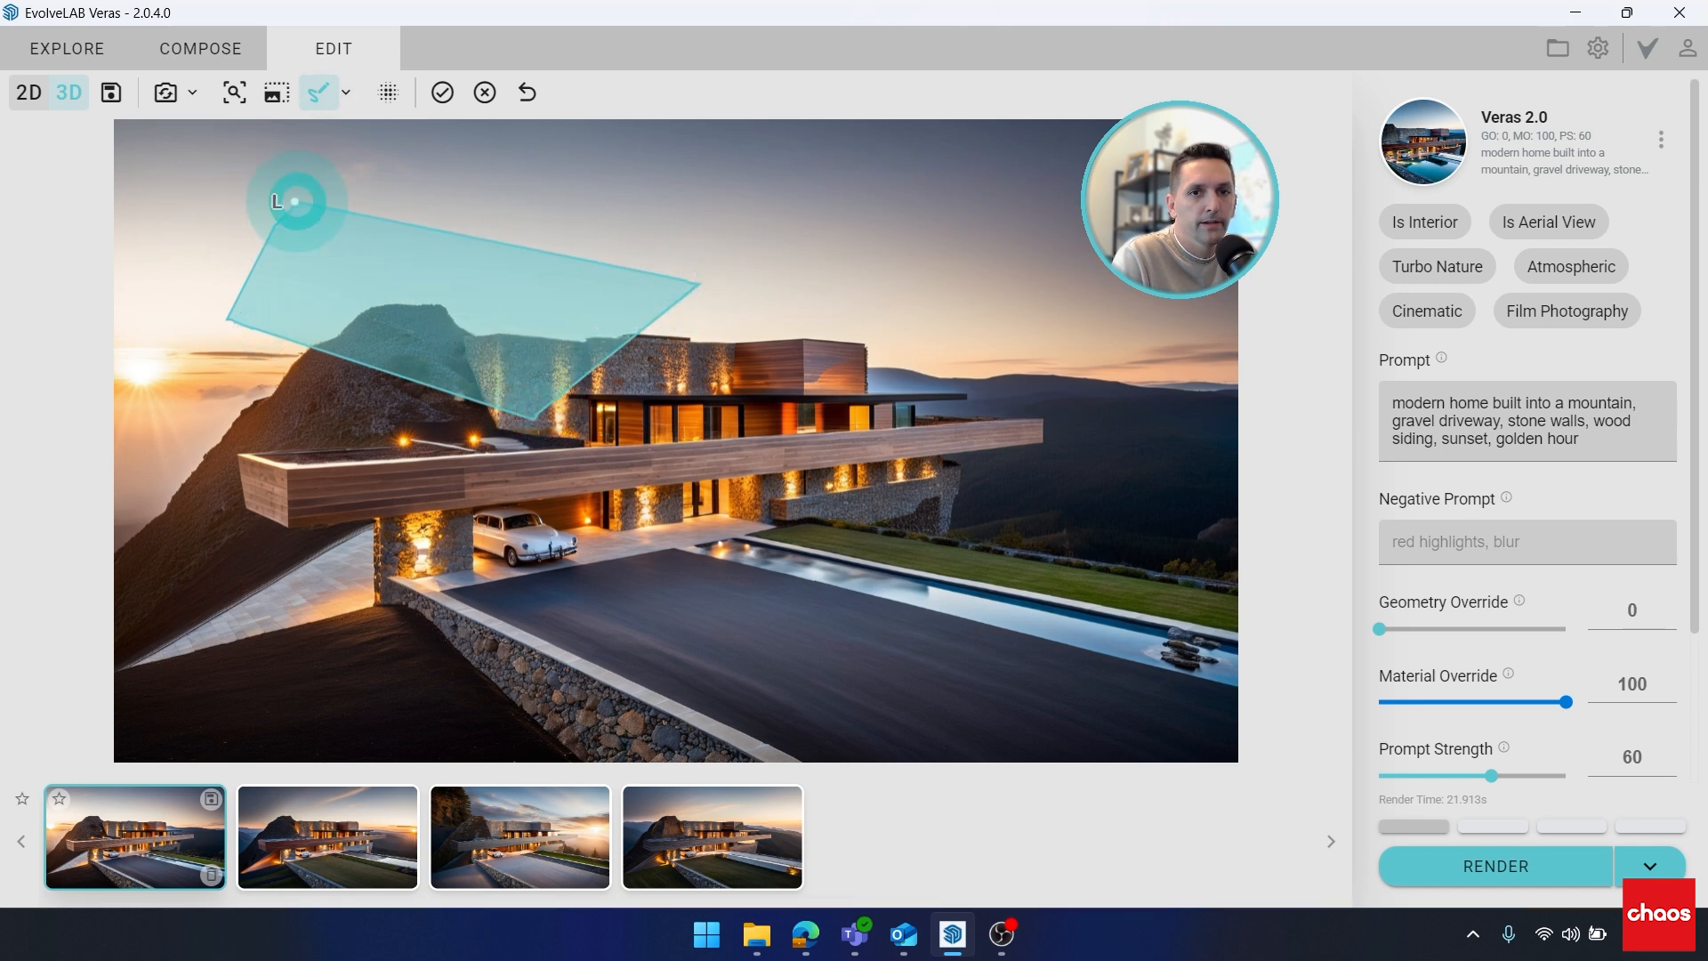
{"action": "left_click", "coordinate": [485, 92]}
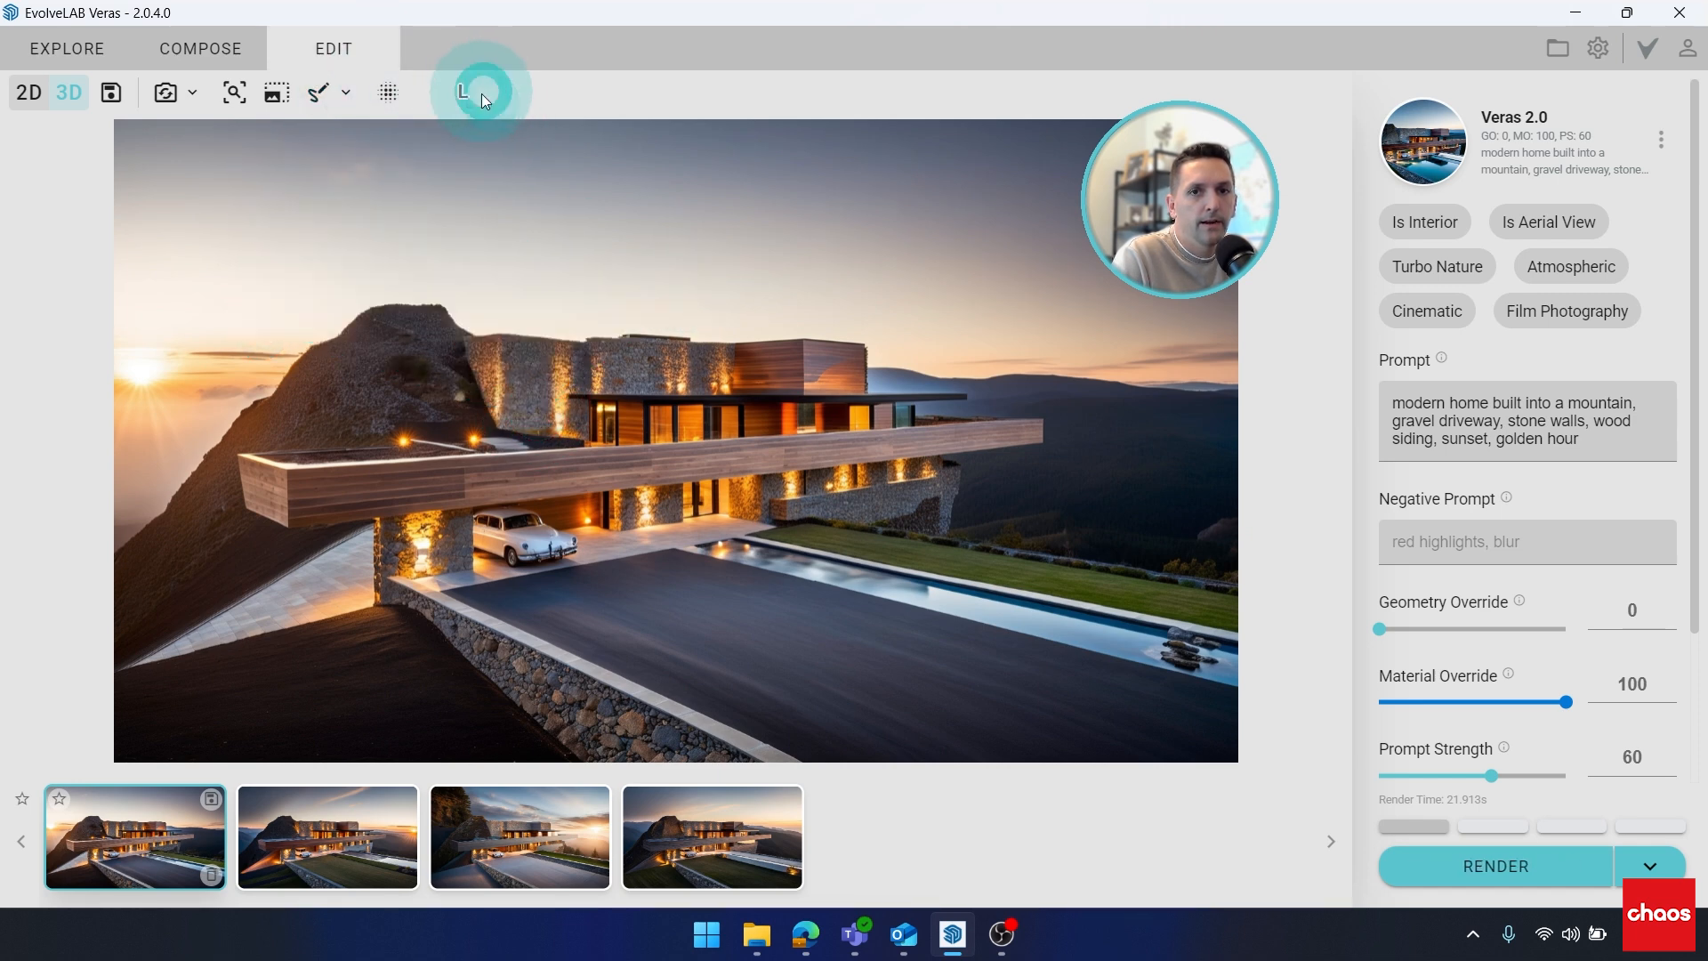
{"action": "left_click", "coordinate": [345, 92]}
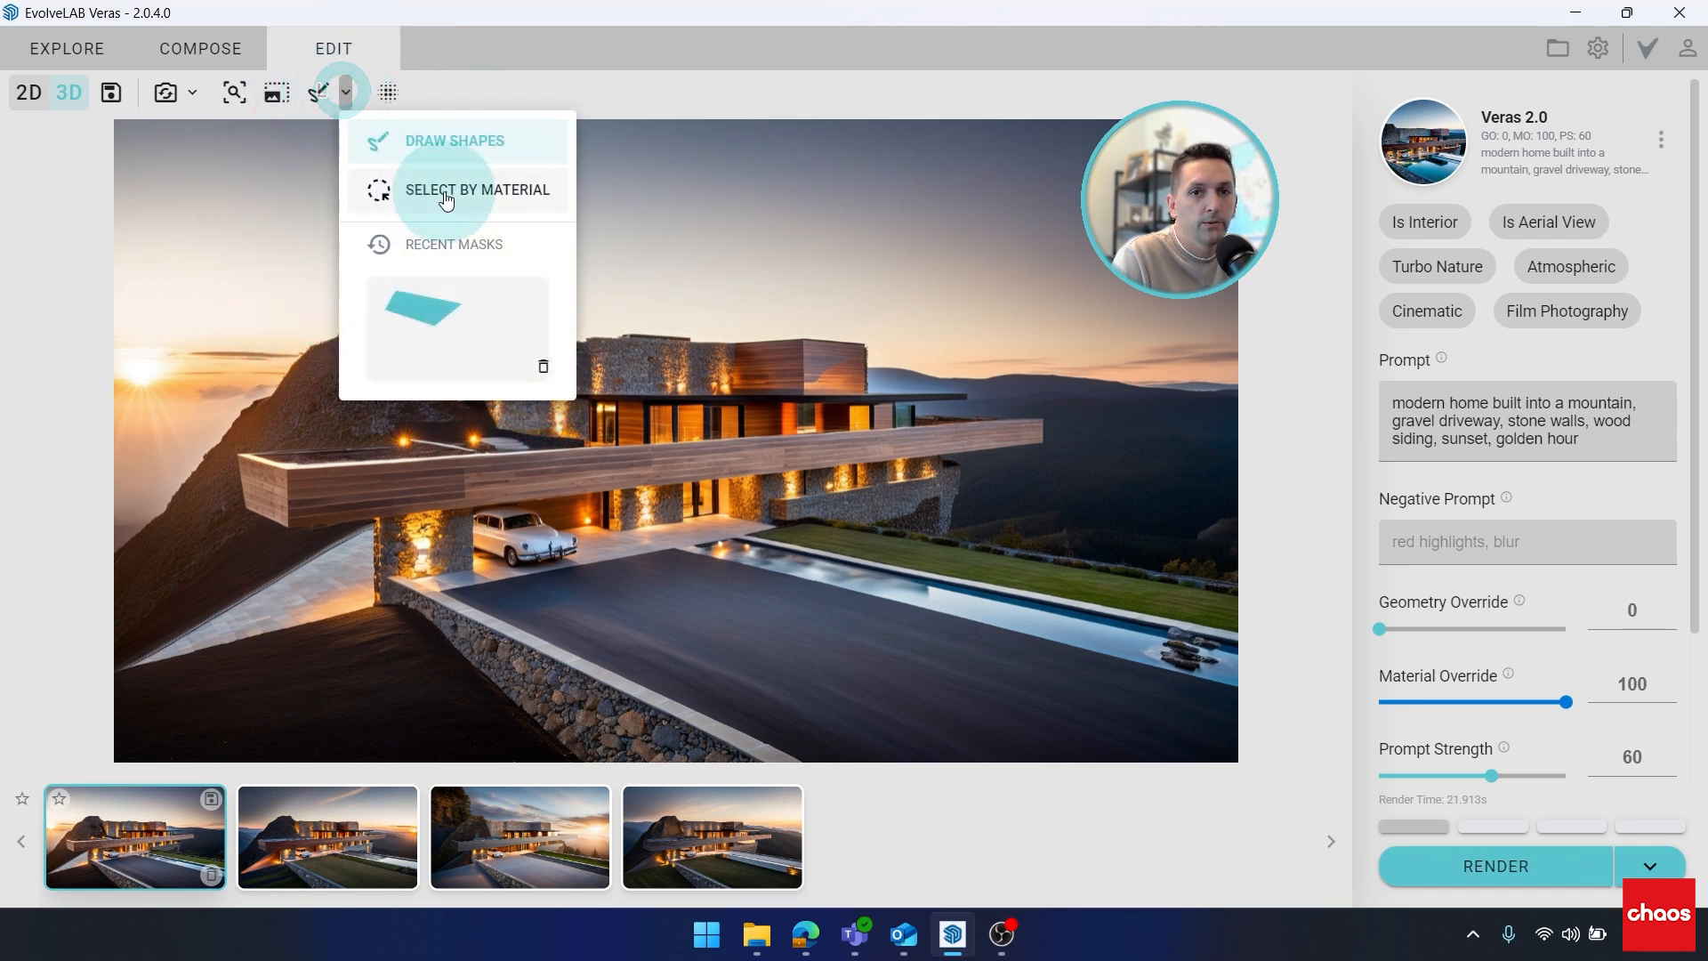
{"action": "left_click", "coordinate": [476, 189]}
{"action": "type", "text": "ained"}
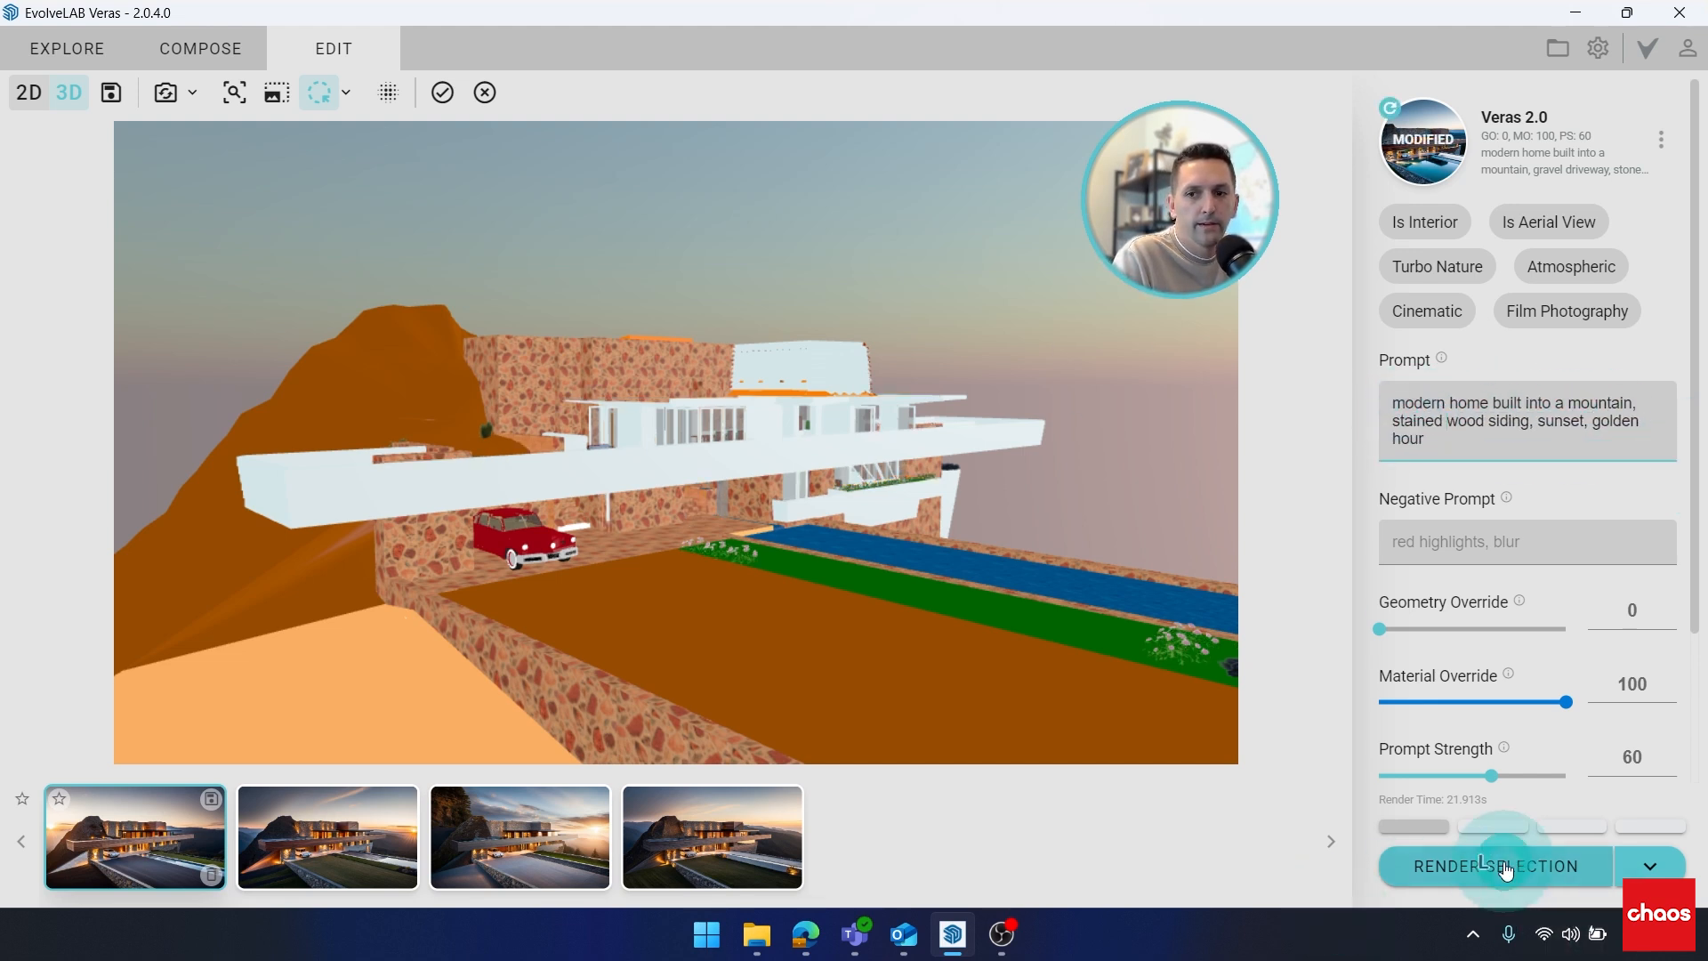
{"action": "left_click", "coordinate": [1499, 865]}
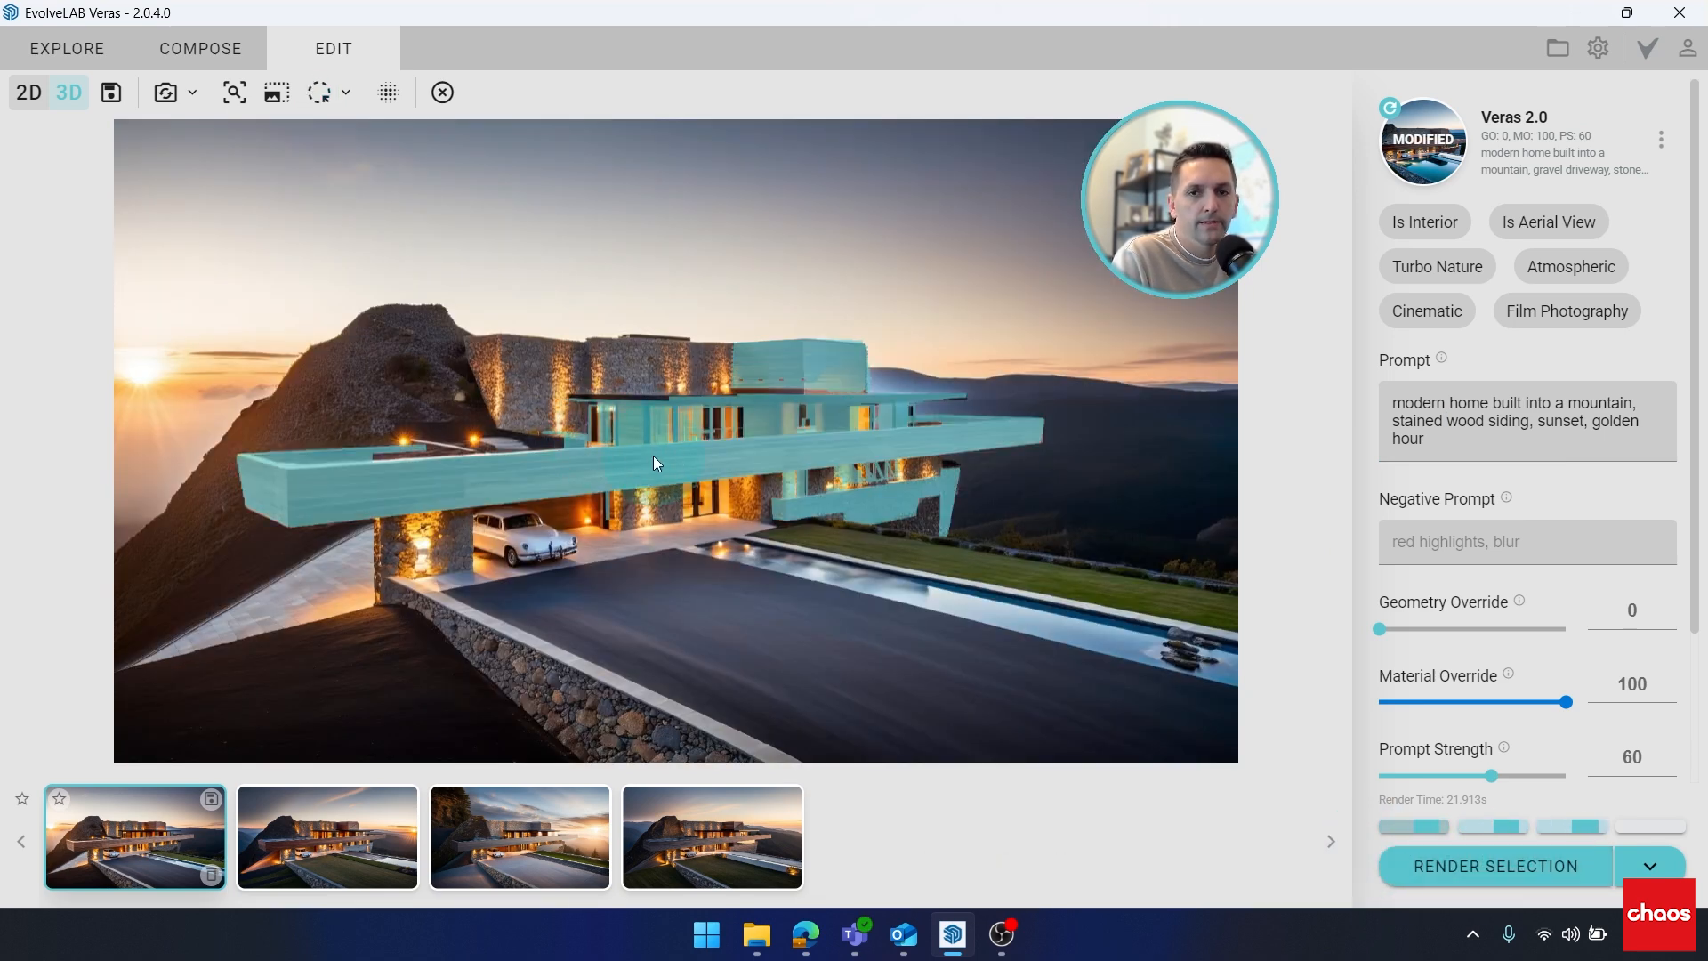
{"action": "mouse_move", "coordinate": [920, 489]}
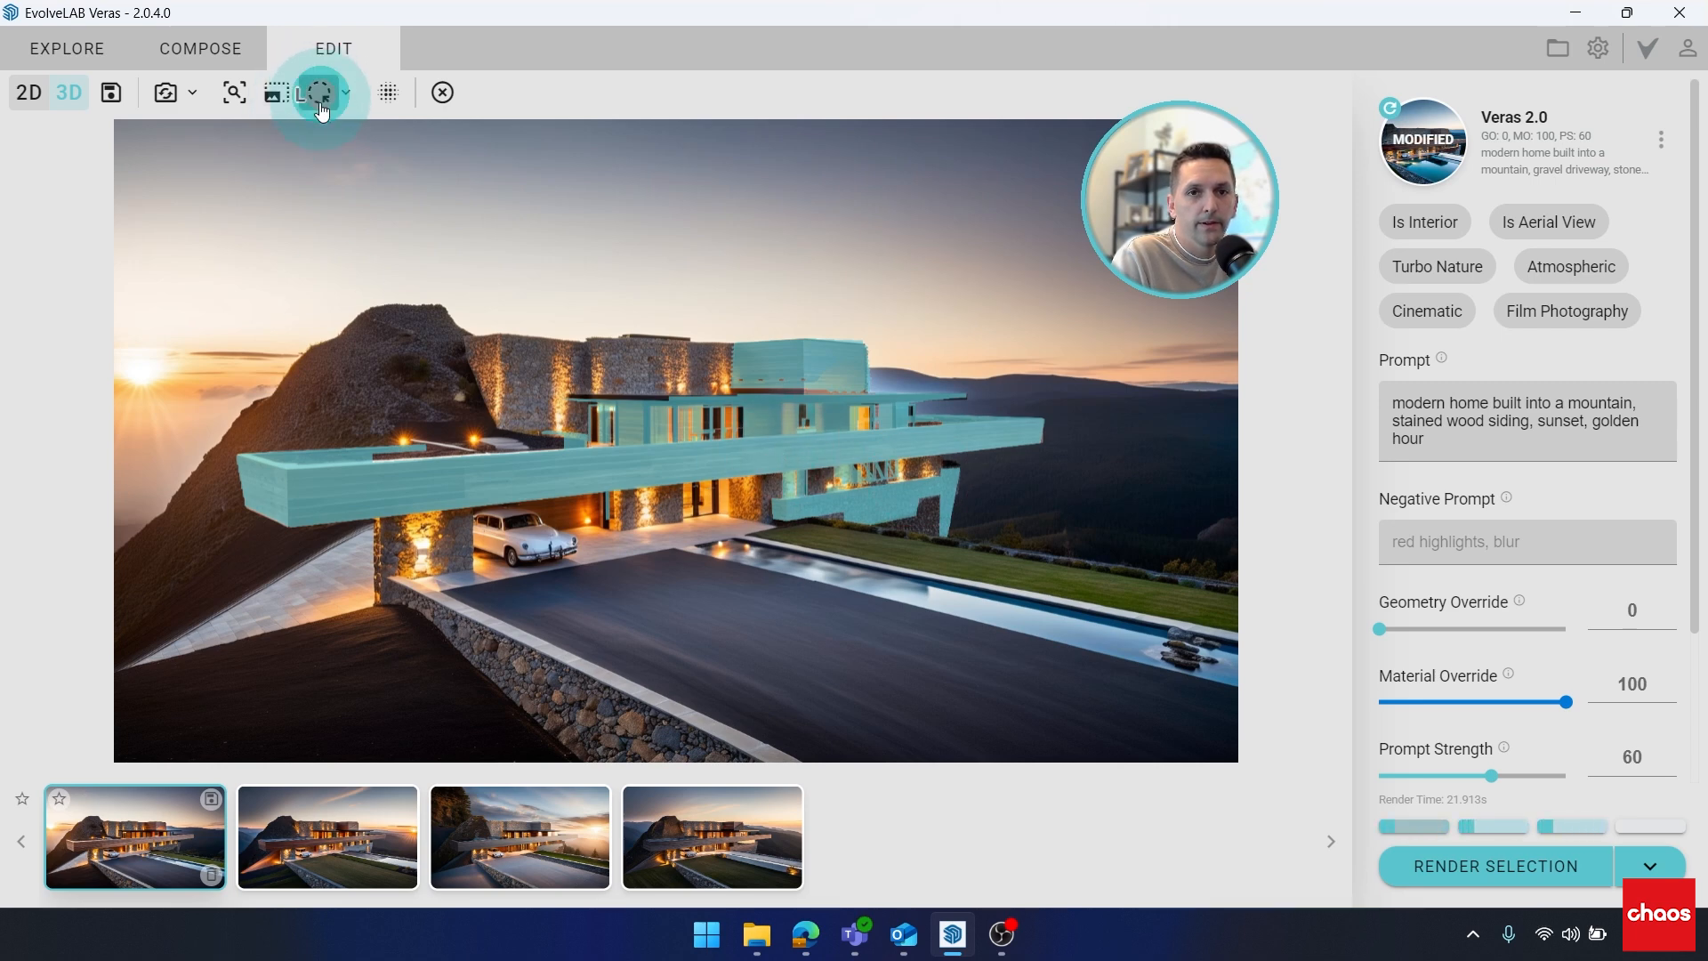
- Reopen the Select by Material model view while the stained siding render generates
{"action": "left_click", "coordinate": [316, 92]}
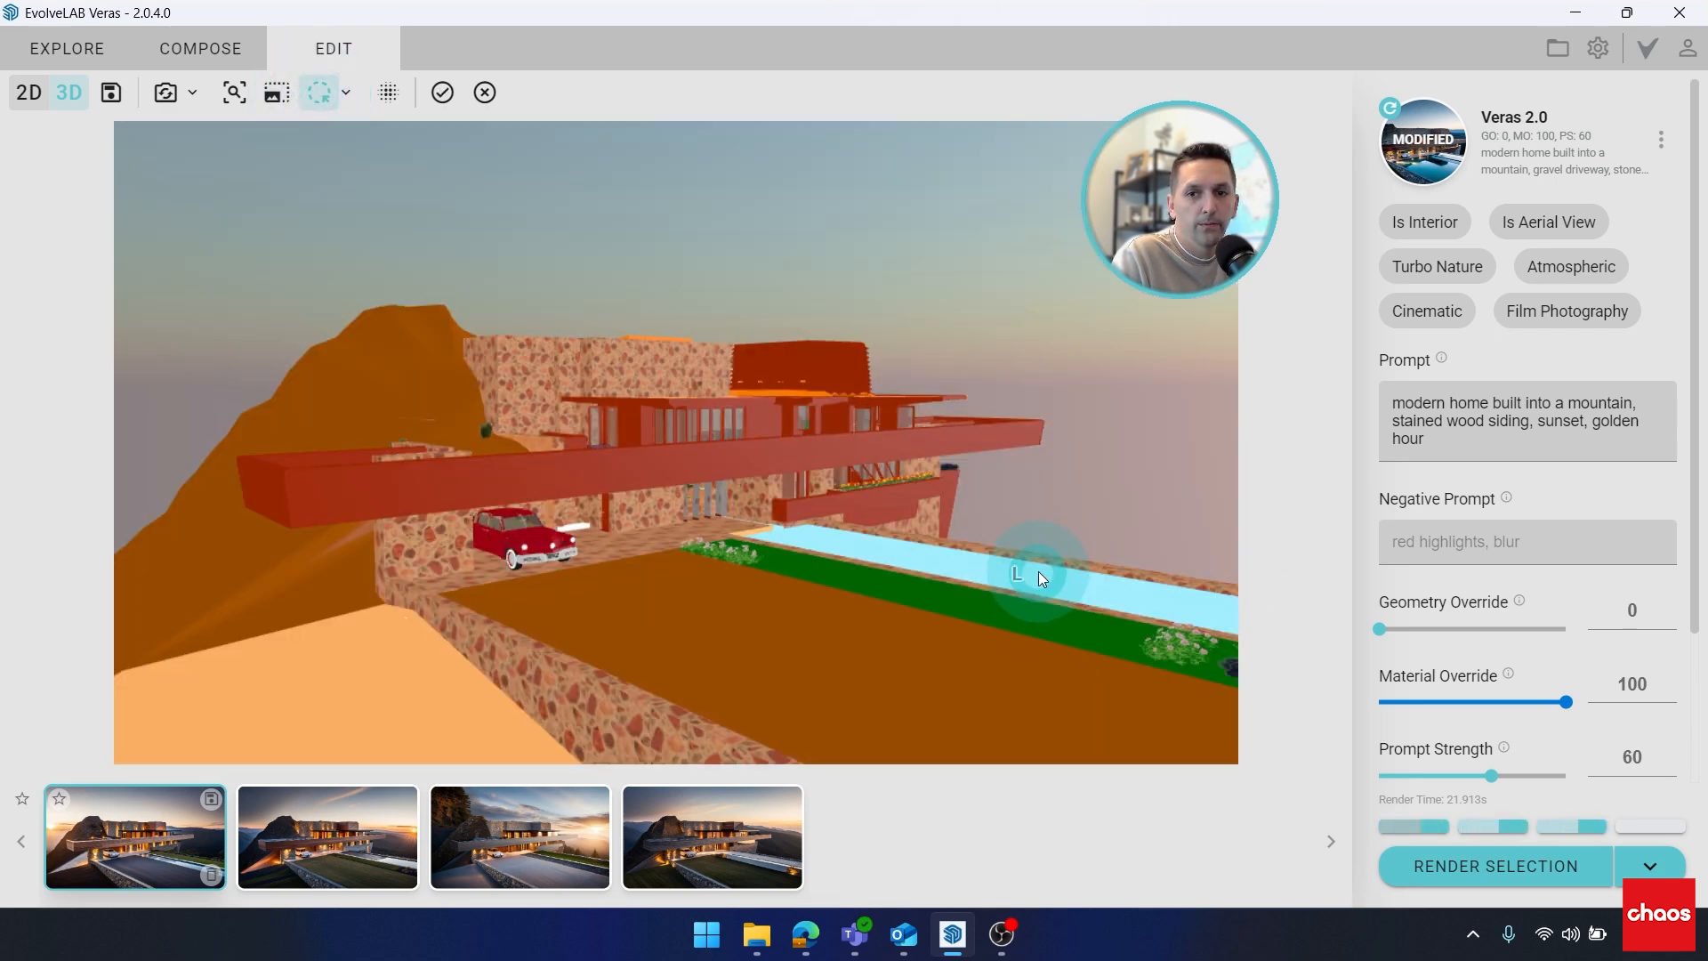
{"action": "mouse_move", "coordinate": [830, 596]}
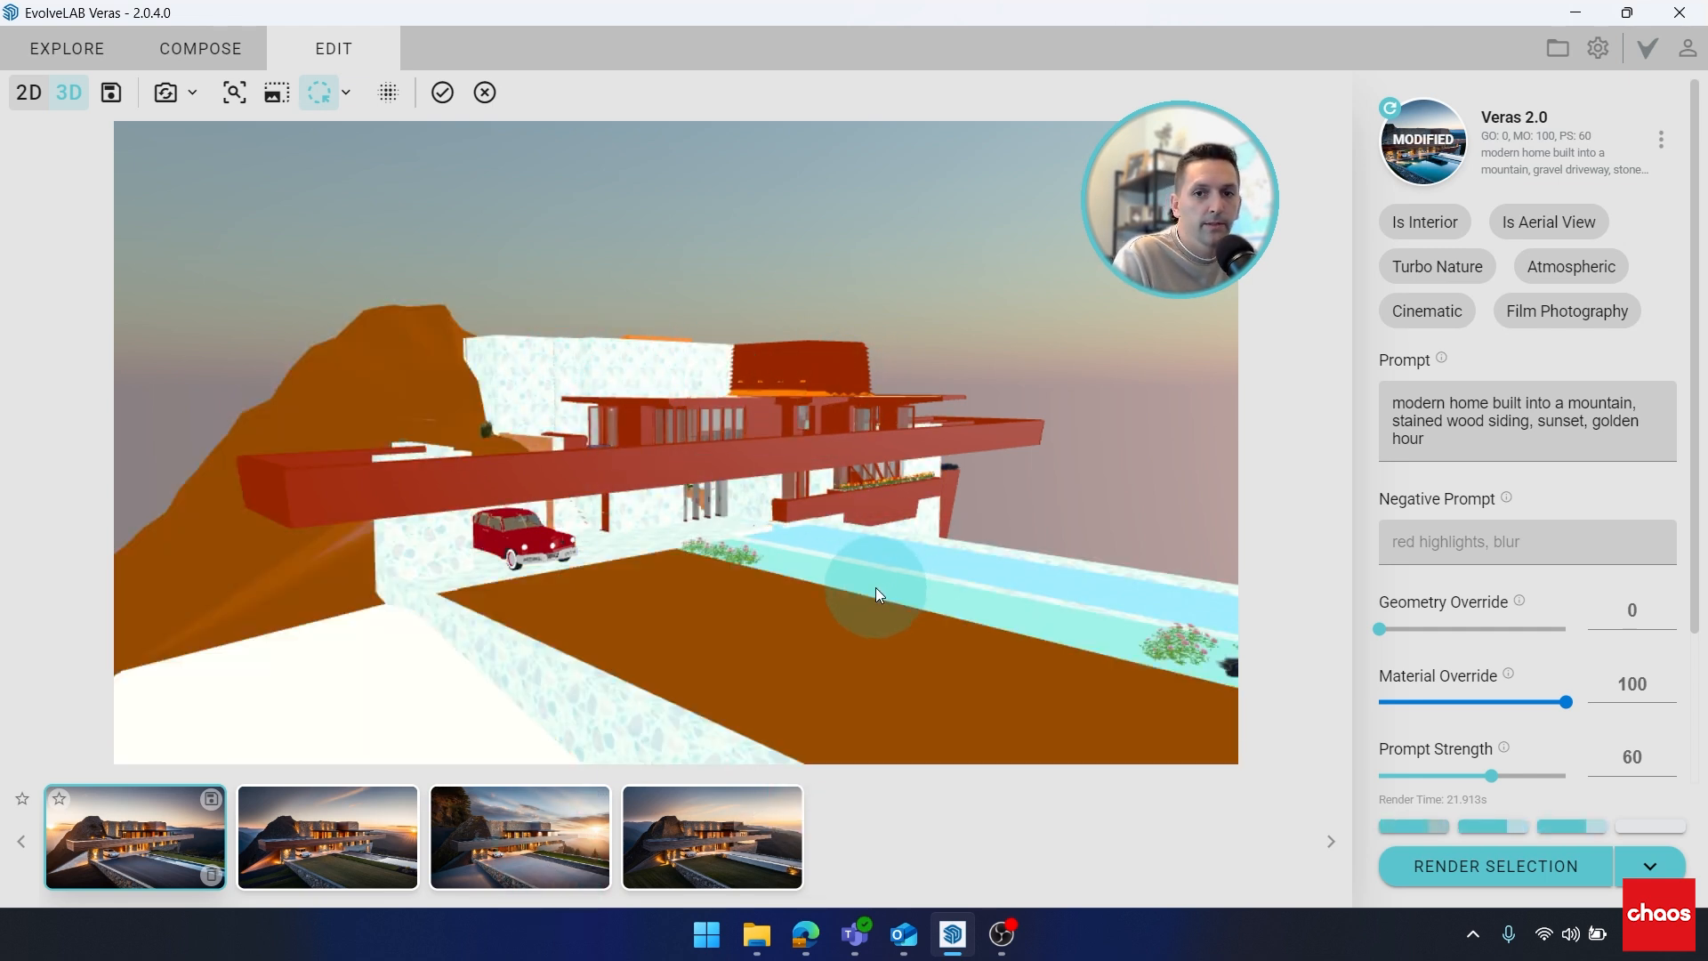
{"action": "mouse_move", "coordinate": [664, 593]}
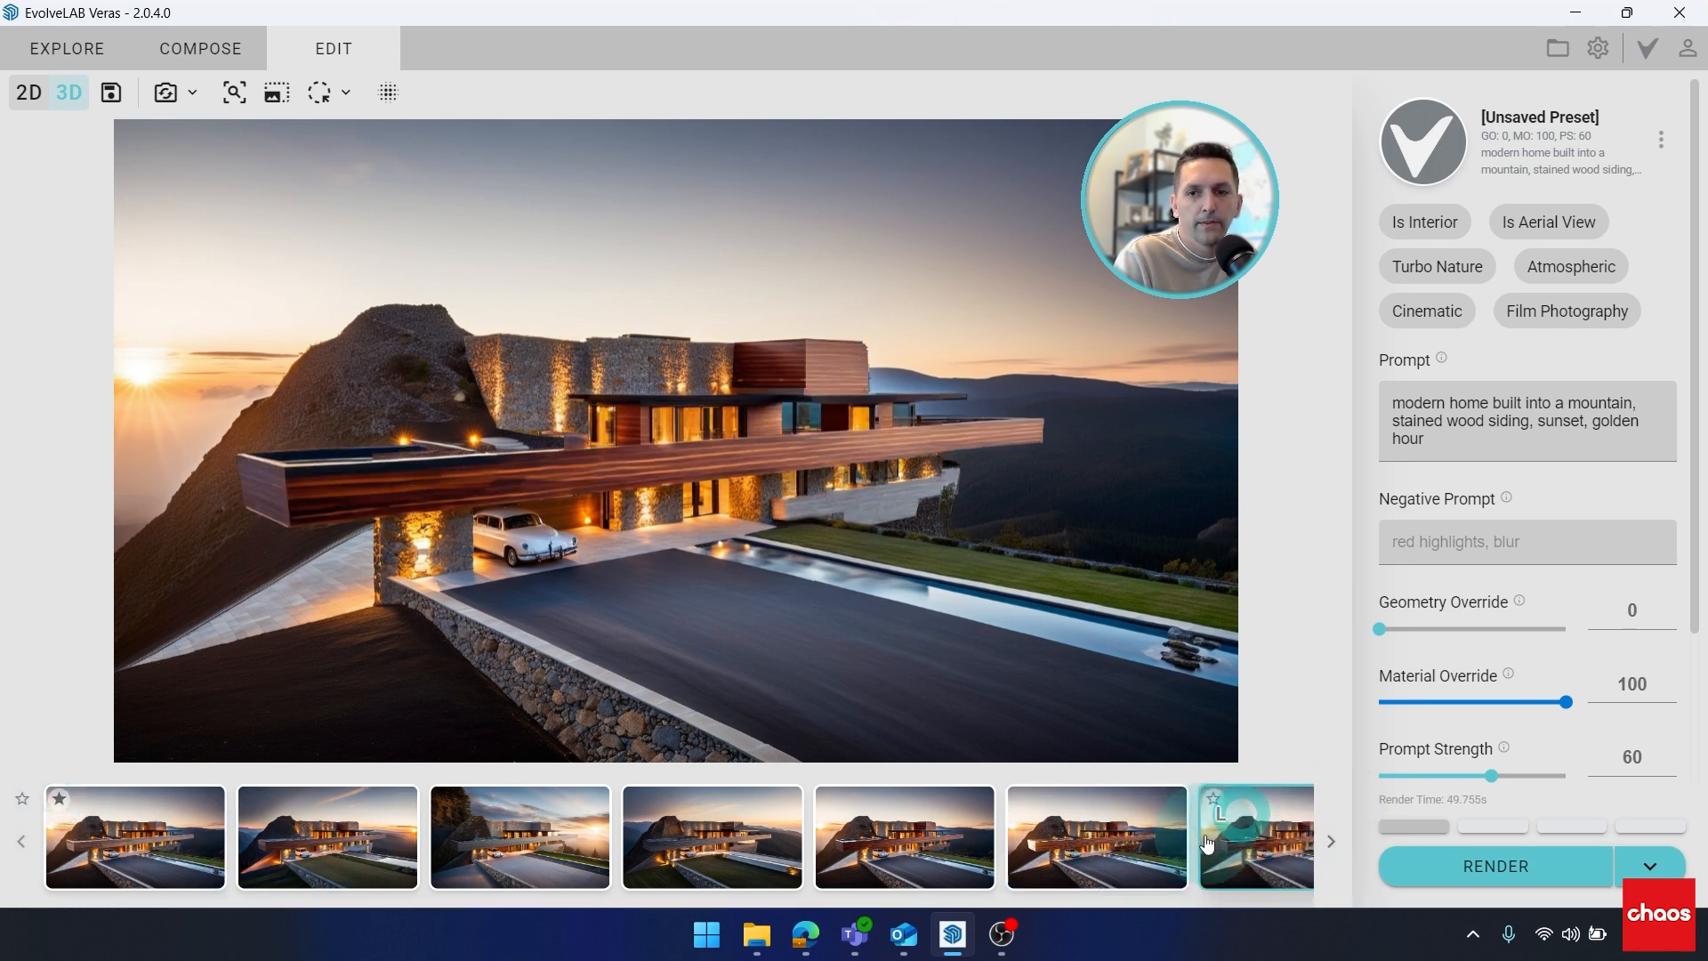
- Star the newest render as a favorite and view the fourth favorite render large
{"action": "left_click", "coordinate": [20, 840]}
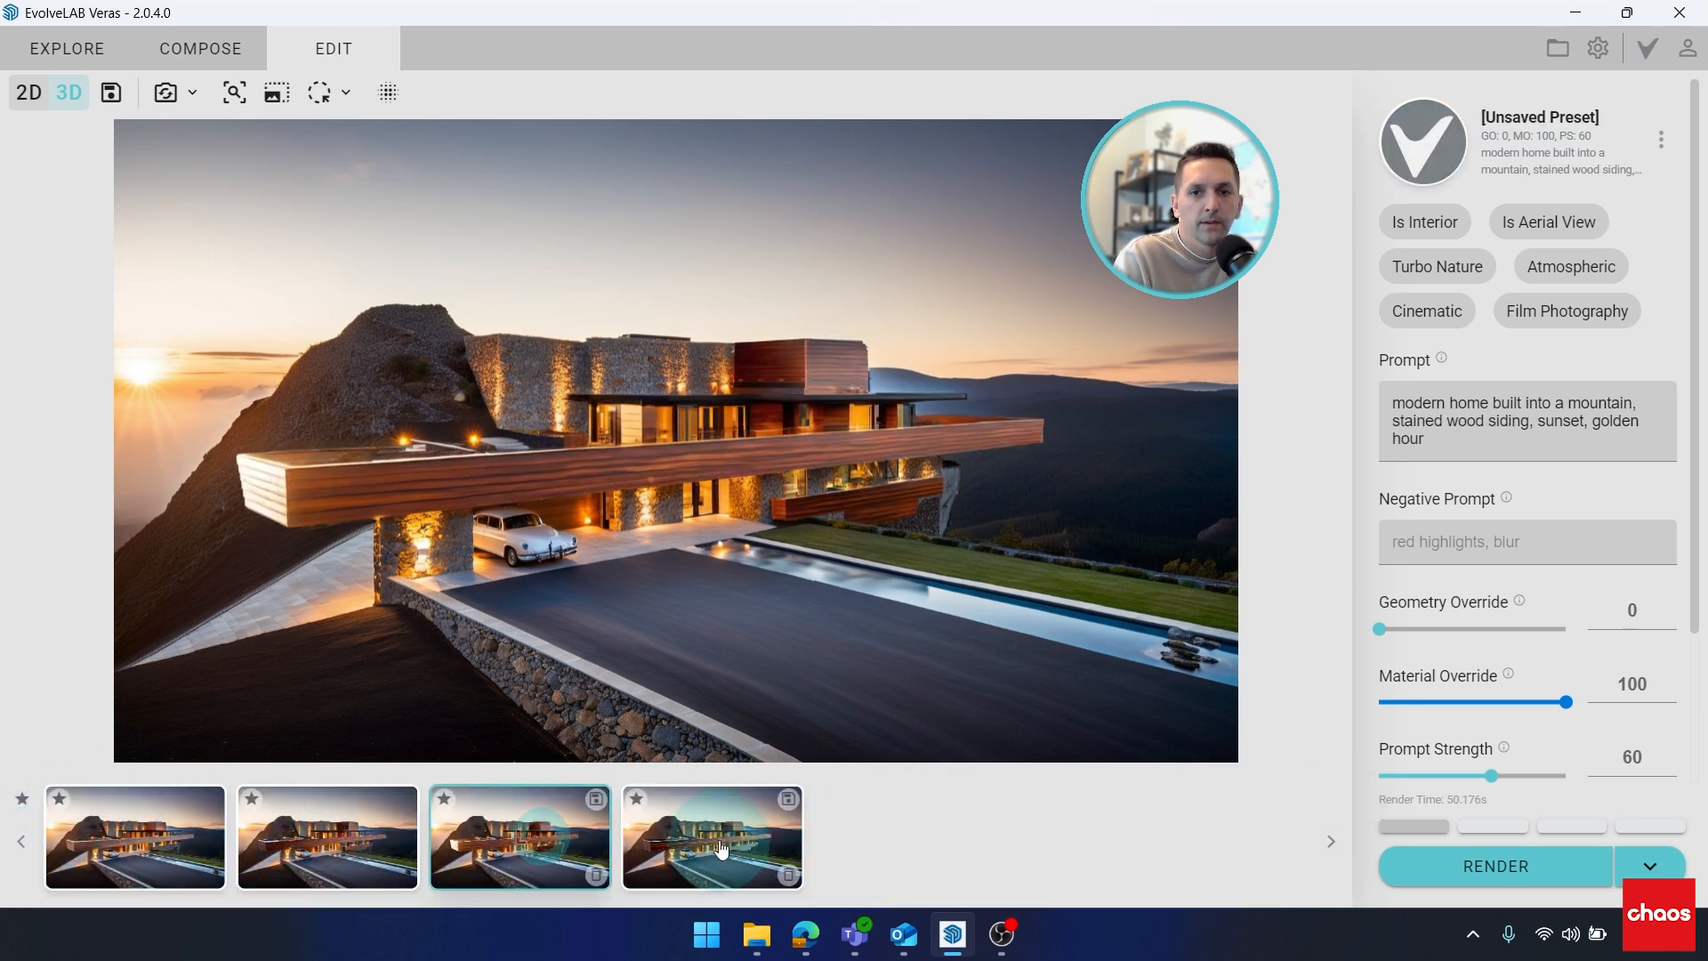
{"action": "left_click", "coordinate": [713, 836]}
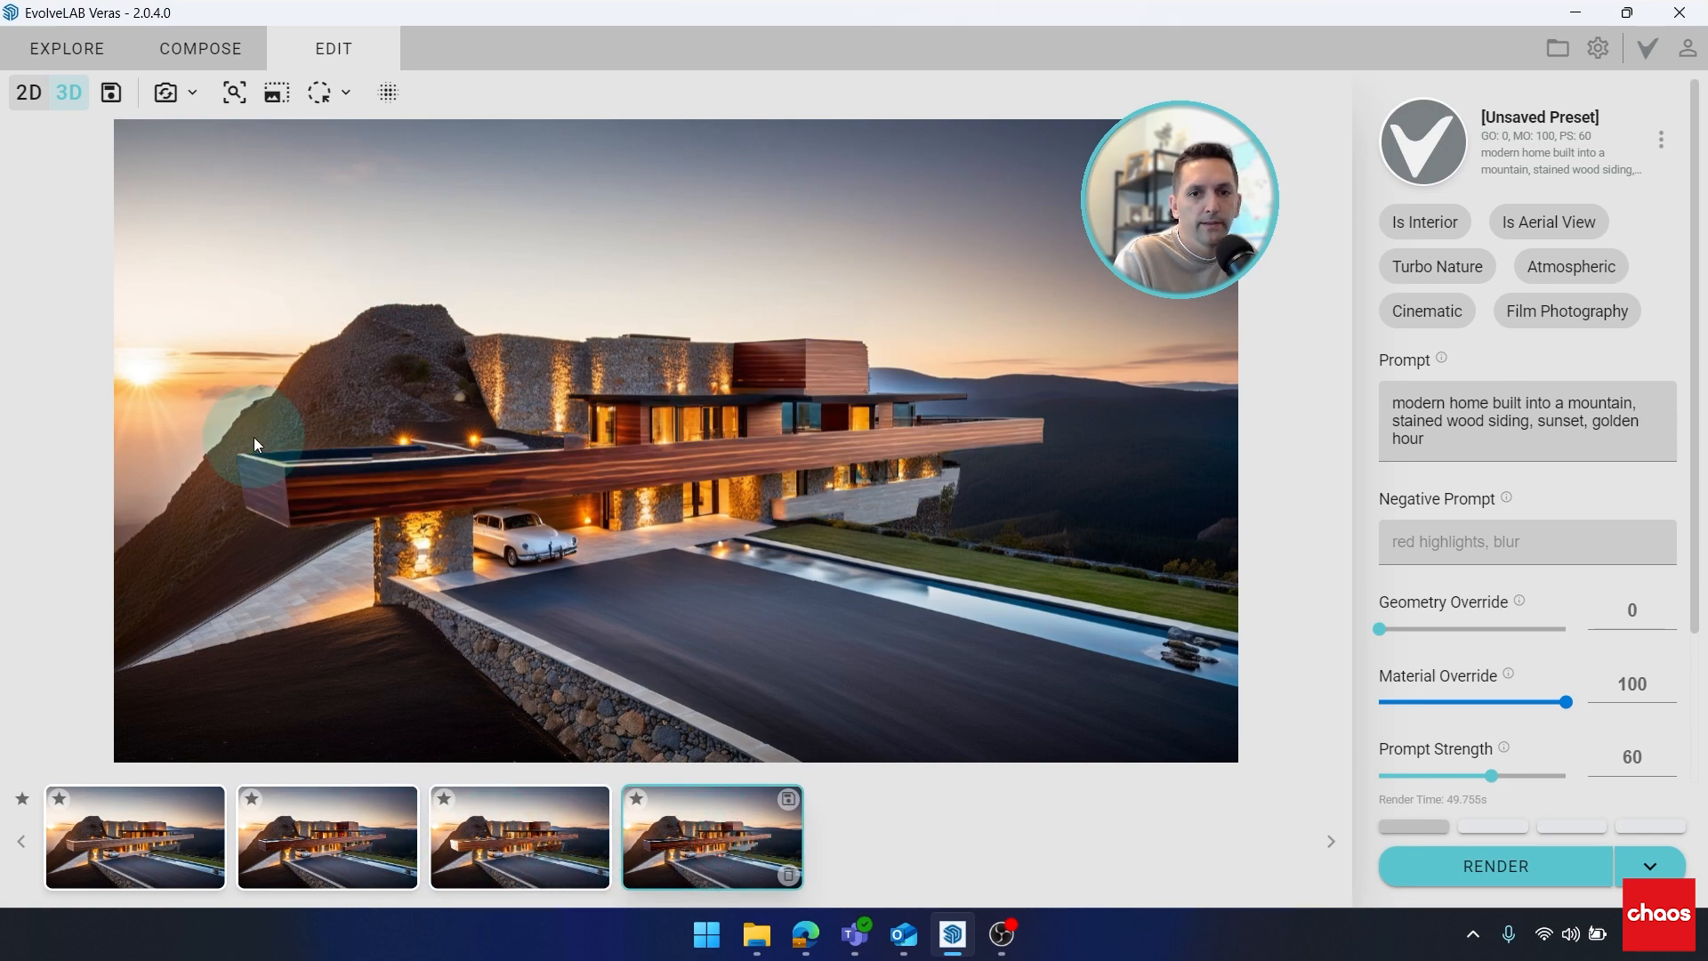